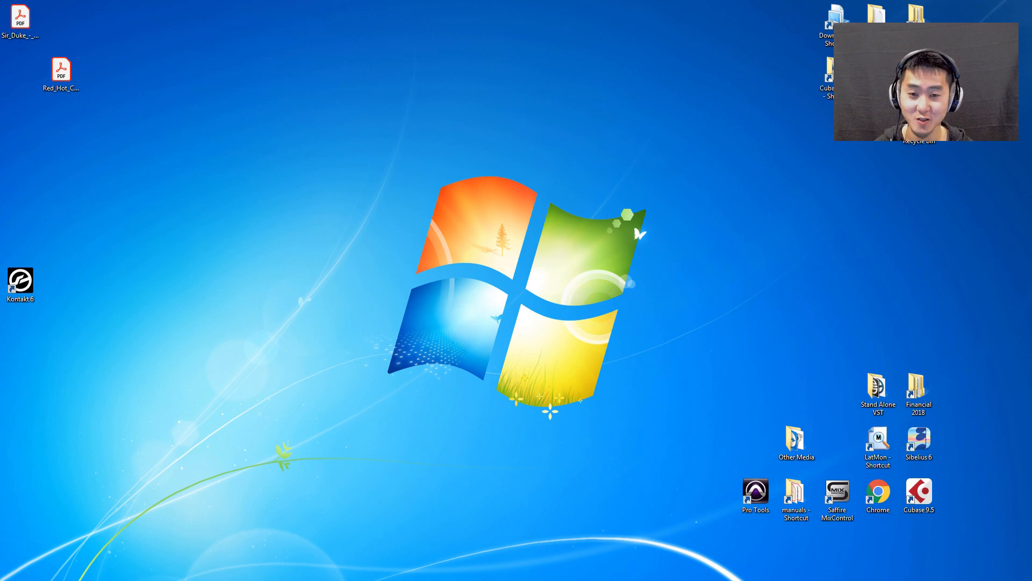
# Launch Cubase 9.5 from the desktop and dismiss the Set Project Folder prompt.
pyautogui.doubleClick(919, 493)
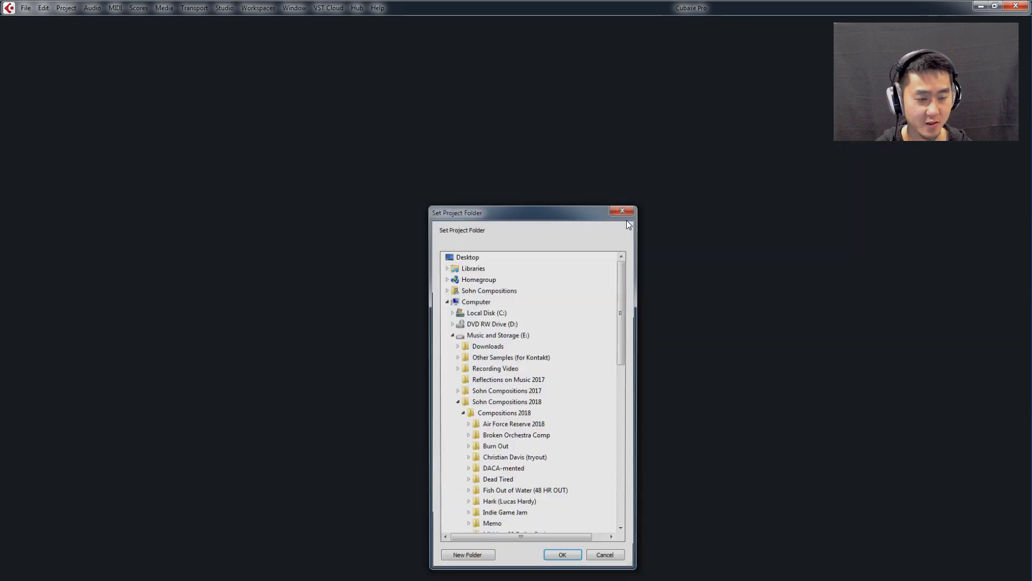
pyautogui.click(561, 553)
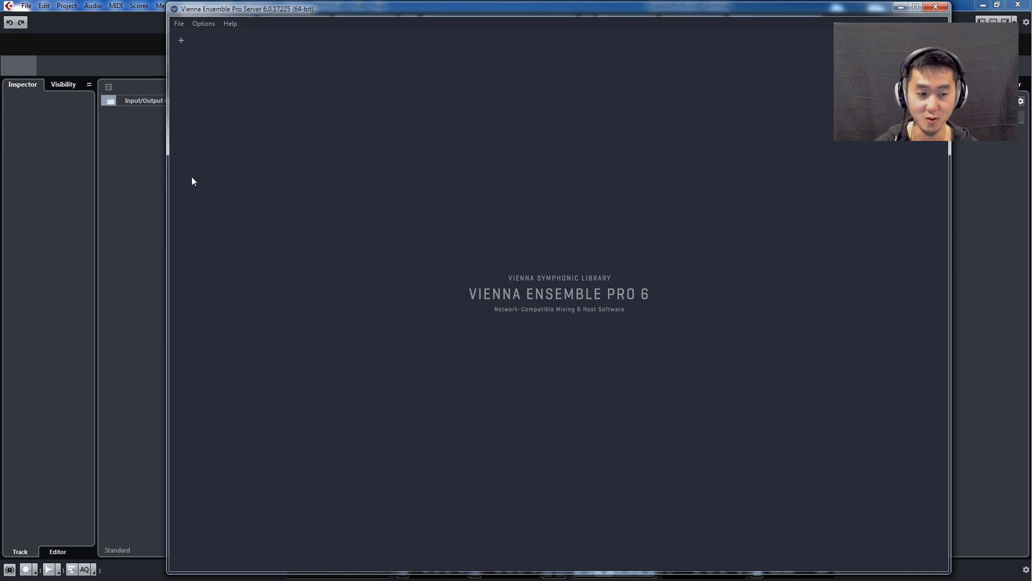
# Create the first server instance and name it Strings.
pyautogui.click(179, 23)
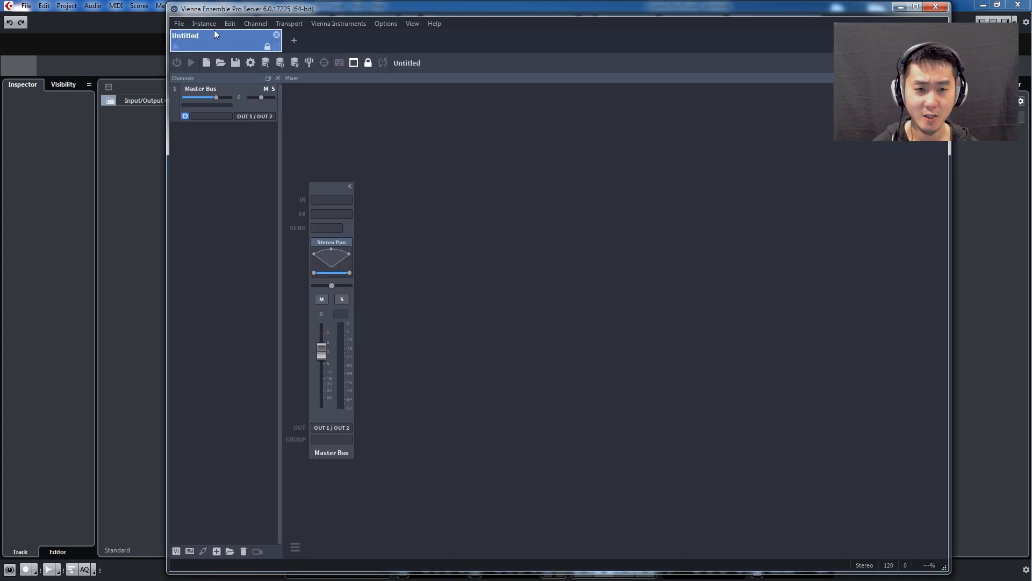
pyautogui.write('St')
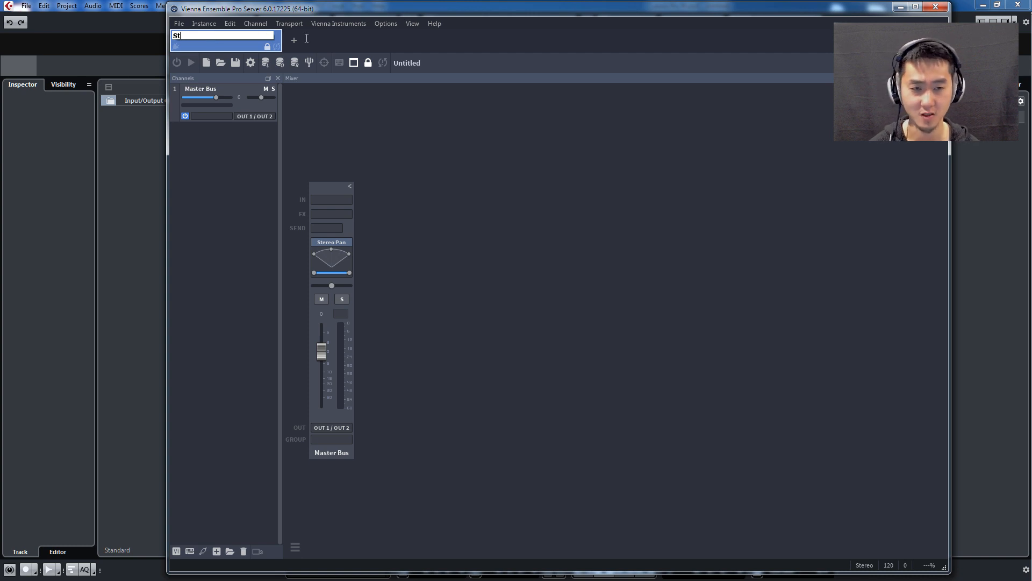
pyautogui.click(177, 22)
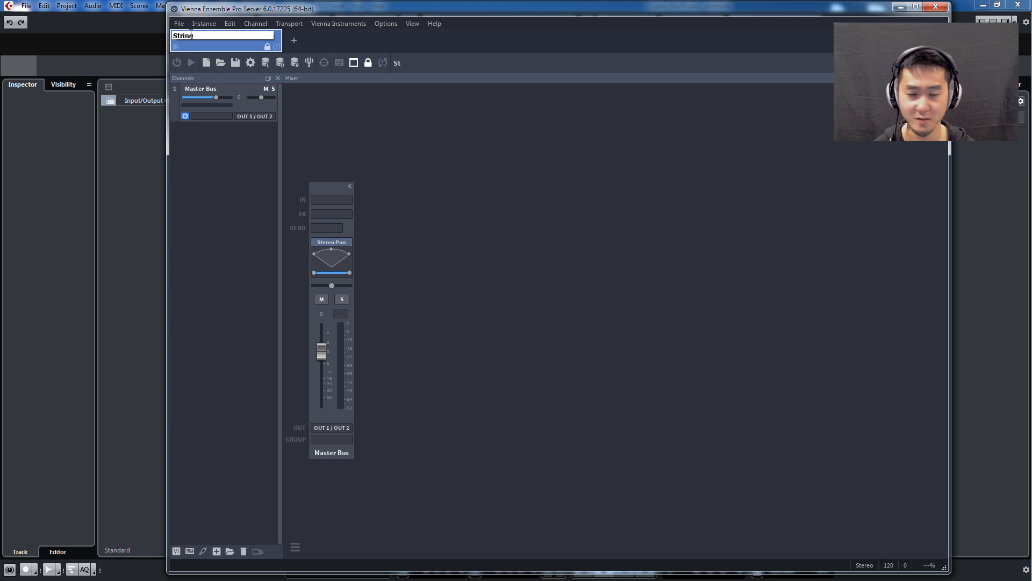
pyautogui.write('s')
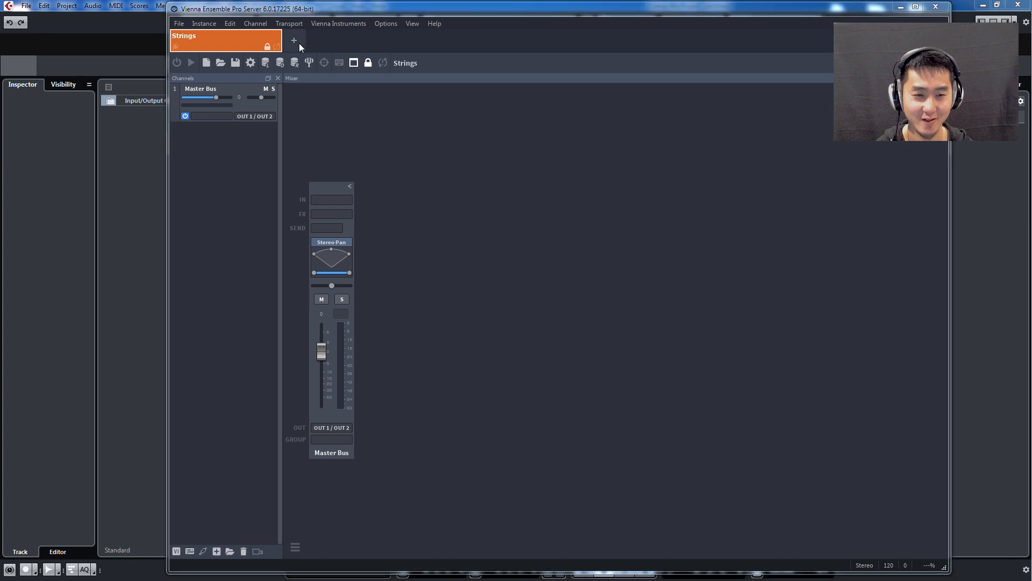
# Add a second instance named Percussion, colour it blue, and return to Strings.
pyautogui.click(294, 40)
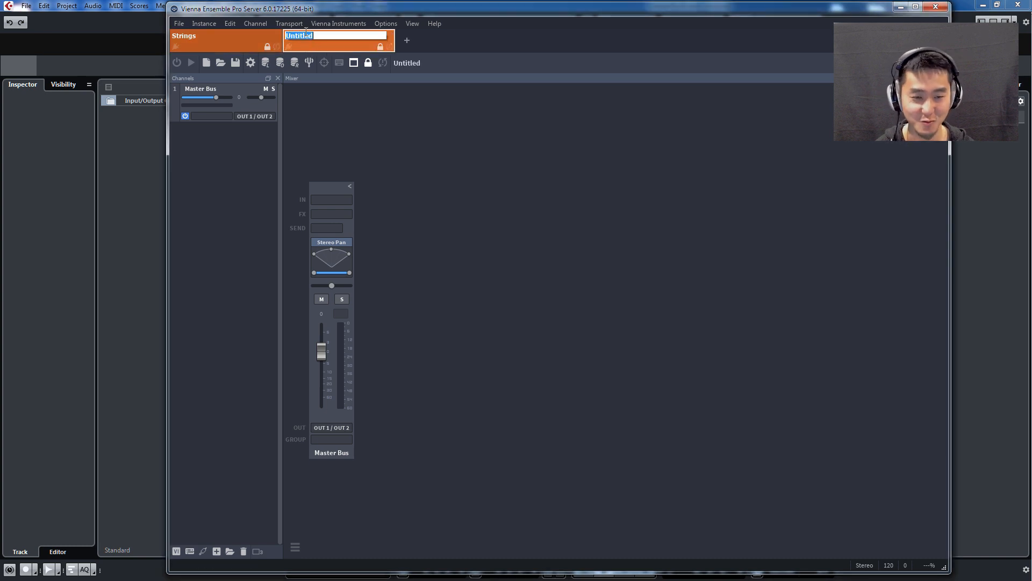
pyautogui.write('Percuss')
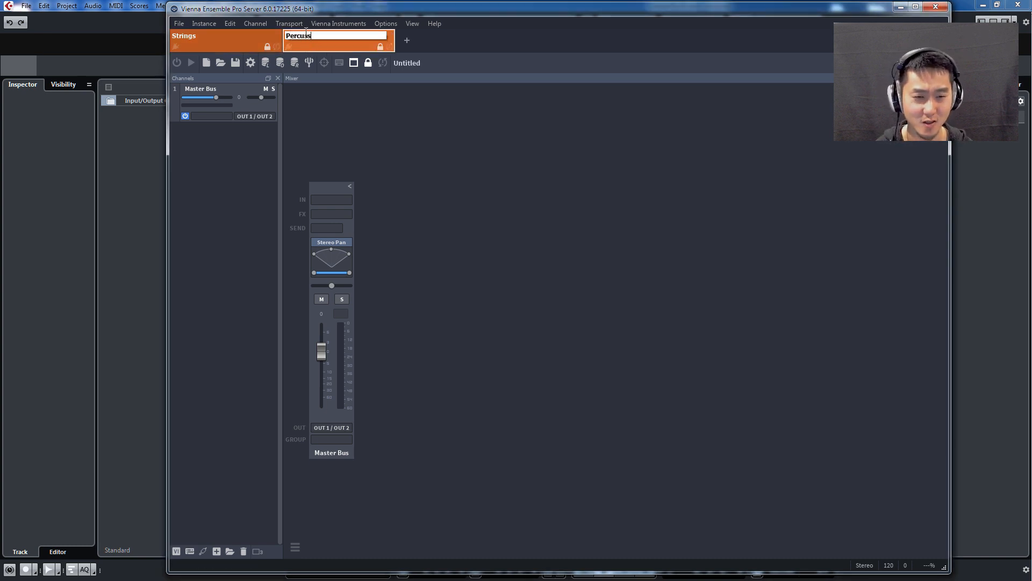
pyautogui.rightClick(338, 35)
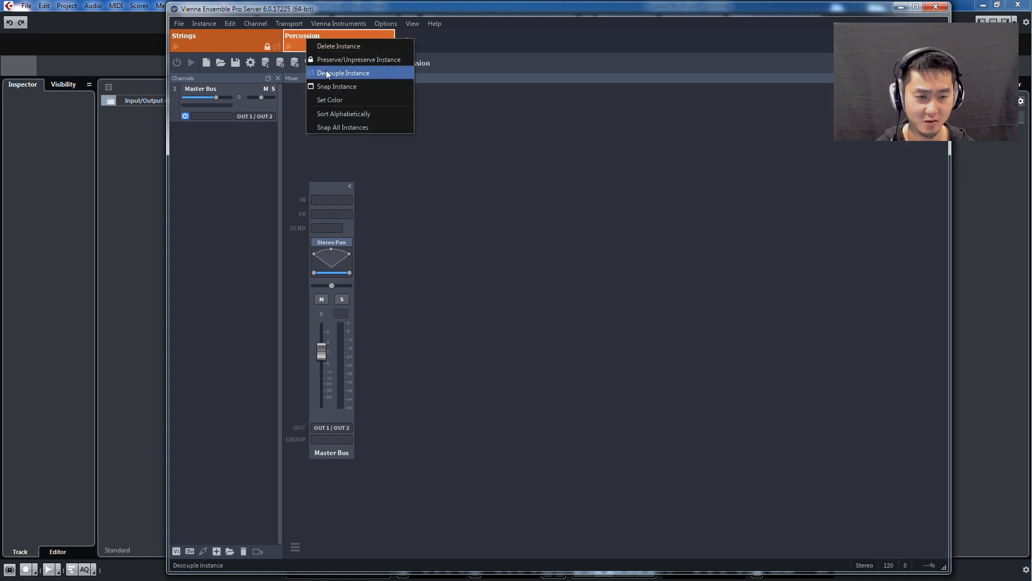
pyautogui.moveTo(337, 86)
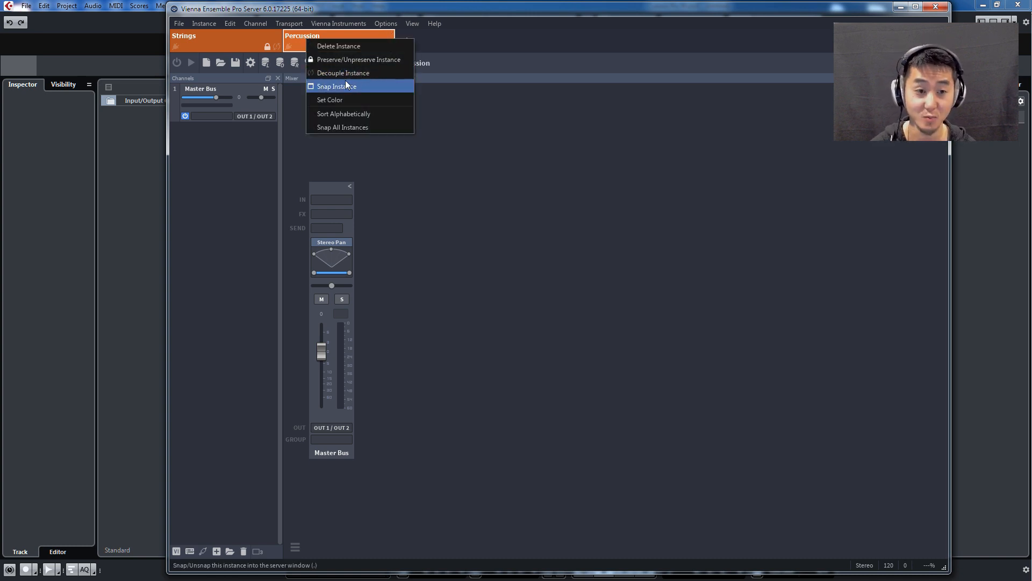
pyautogui.click(329, 99)
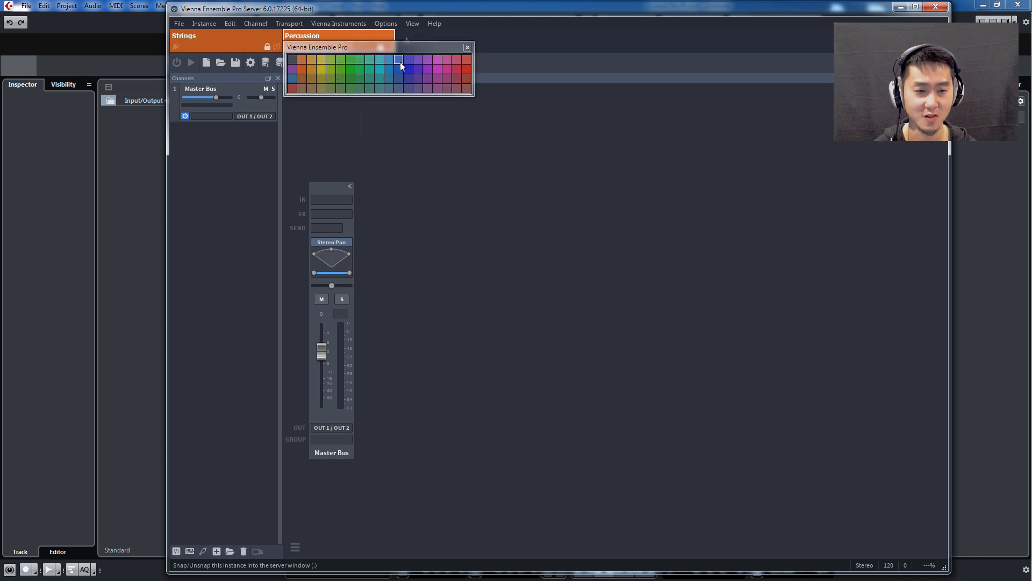
pyautogui.click(398, 60)
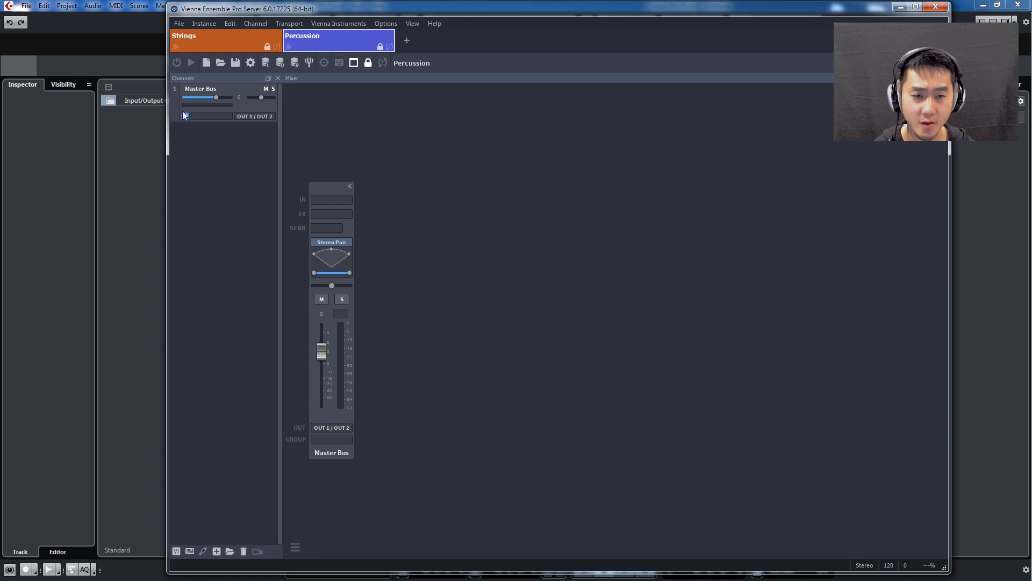
pyautogui.click(224, 40)
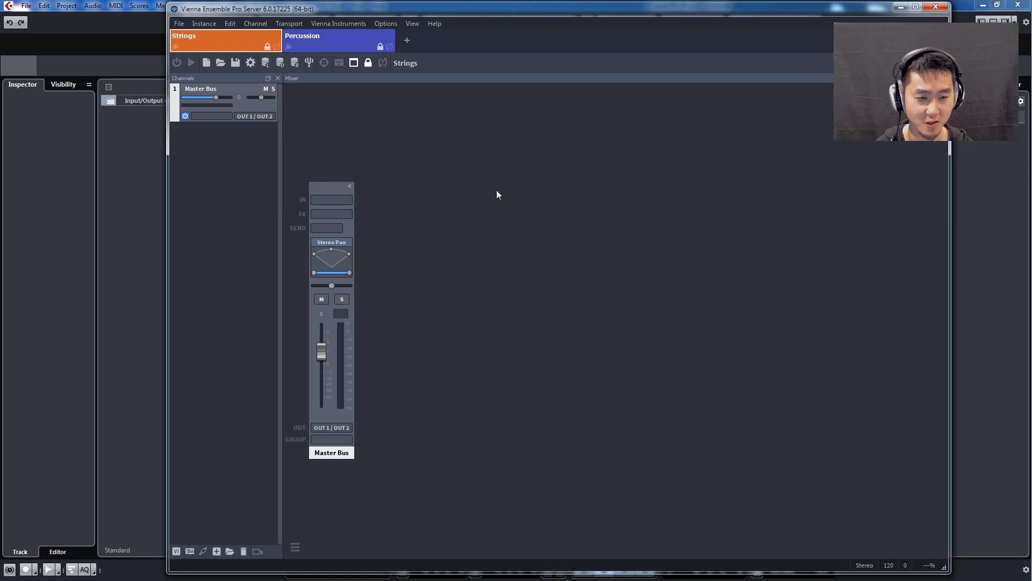
pyautogui.moveTo(510, 232)
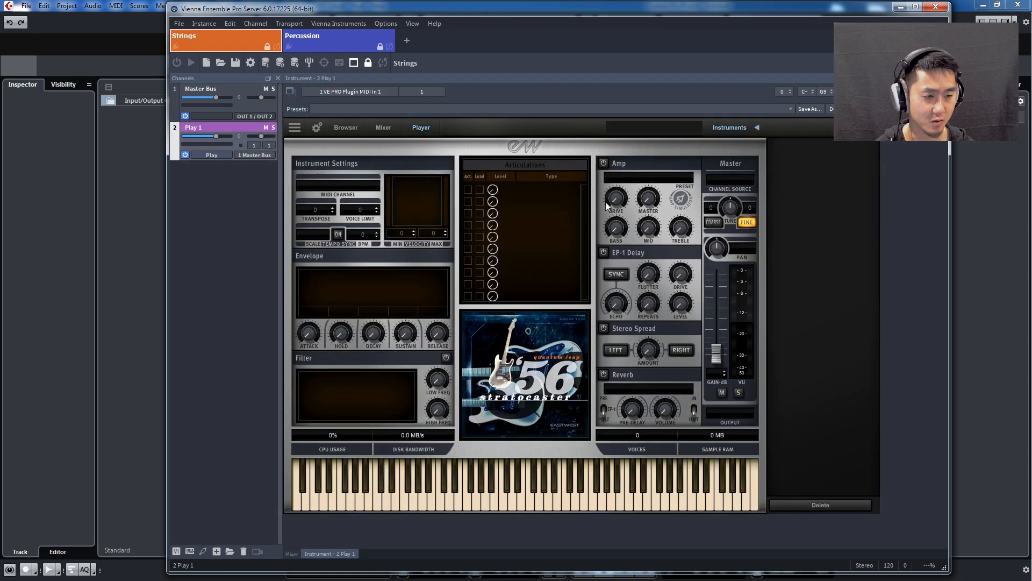
# Load the 1st Violins Sustain patch from Hollywood Strings Gold and browse the 03 Short Tight folder.
pyautogui.click(345, 127)
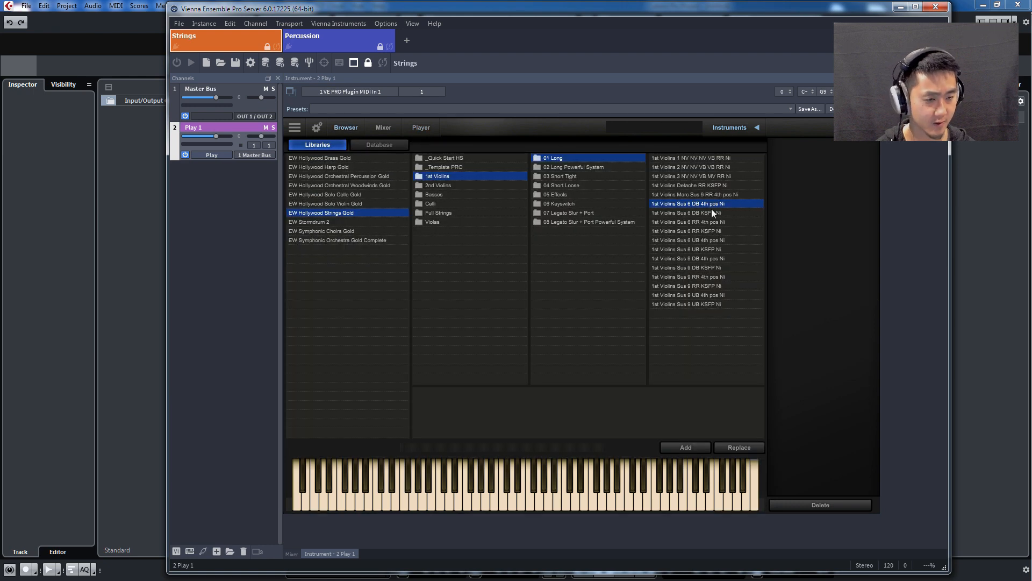
pyautogui.moveTo(698, 207)
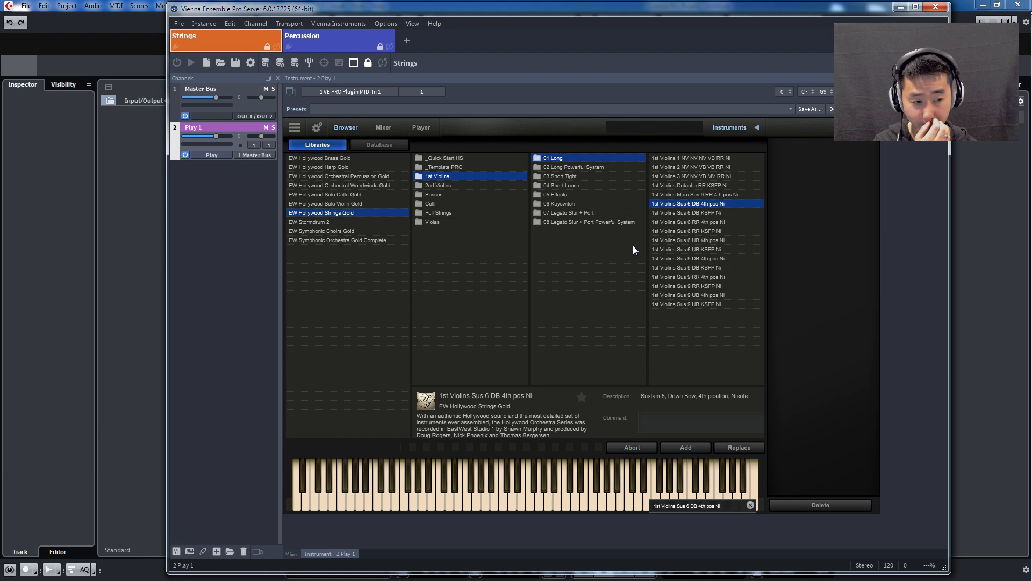
pyautogui.click(685, 448)
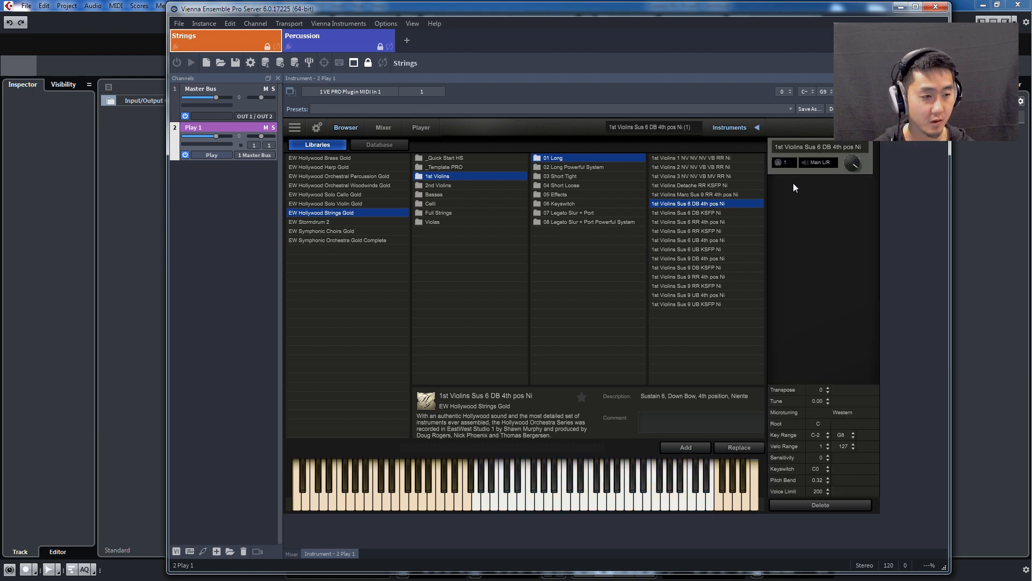
pyautogui.moveTo(574, 186)
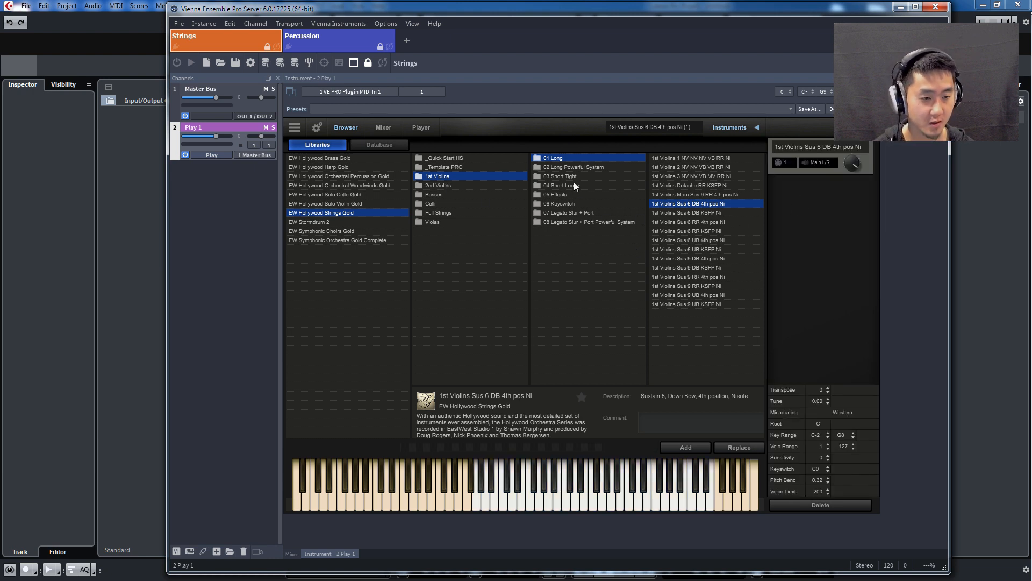
pyautogui.click(560, 176)
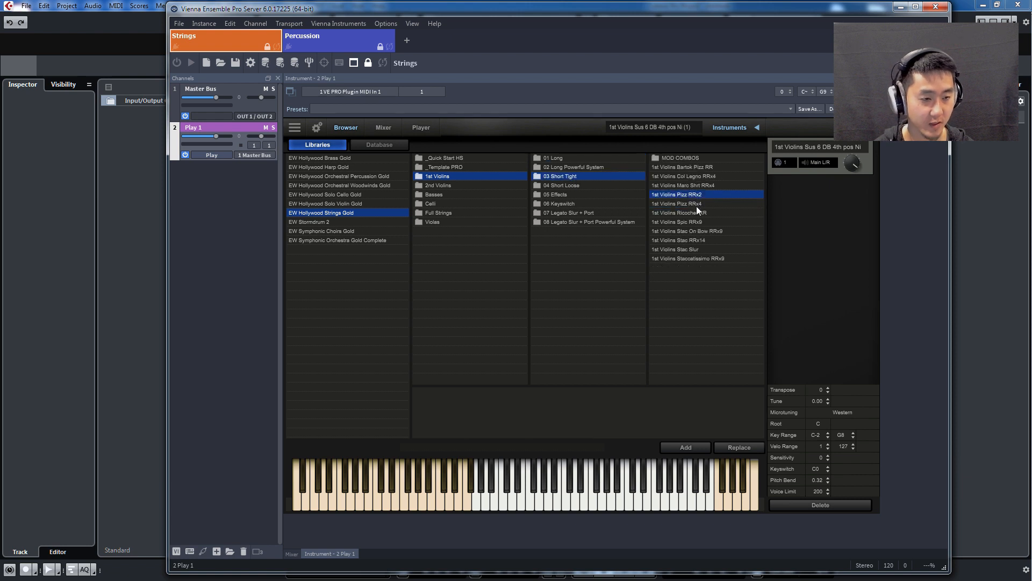
pyautogui.click(687, 230)
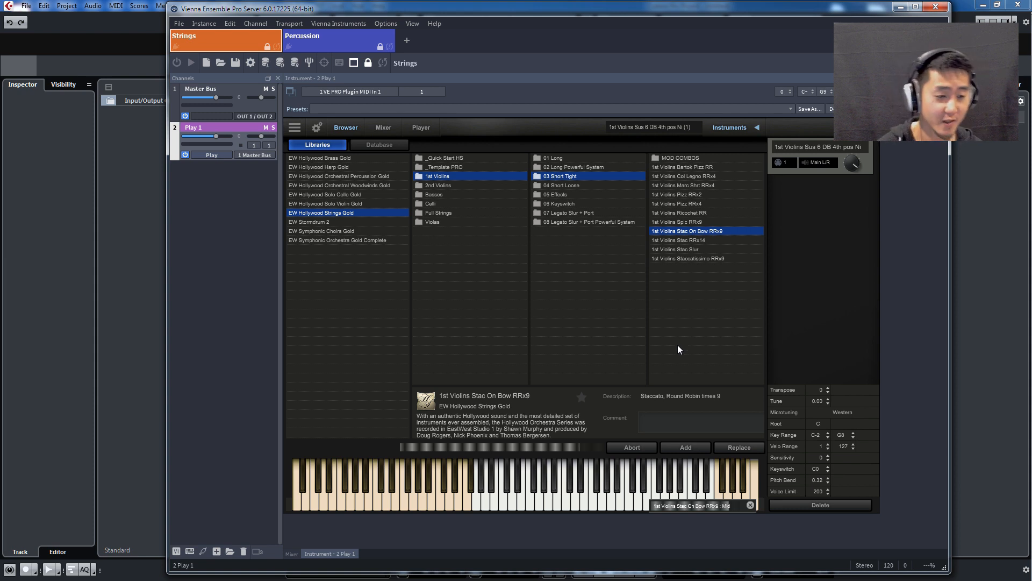
# Load the Stac On Bow RRx9 and Spic RRx9 patches into the Play channel.
pyautogui.click(685, 447)
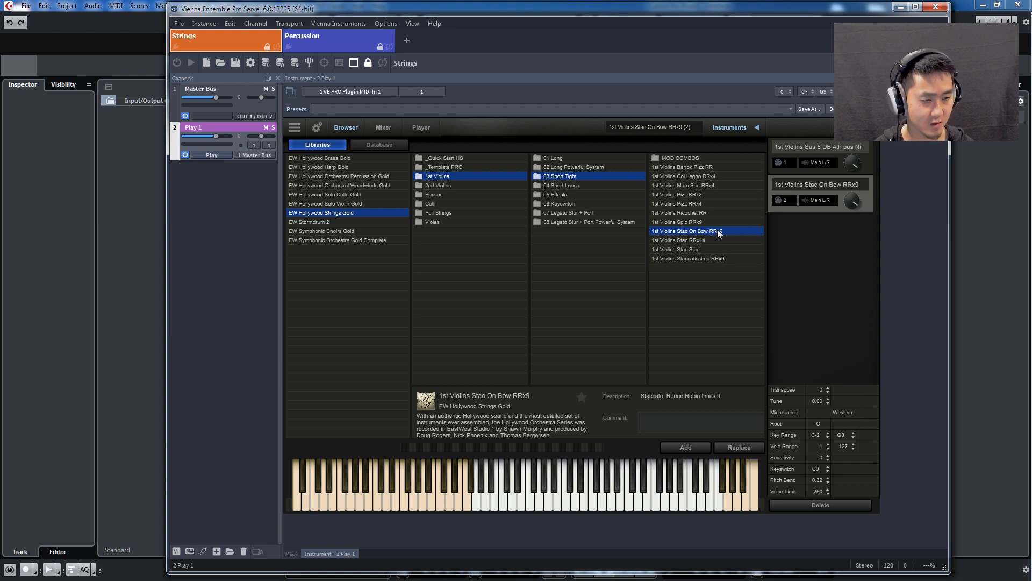
pyautogui.click(677, 221)
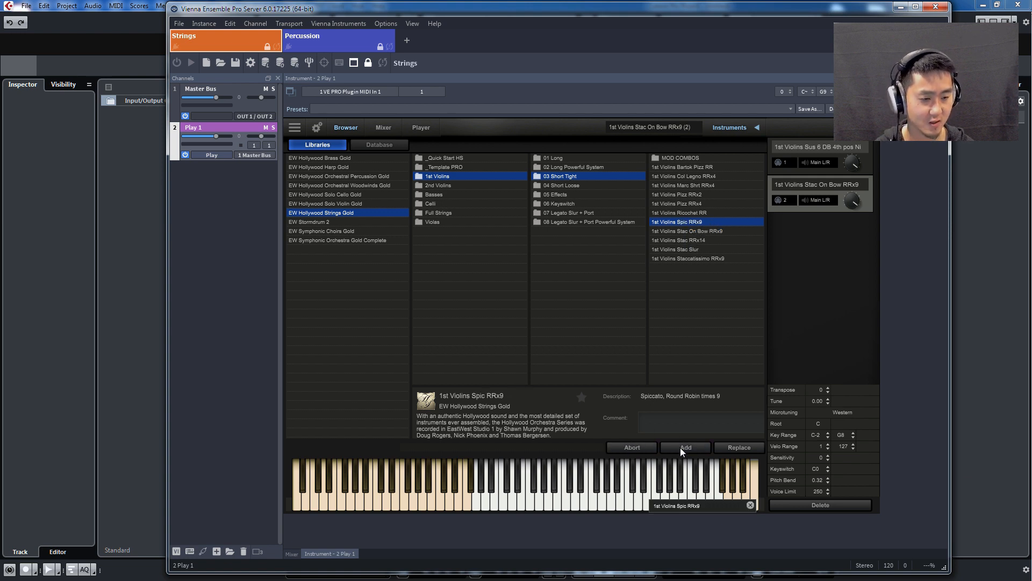
pyautogui.click(685, 447)
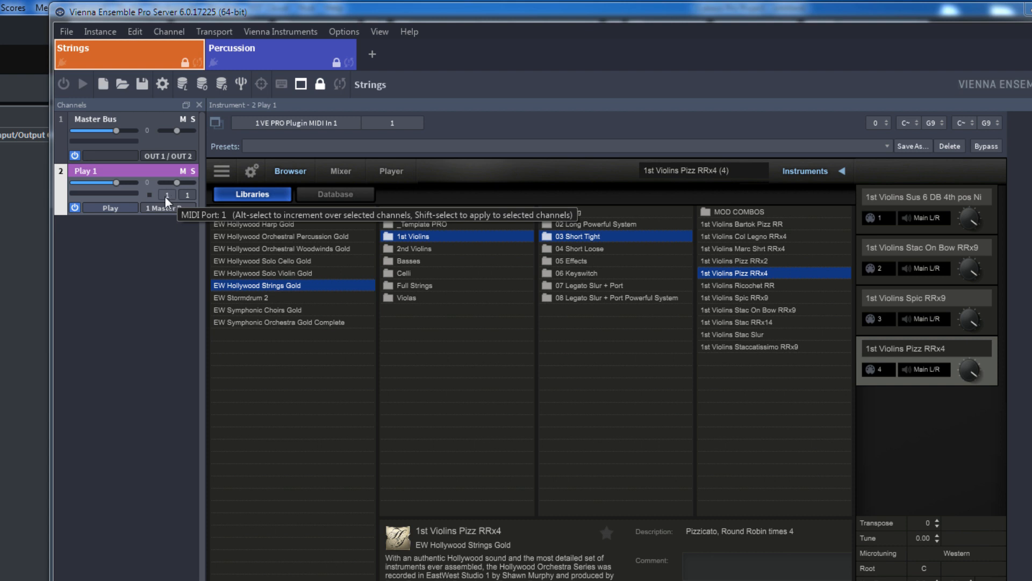
pyautogui.moveTo(172, 200)
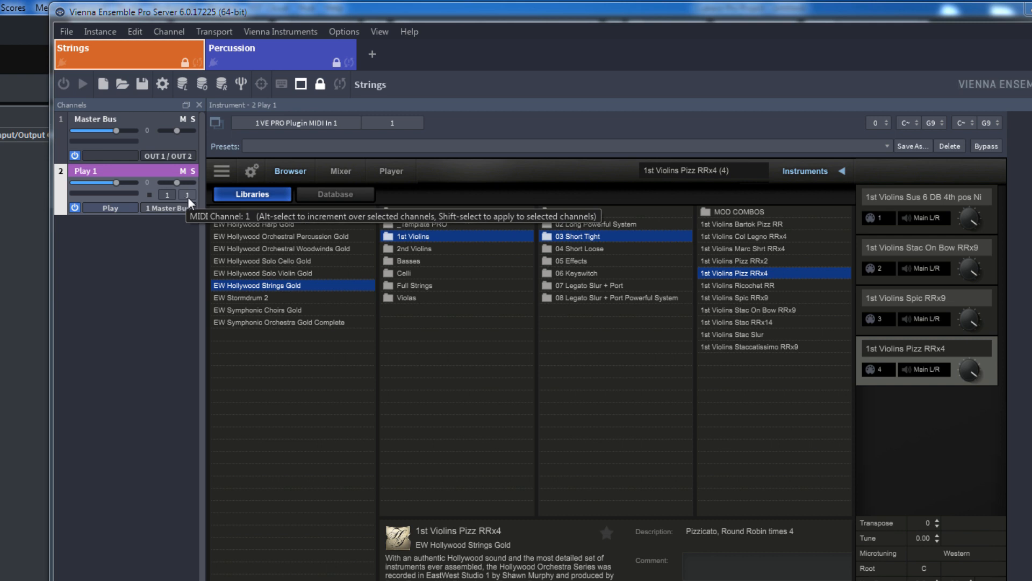
# Set the Play 1 channel to MIDI channel 1.
pyautogui.click(168, 194)
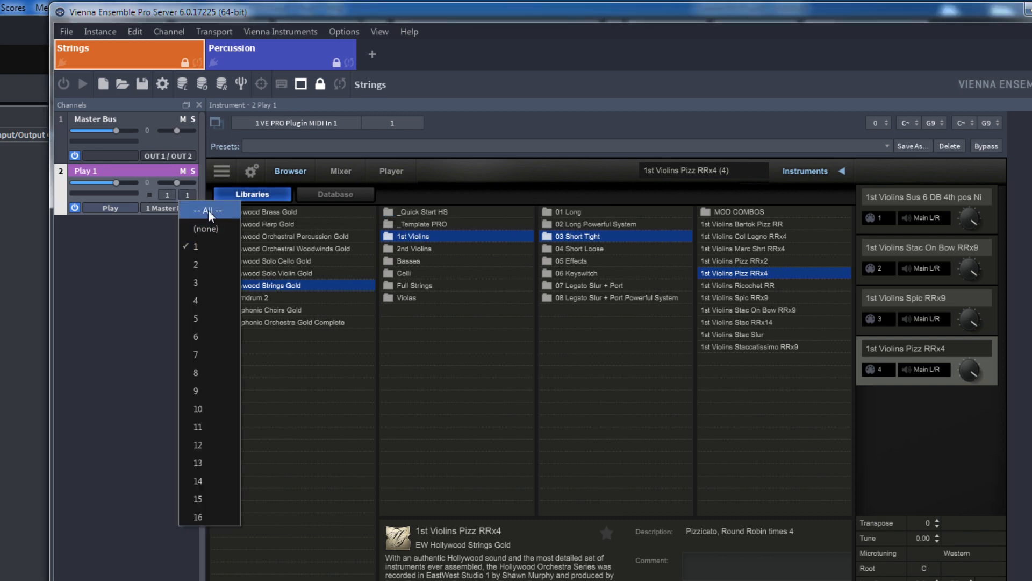
pyautogui.click(208, 209)
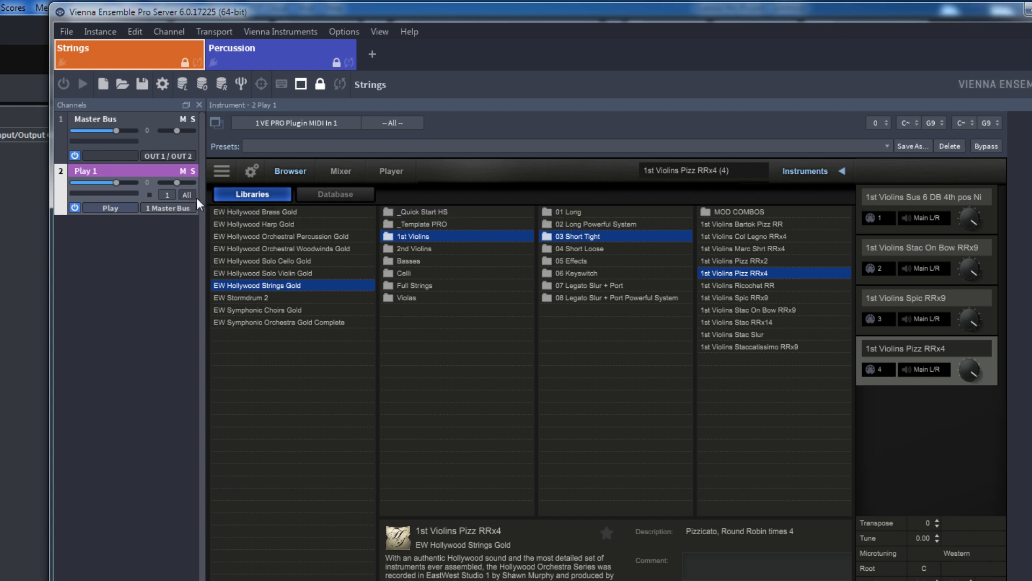
pyautogui.click(186, 195)
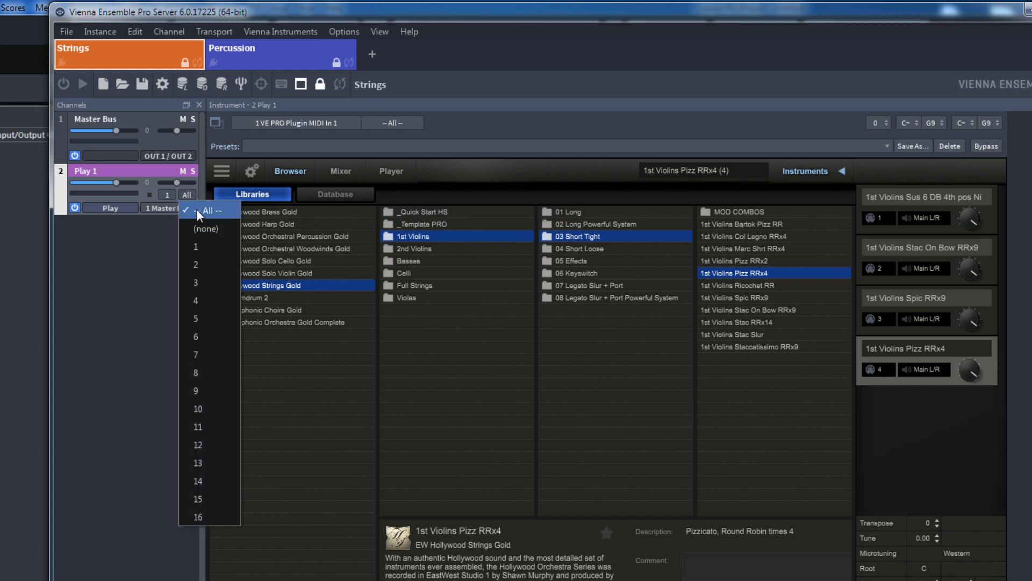
pyautogui.moveTo(210, 246)
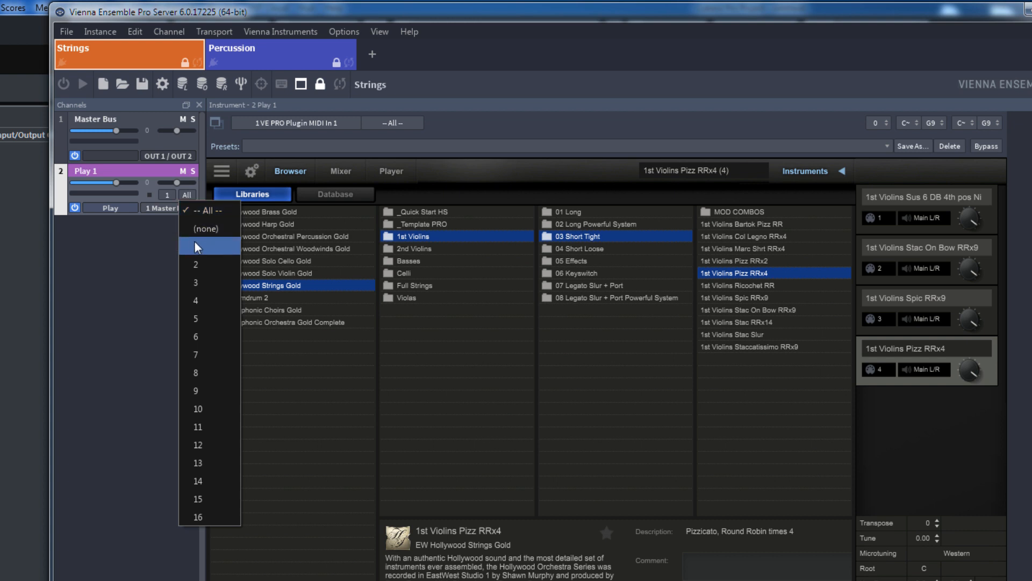
pyautogui.click(208, 248)
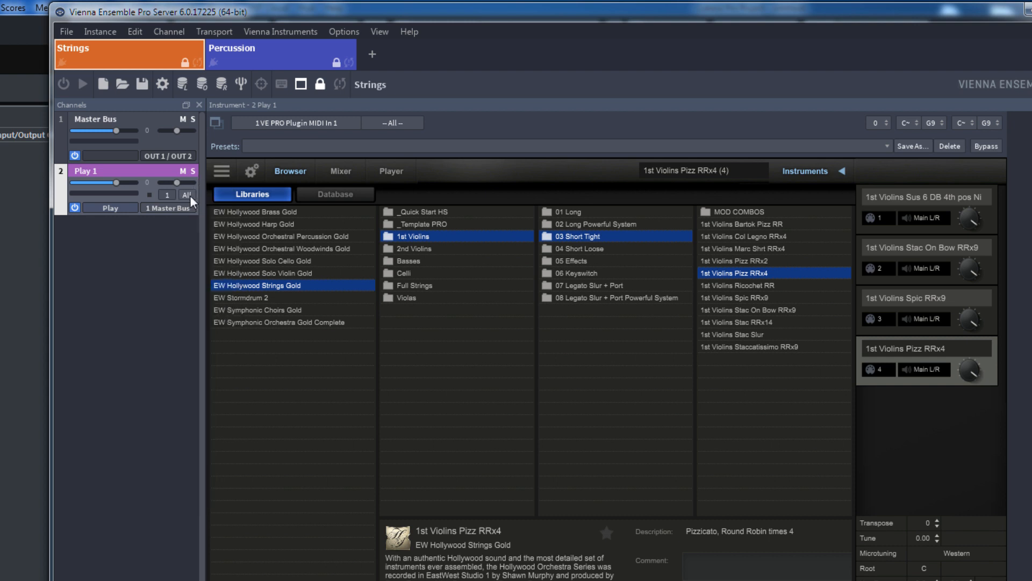
pyautogui.moveTo(186, 195)
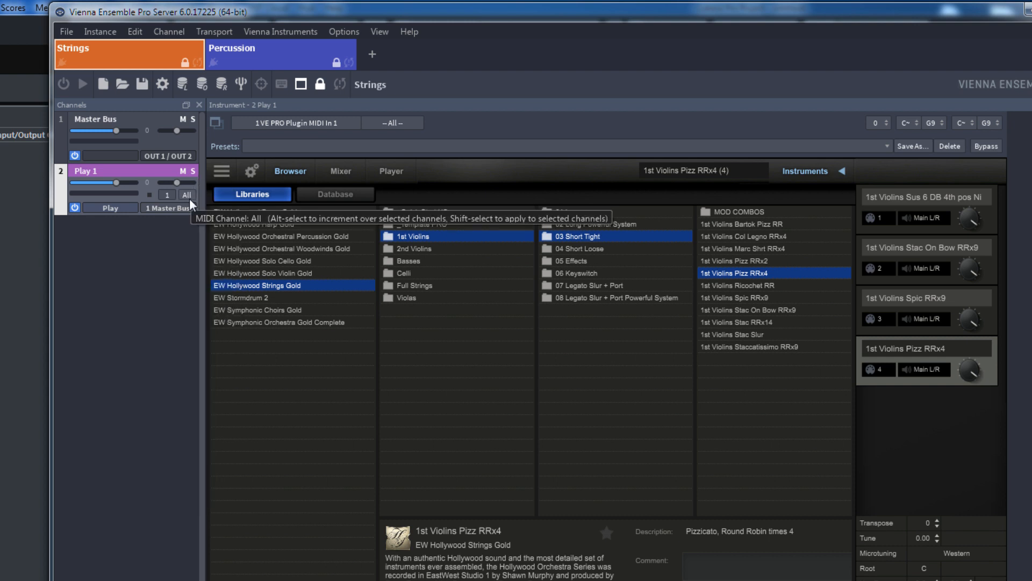
pyautogui.moveTo(248, 244)
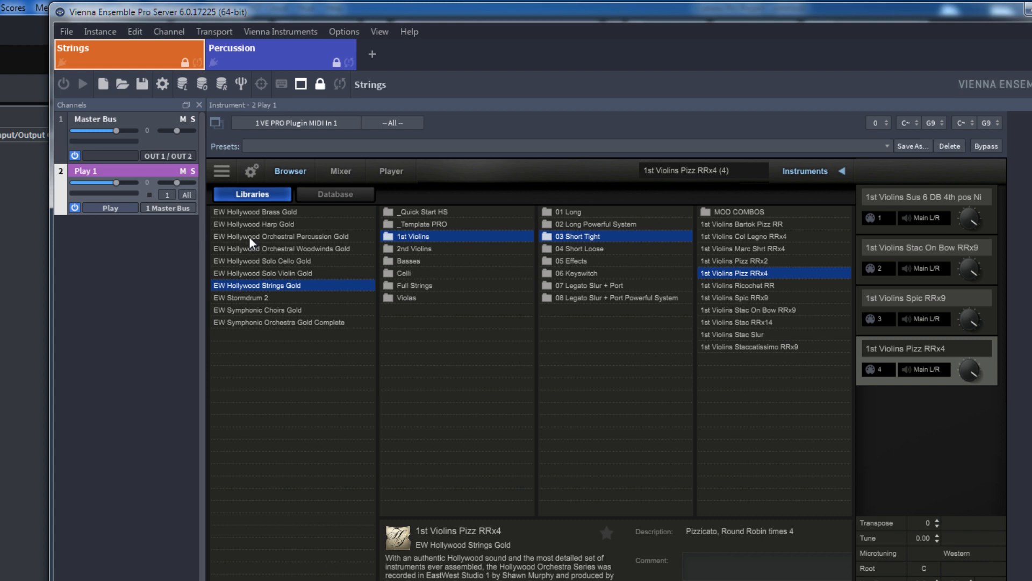
pyautogui.moveTo(7, 283)
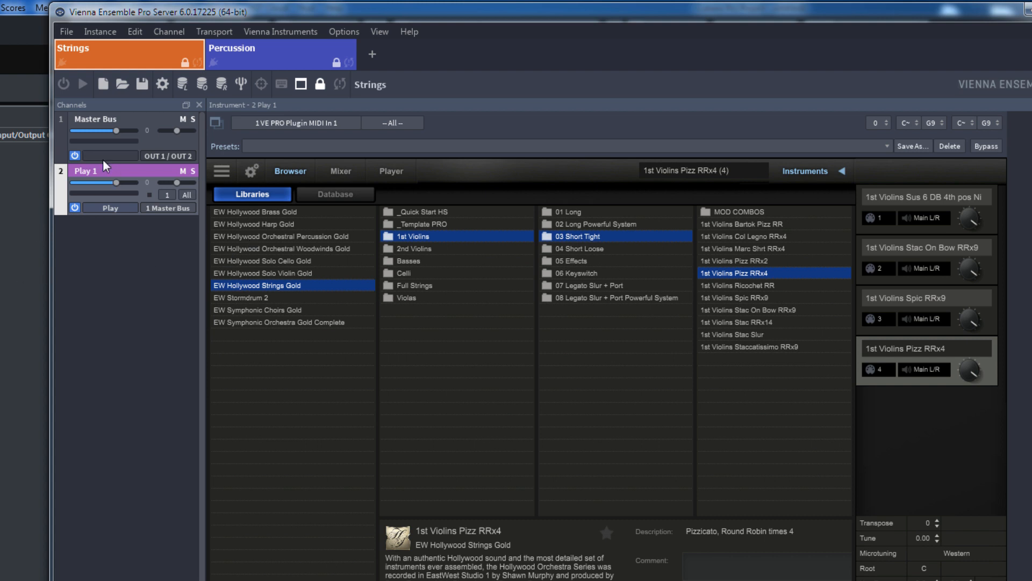
# Rename the Play 1 channel to Violin 1.
pyautogui.doubleClick(86, 171)
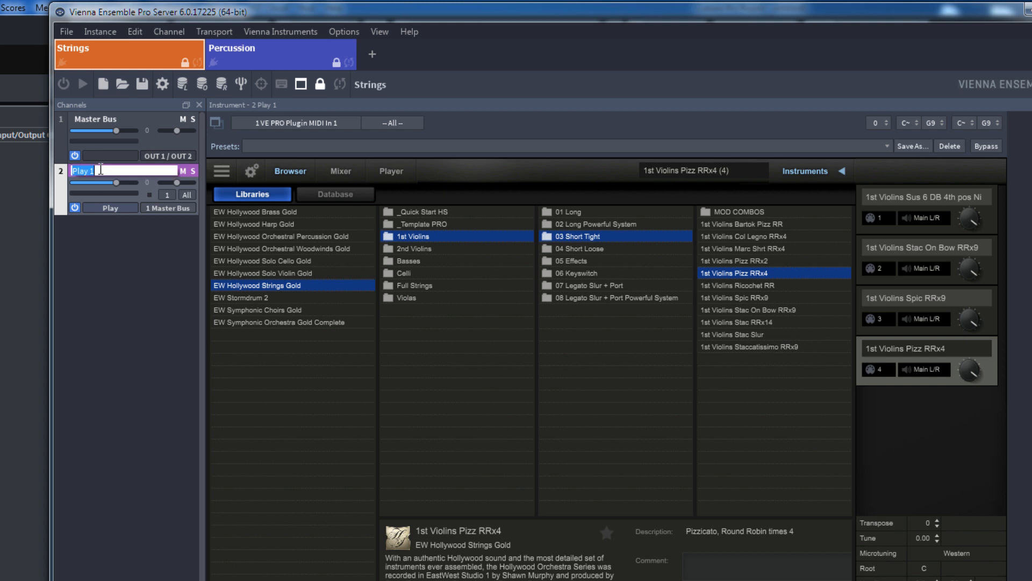
pyautogui.write('V')
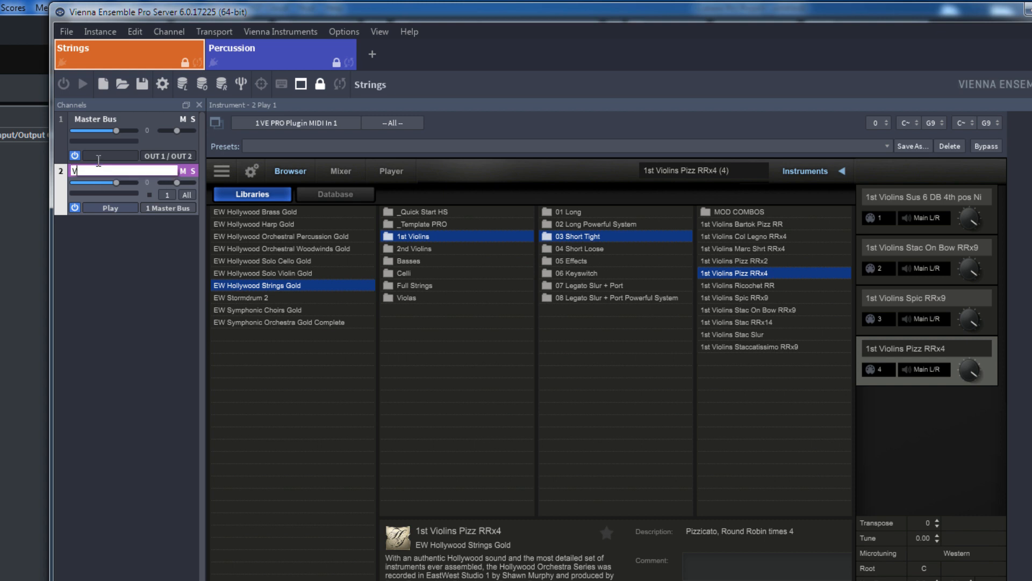
pyautogui.write('Violin 1')
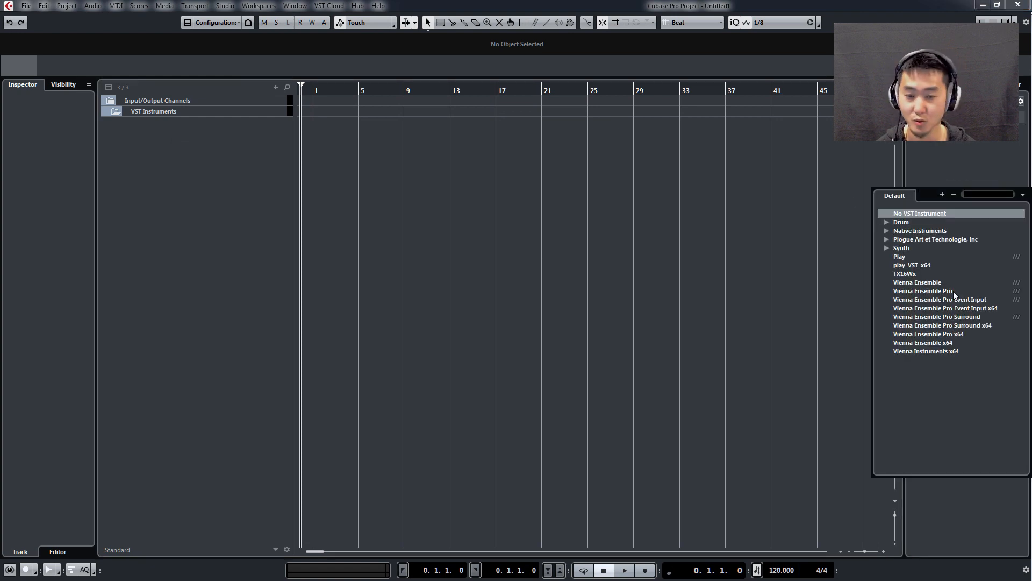
pyautogui.moveTo(940, 356)
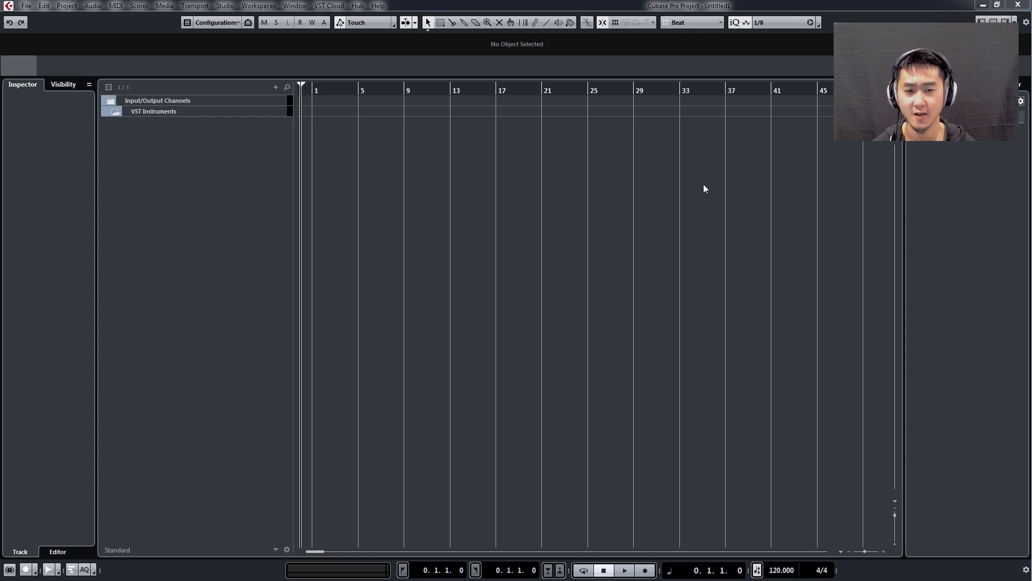
pyautogui.moveTo(700, 327)
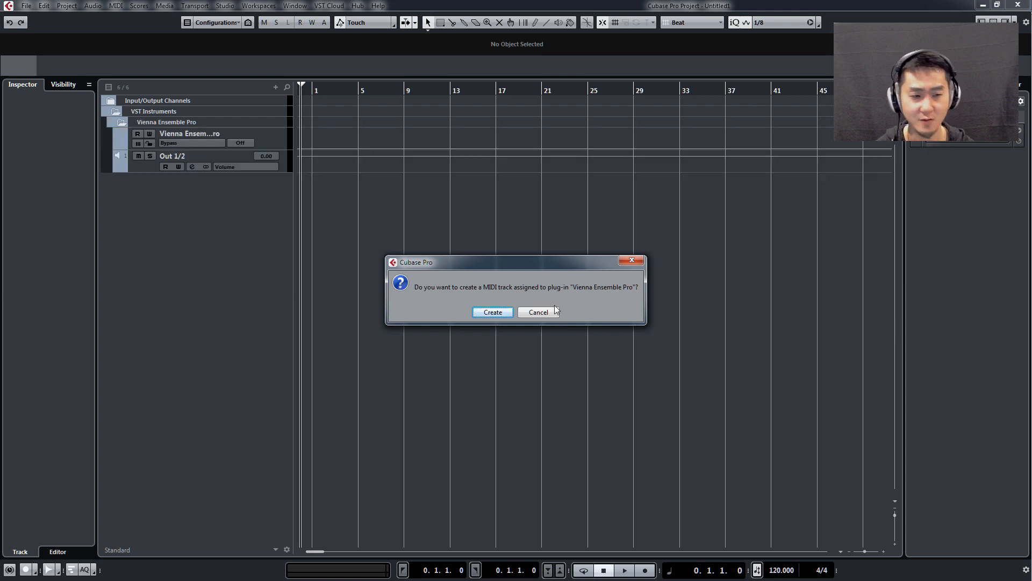
# Create a MIDI track for the new Vienna Ensemble Pro instrument.
pyautogui.click(491, 312)
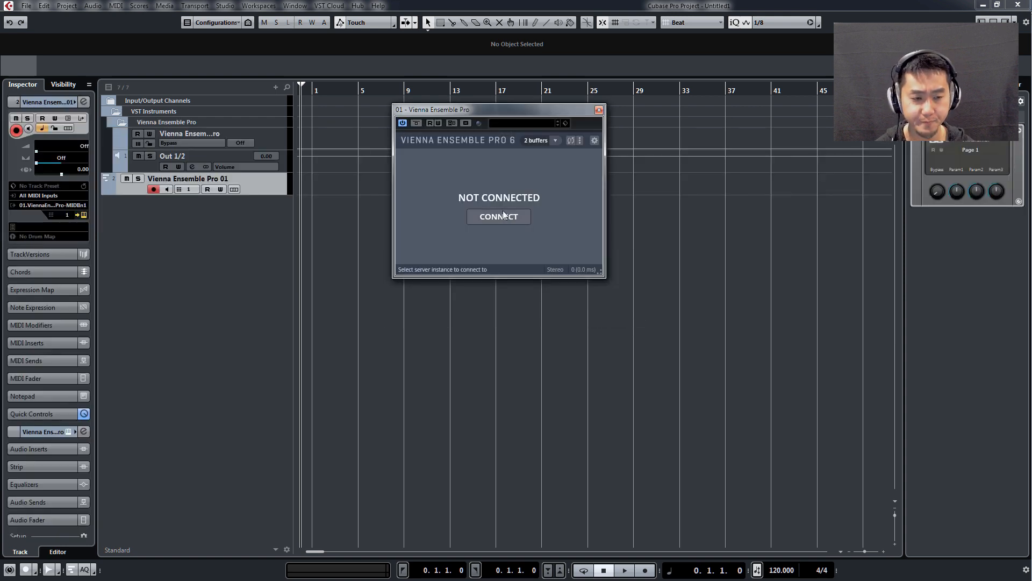
# List the local server instances and settle on Strings as the target instance.
pyautogui.click(498, 216)
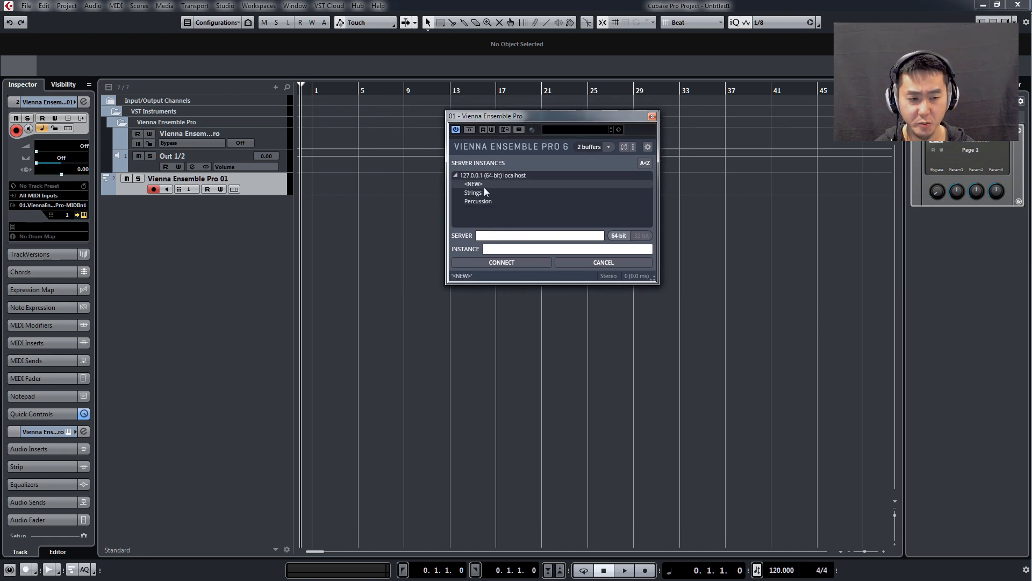
pyautogui.click(473, 193)
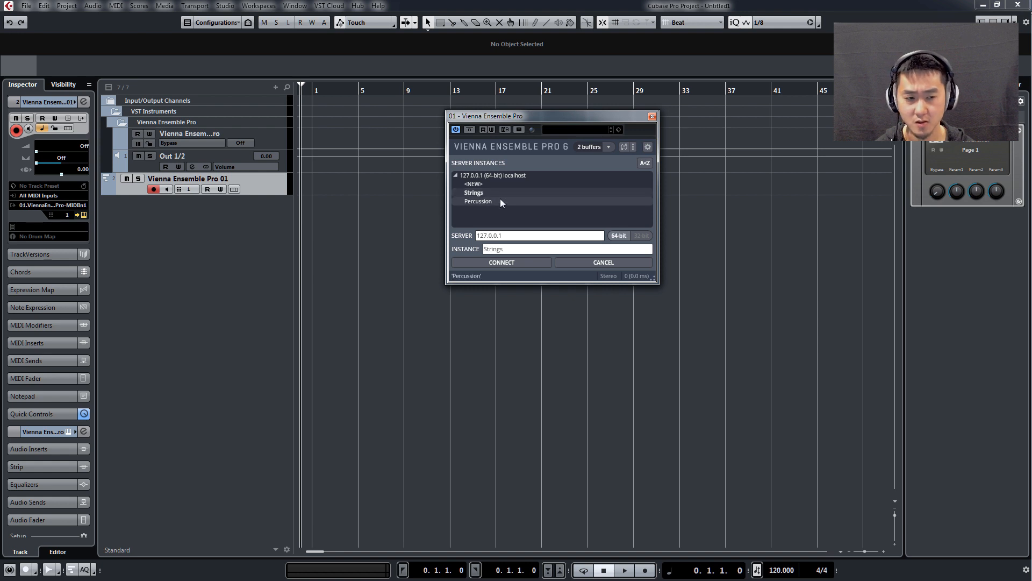
pyautogui.click(478, 201)
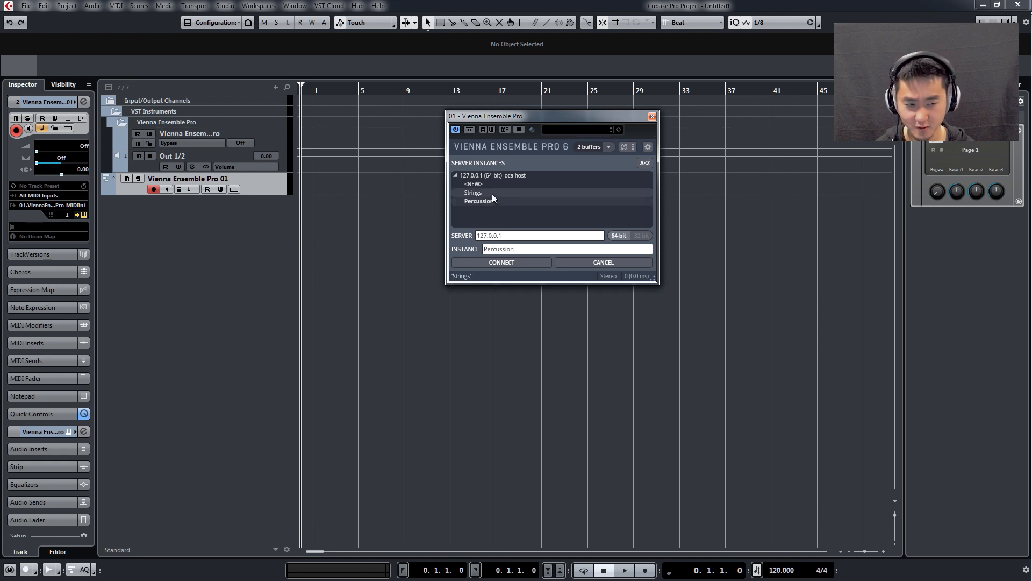
pyautogui.click(472, 192)
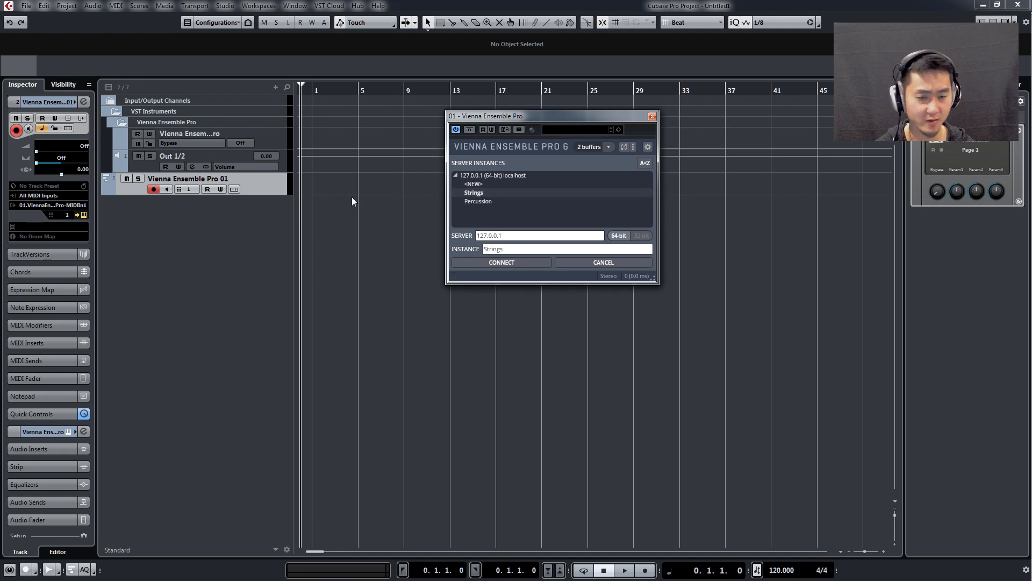
pyautogui.moveTo(502, 256)
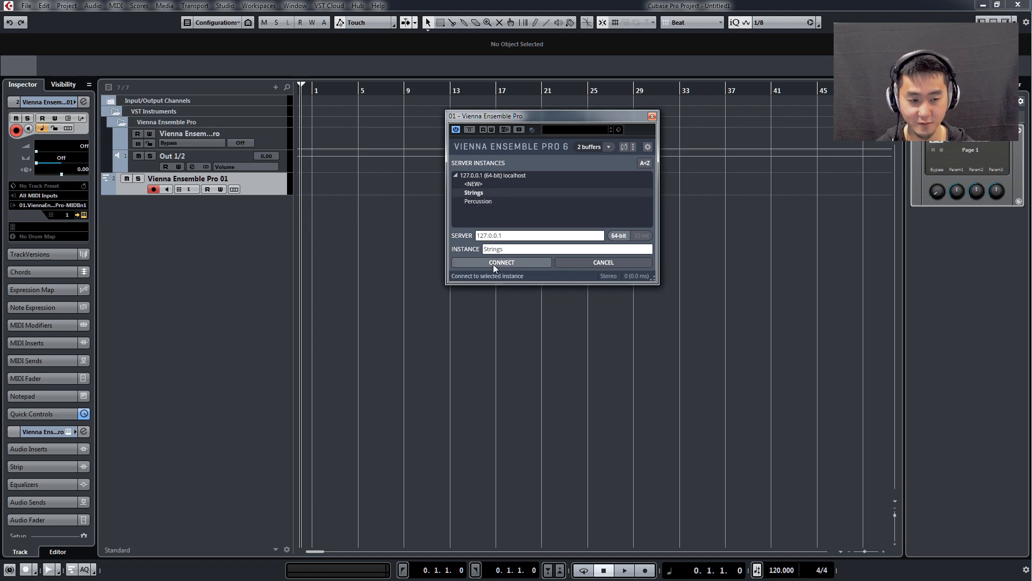
pyautogui.moveTo(534, 276)
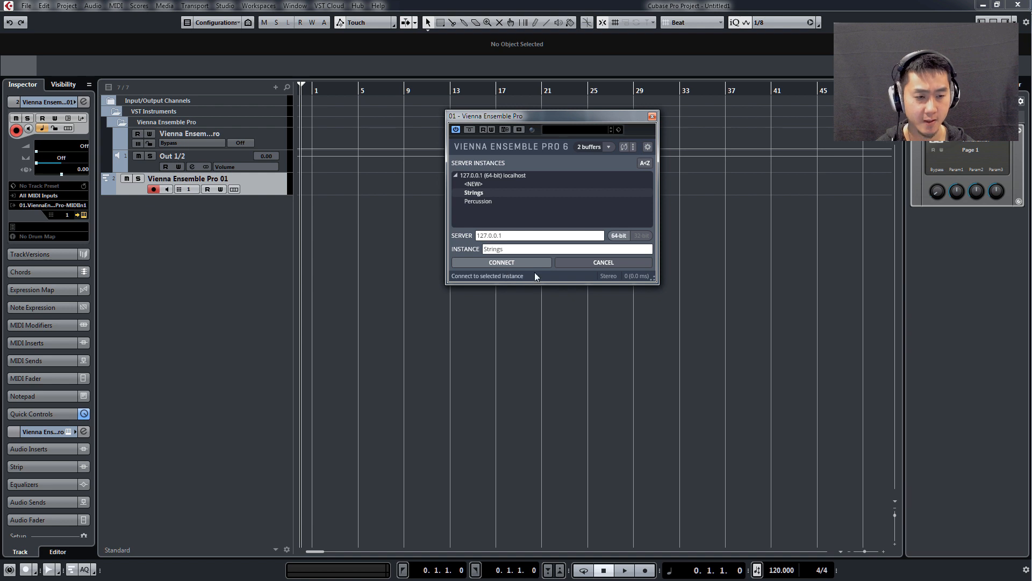
# Connect the plugin to the Strings instance, leaving the latency buffers unchanged.
pyautogui.click(500, 262)
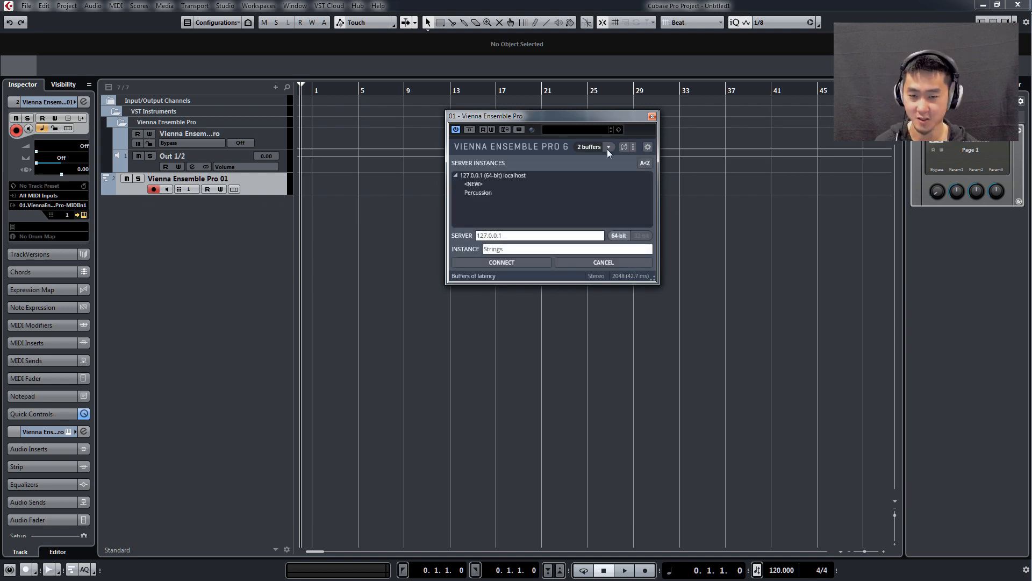
pyautogui.click(607, 146)
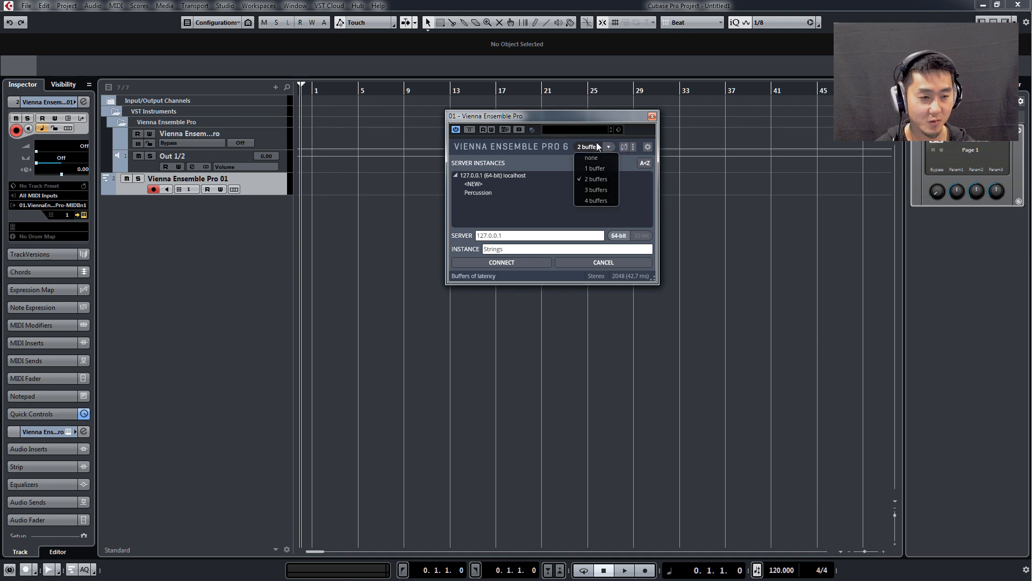
pyautogui.click(594, 179)
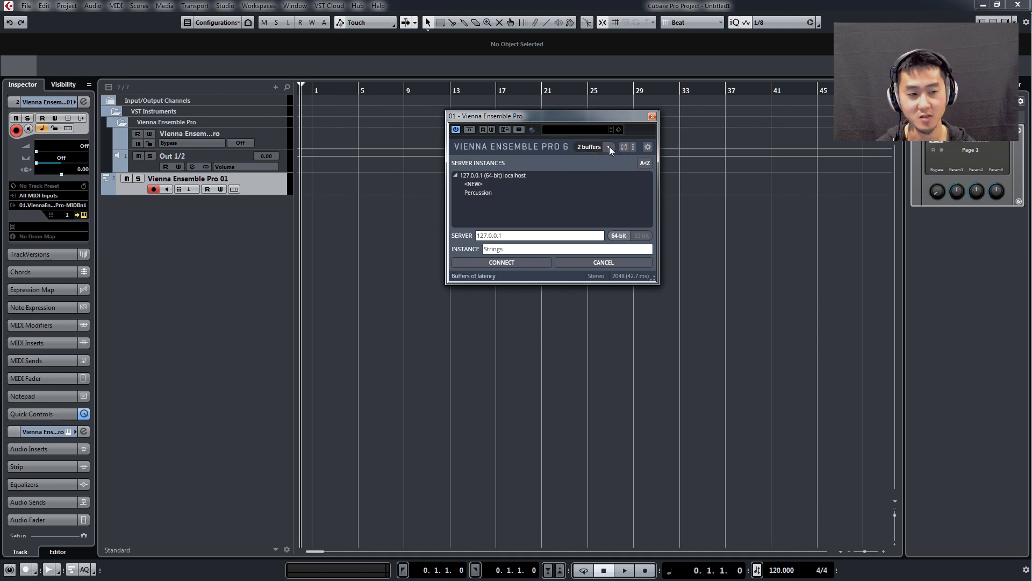
pyautogui.click(607, 146)
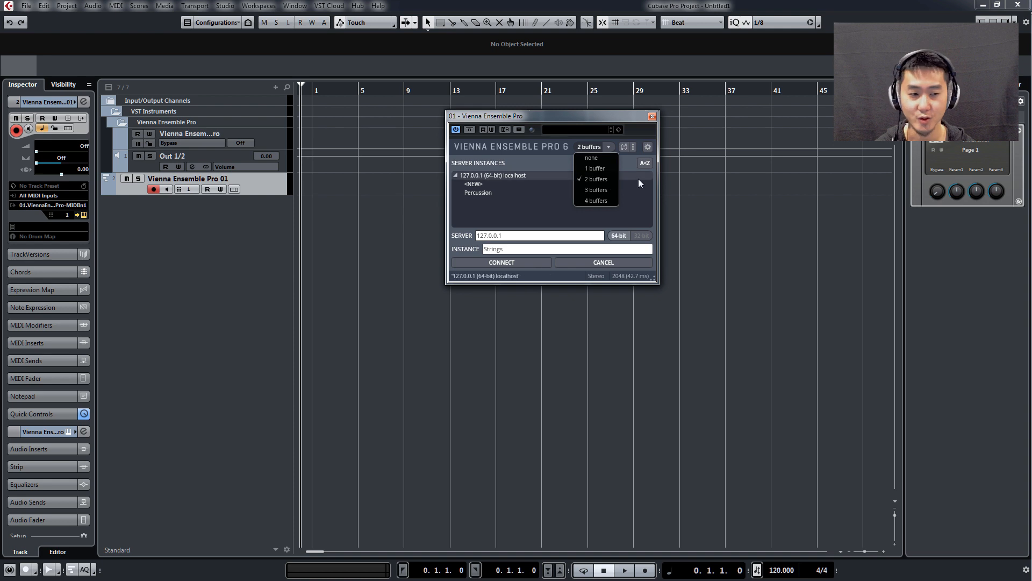
pyautogui.click(595, 178)
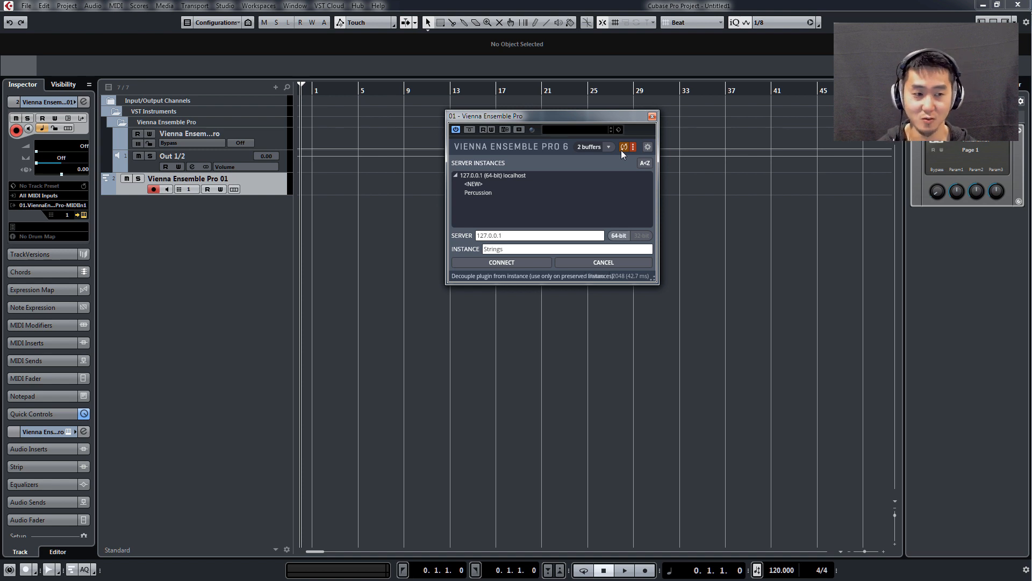
pyautogui.click(501, 262)
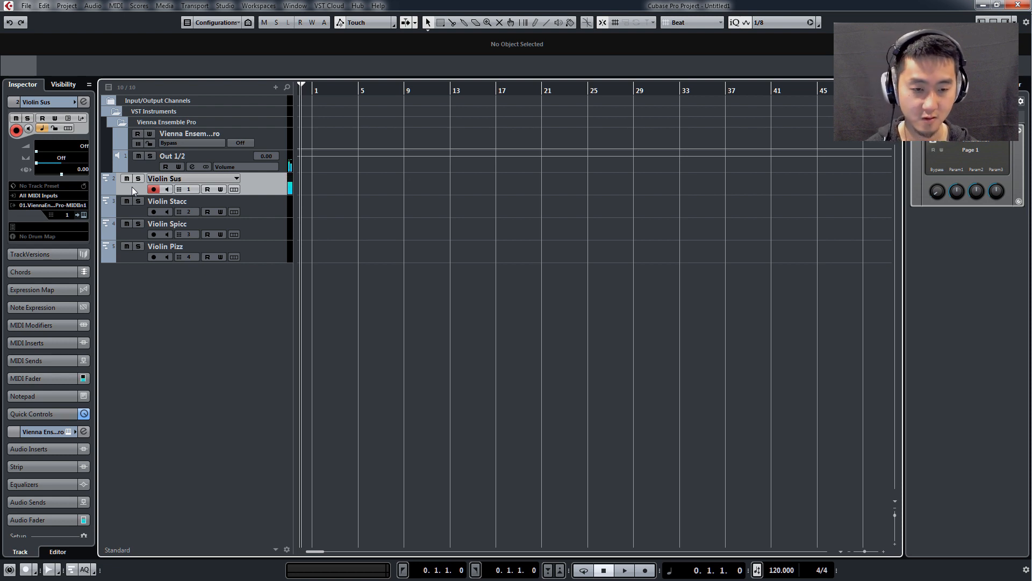
# Select the Violin Stacc, Spicc and Pizz tracks and rename the Out 1/2 channel Violin 1.
pyautogui.click(167, 201)
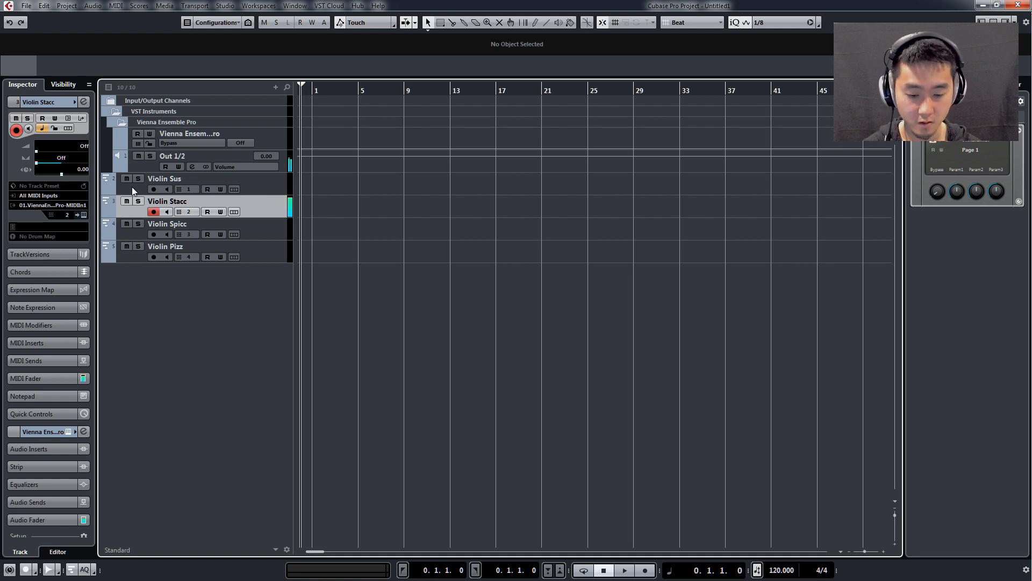
pyautogui.click(167, 224)
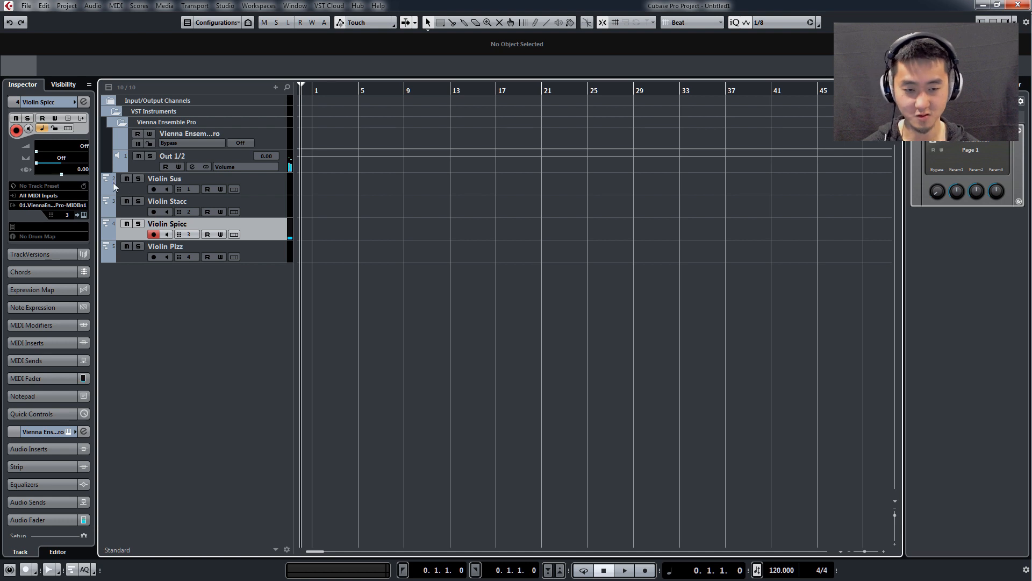
pyautogui.click(165, 245)
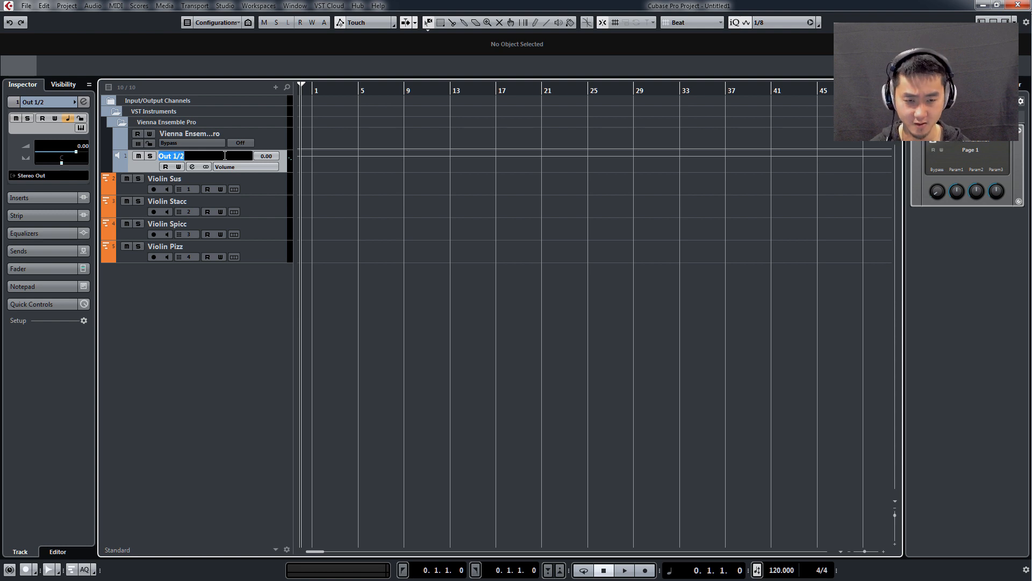
pyautogui.write('Violin 1')
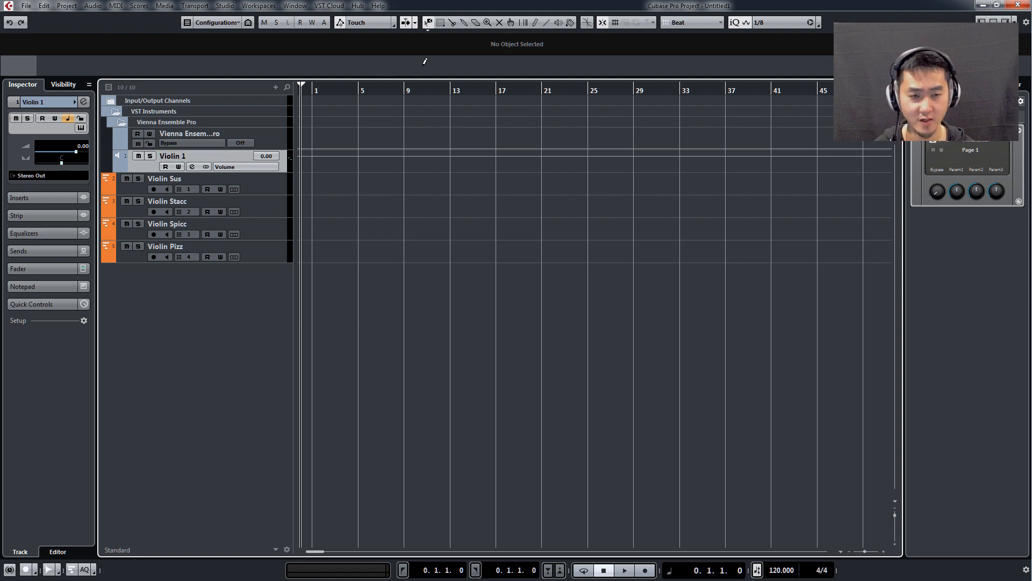
pyautogui.click(569, 22)
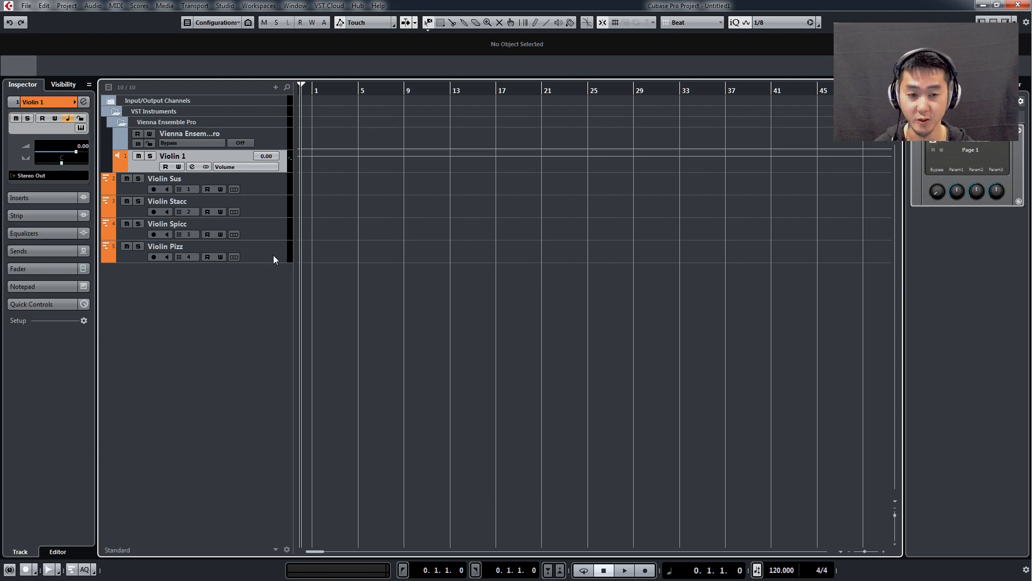
# Open the VST instrument list to add another Vienna Ensemble Pro in the Play slot.
pyautogui.click(165, 245)
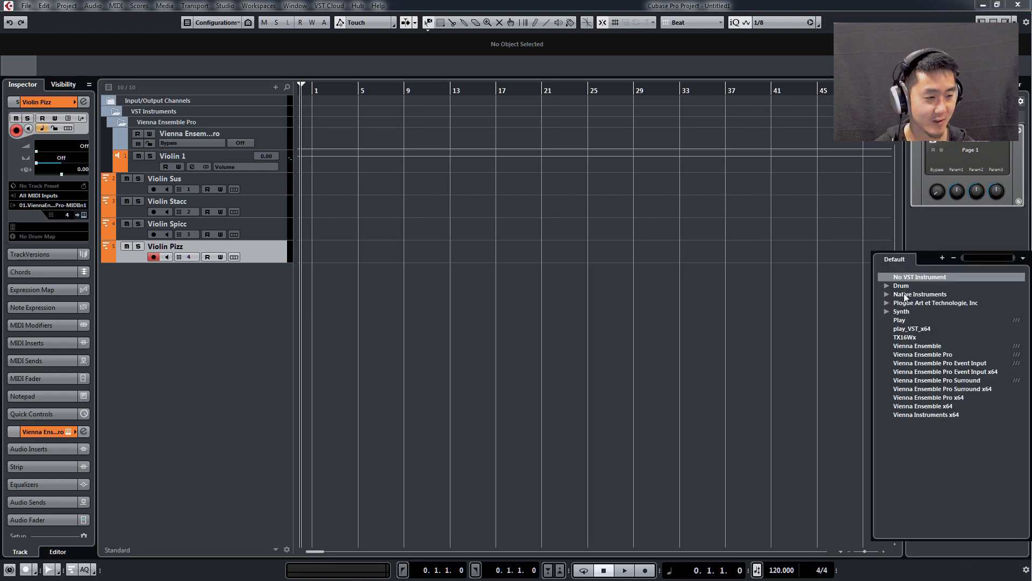
pyautogui.moveTo(899, 321)
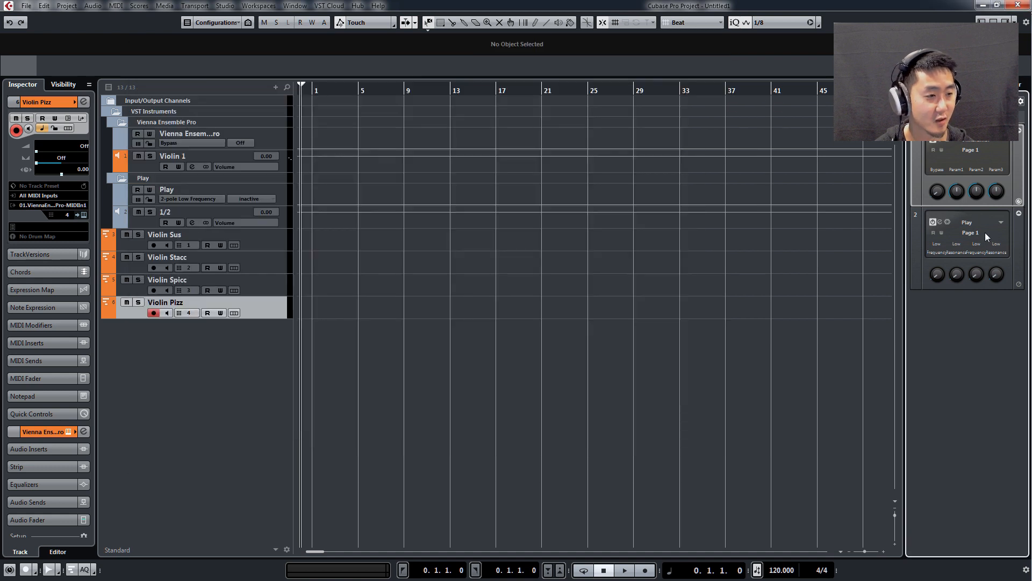
pyautogui.click(1001, 222)
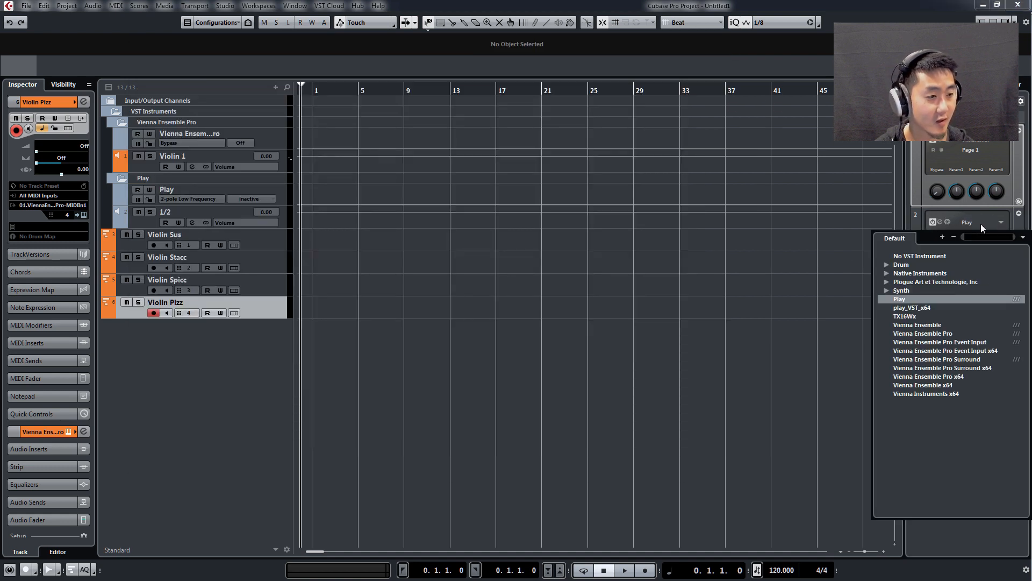
pyautogui.moveTo(921, 333)
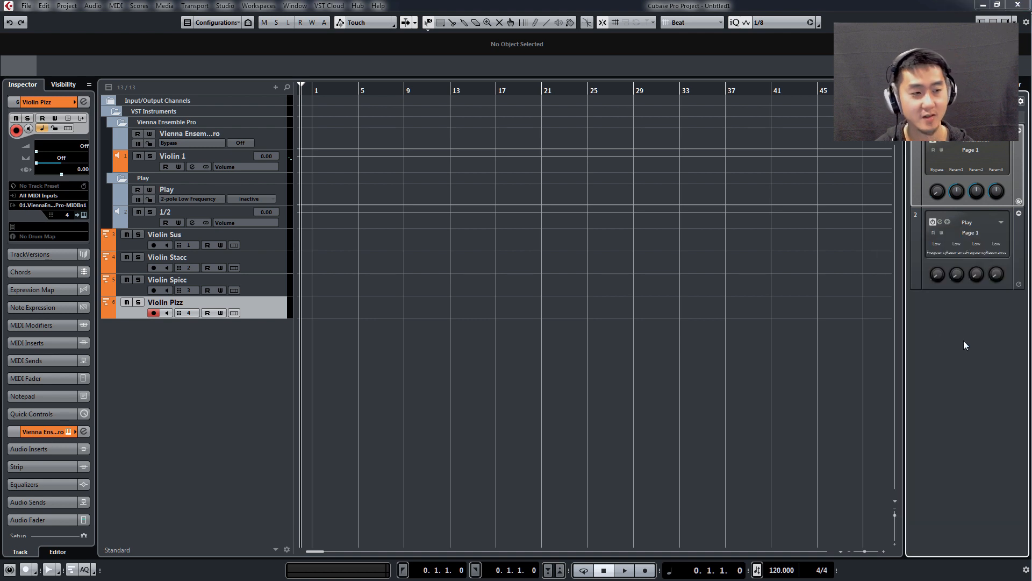
pyautogui.moveTo(722, 309)
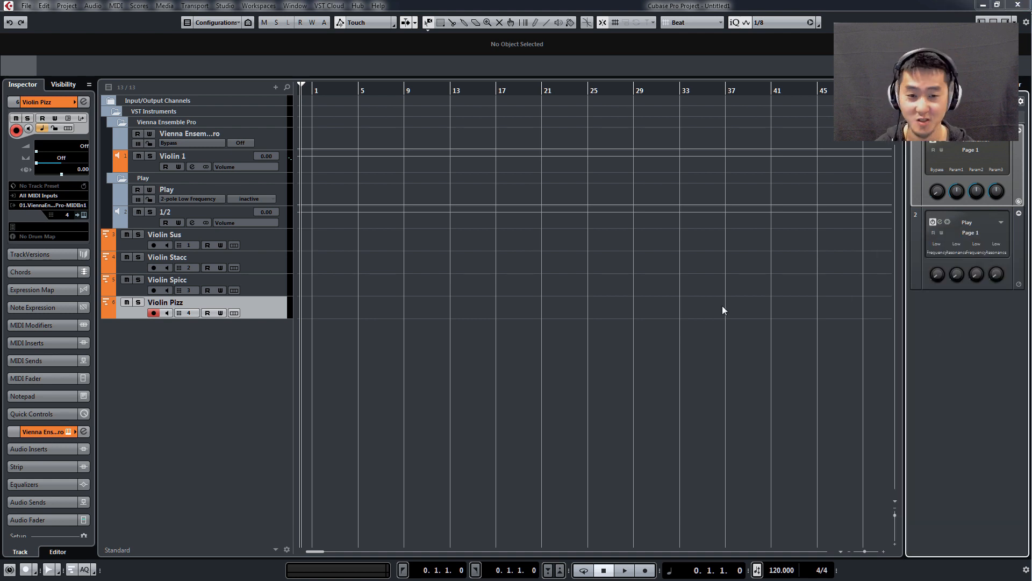
pyautogui.moveTo(660, 277)
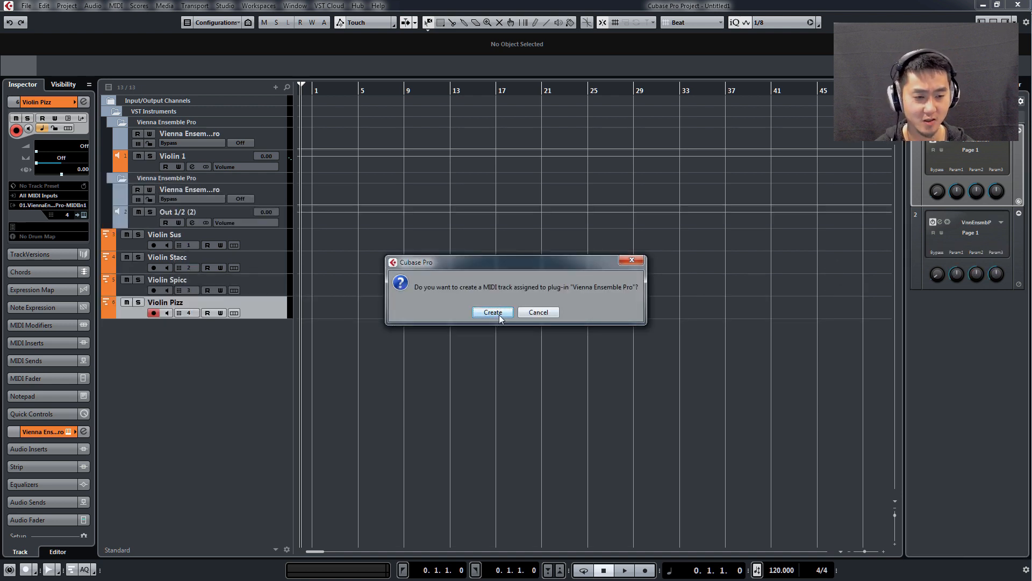
# Create the MIDI track and rename the second rack instrument Percussion.
pyautogui.click(493, 312)
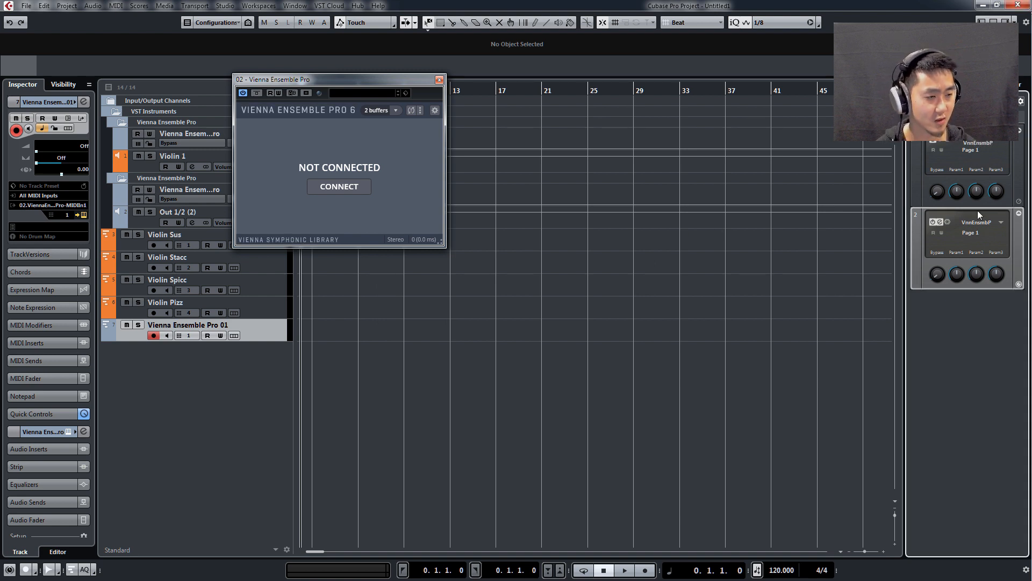
pyautogui.doubleClick(974, 222)
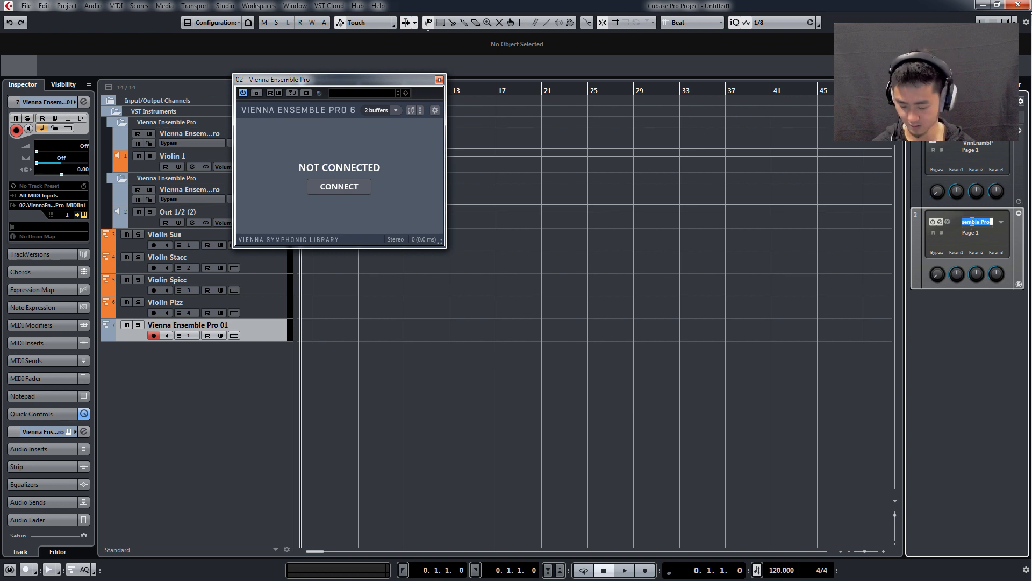
pyautogui.write('Percussion')
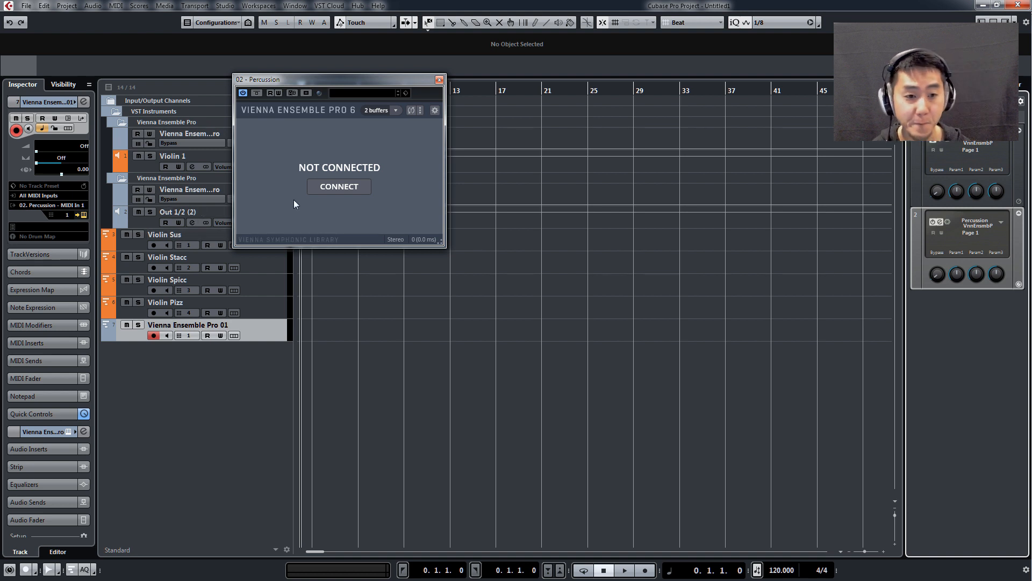
# Target the Percussion server instance, keeping buffering at 2 buffers.
pyautogui.click(339, 186)
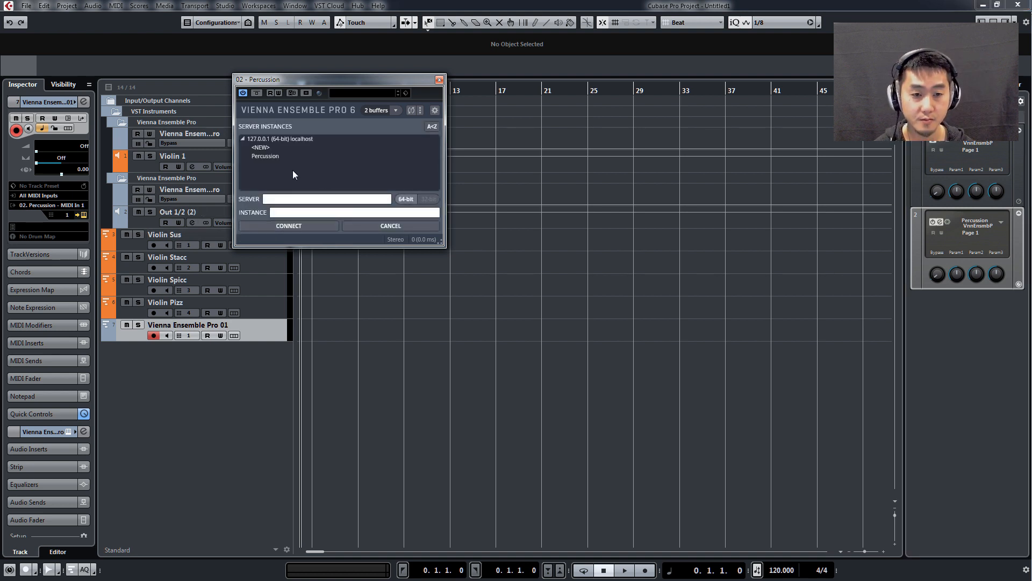
pyautogui.click(288, 226)
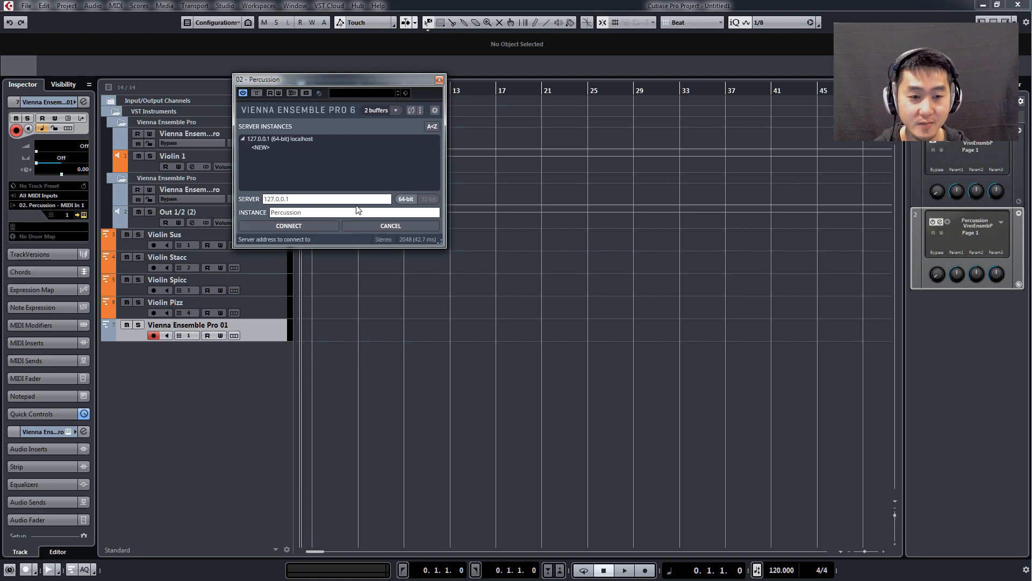
pyautogui.click(376, 110)
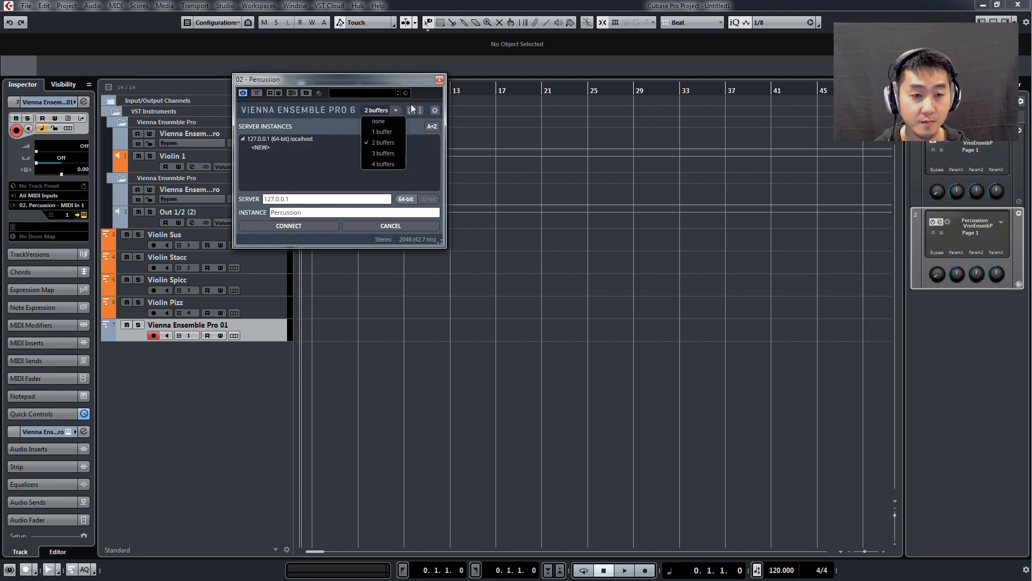
pyautogui.click(289, 226)
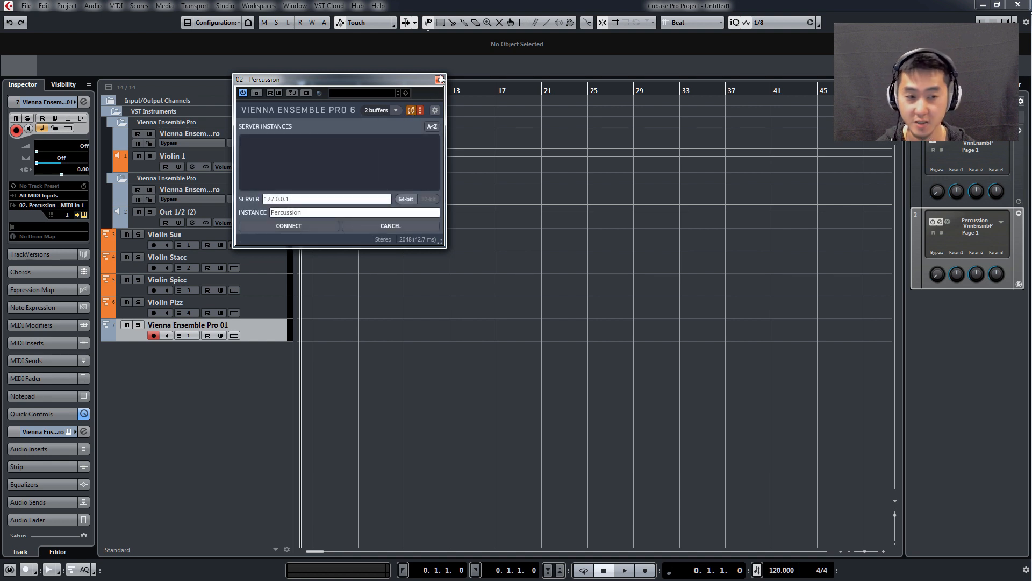
# In the Percussion instance's Kontakt 5, load the Action Strikes Ensemble patch.
pyautogui.click(440, 79)
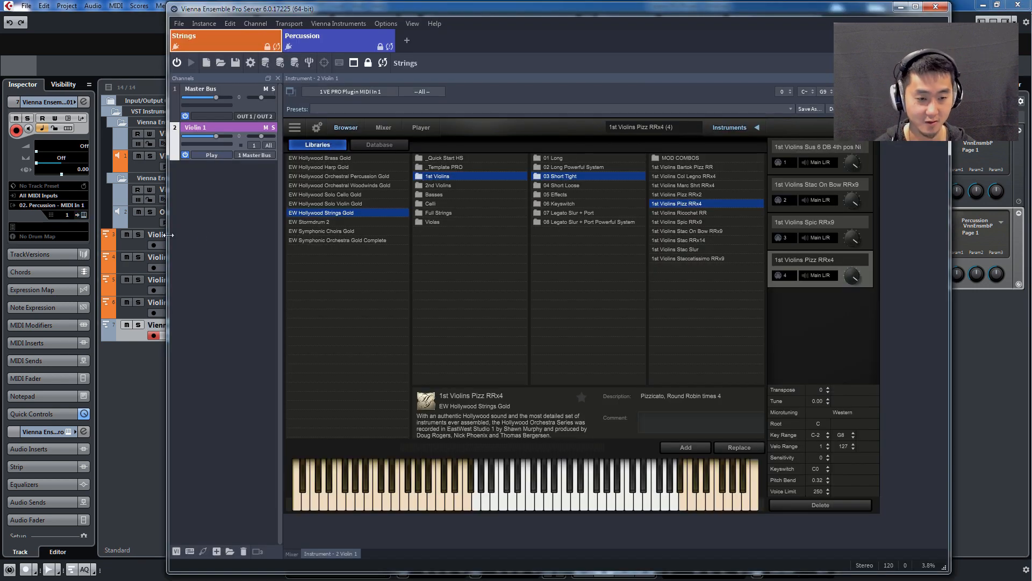
pyautogui.click(323, 40)
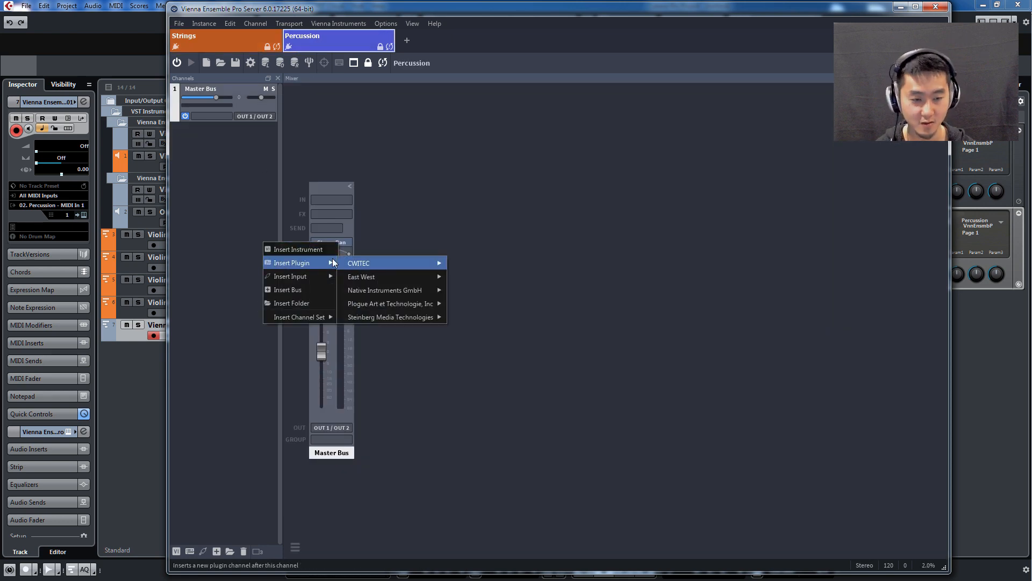
pyautogui.moveTo(385, 290)
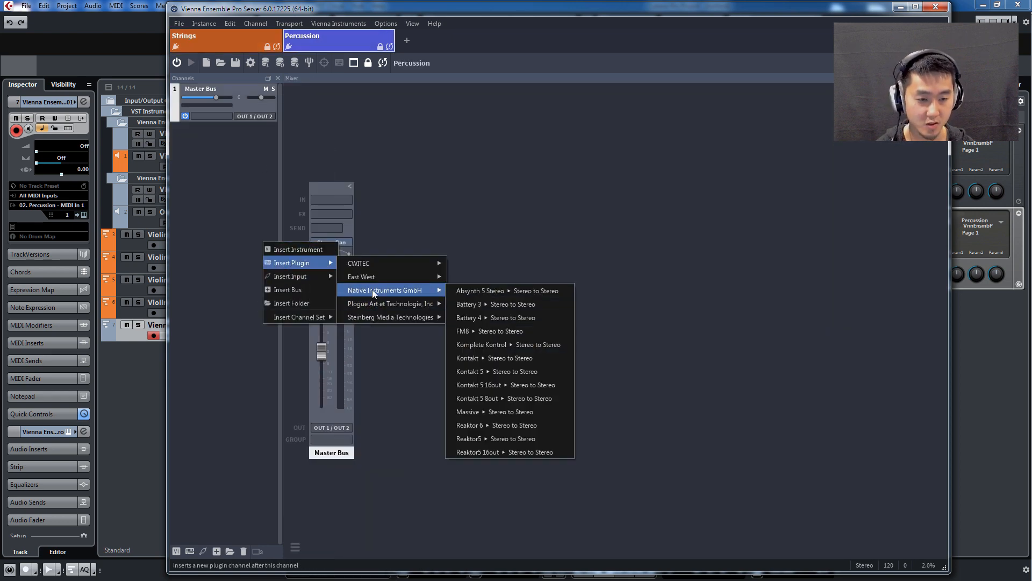
pyautogui.moveTo(483, 357)
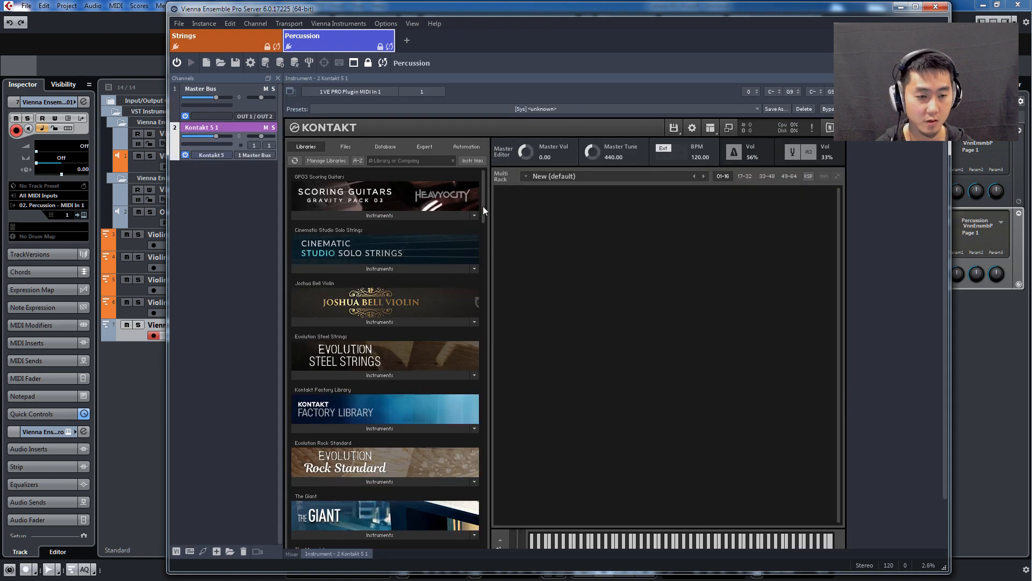
pyautogui.scroll(-3)
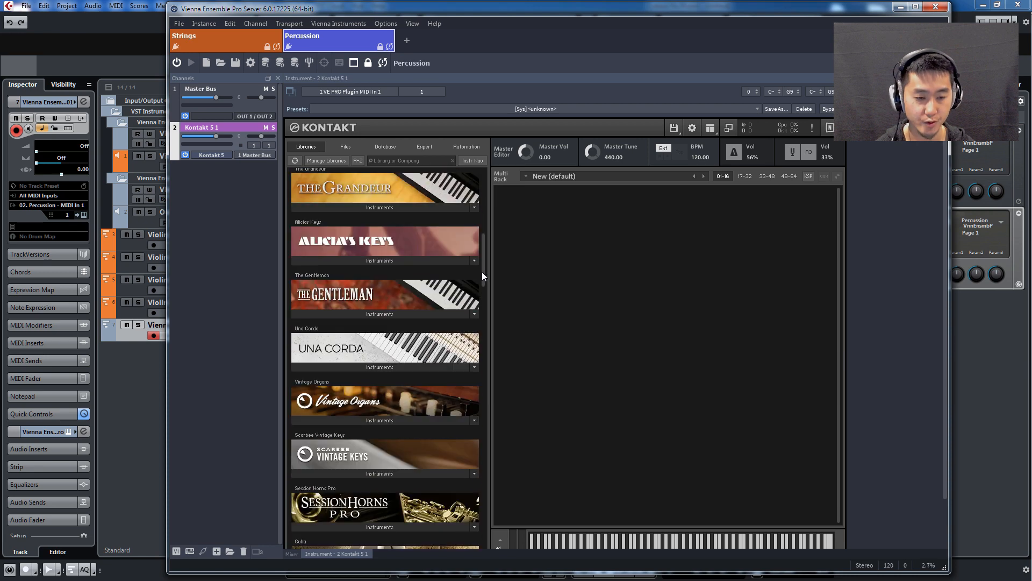
pyautogui.scroll(-3)
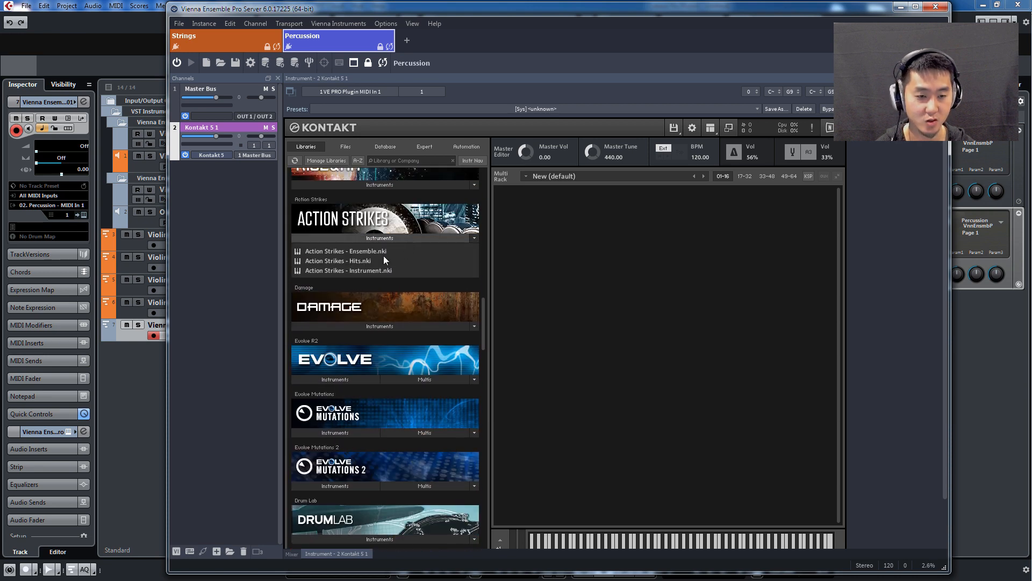
pyautogui.doubleClick(345, 250)
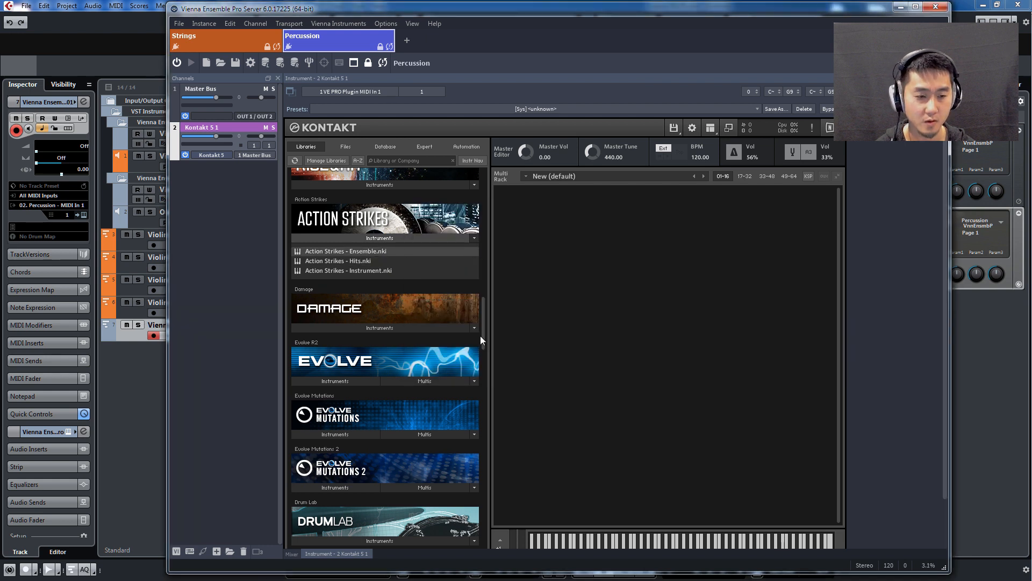
# Load the PERC Studio Snares patch from the Damage library.
pyautogui.doubleClick(345, 250)
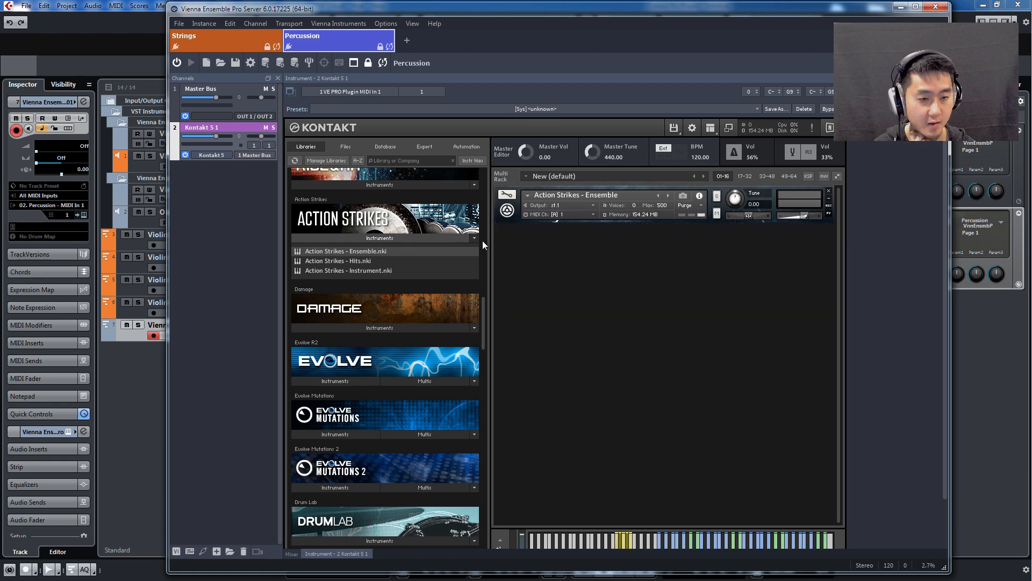
pyautogui.scroll(-3)
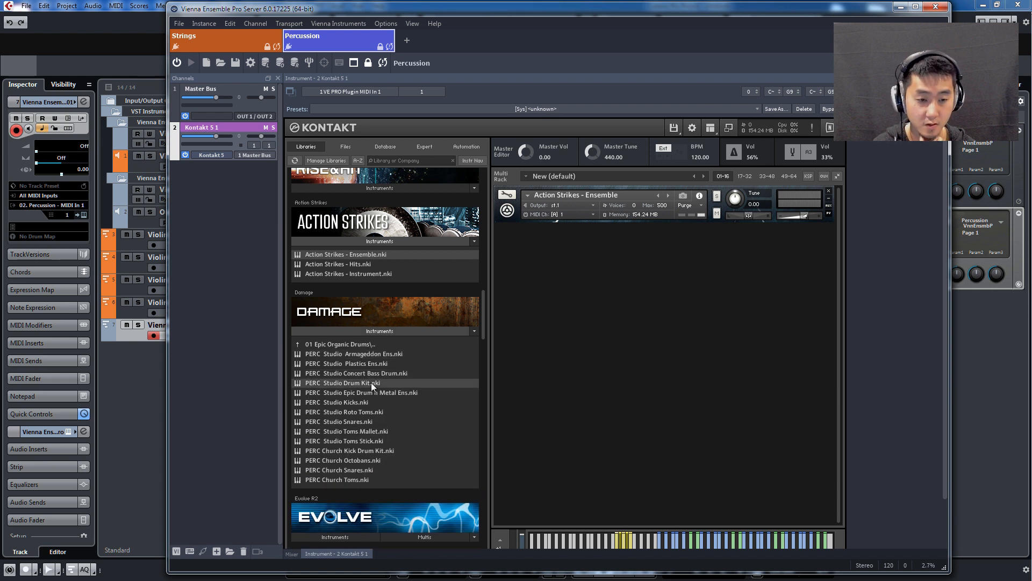
pyautogui.moveTo(374, 422)
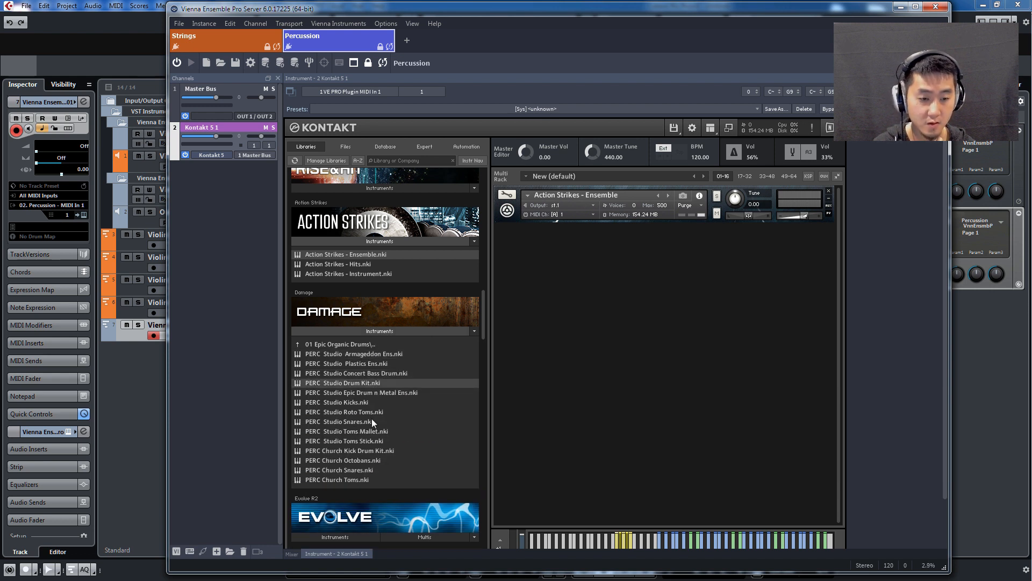
pyautogui.doubleClick(339, 421)
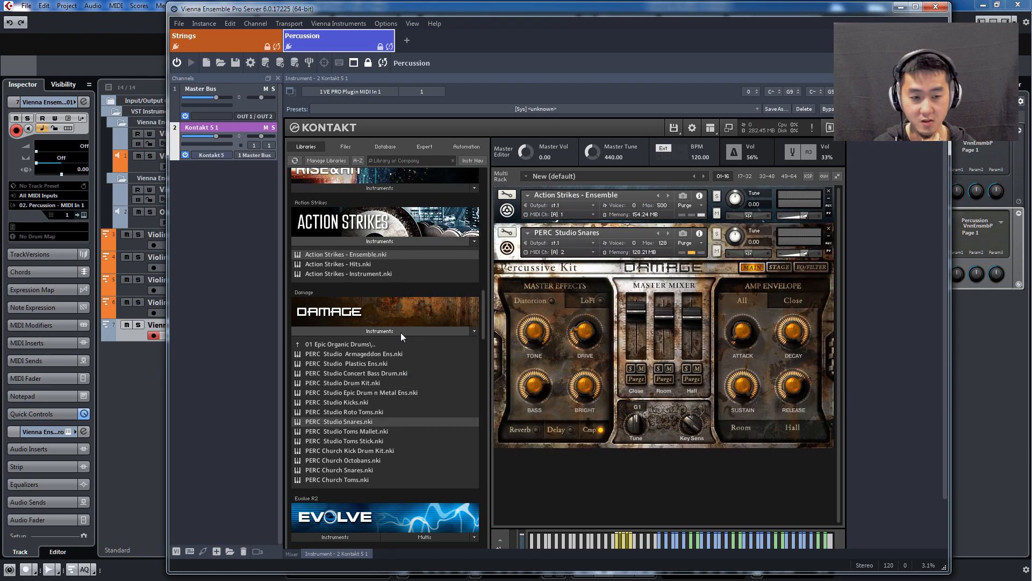
pyautogui.moveTo(487, 278)
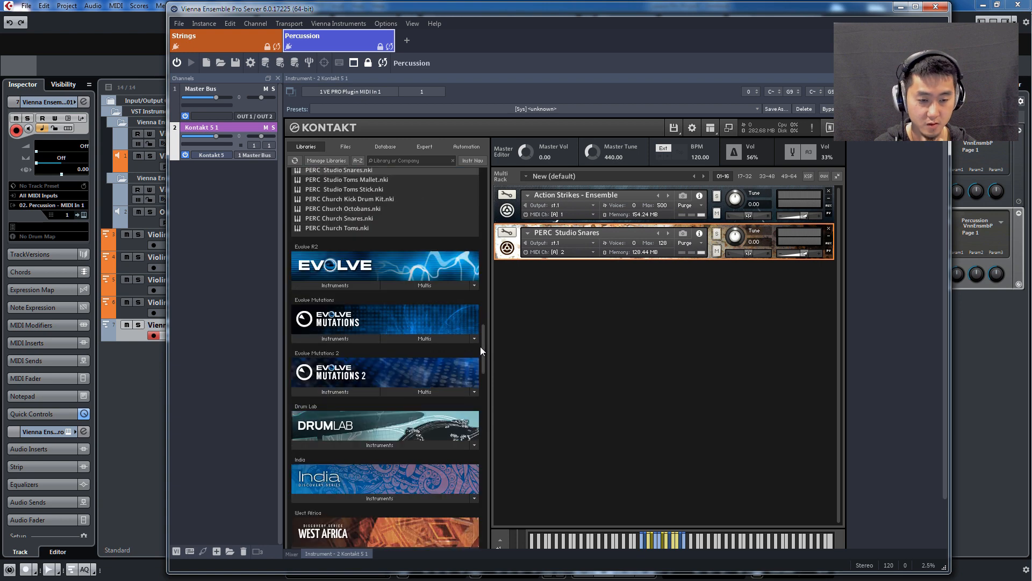
# Load the Basic Sub 1 patch as the third Kontakt instrument.
pyautogui.scroll(-3)
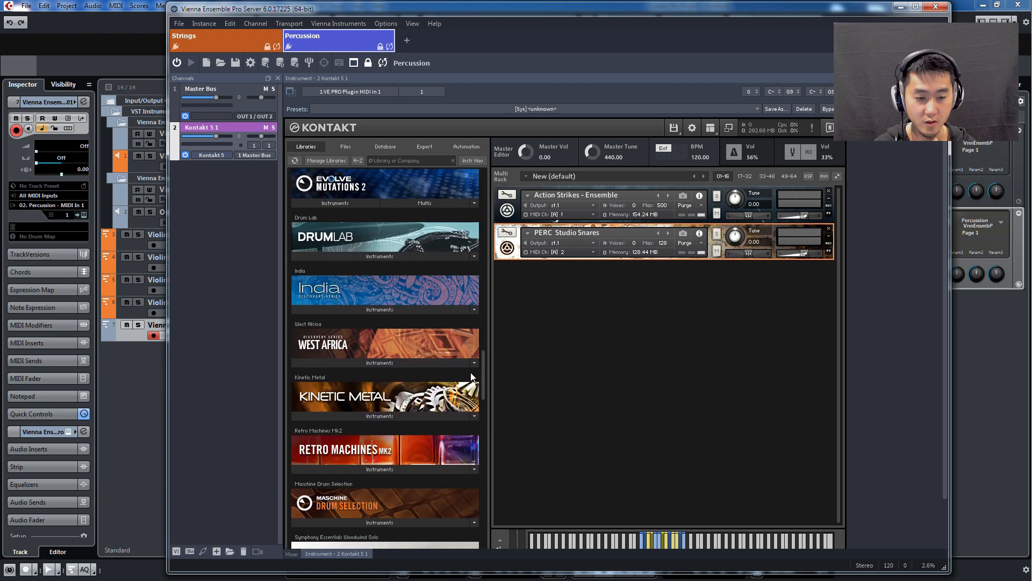
pyautogui.scroll(-3)
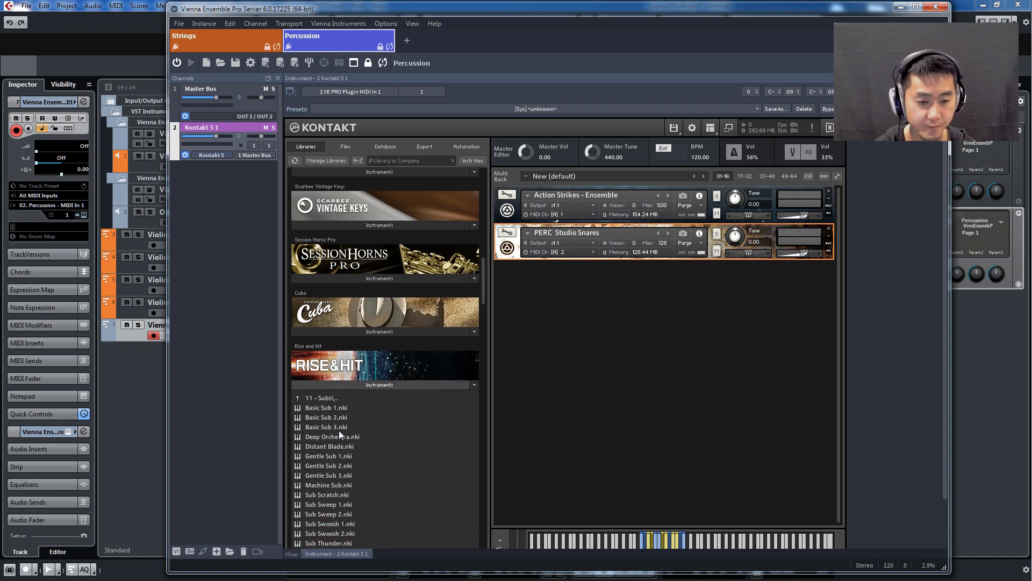
pyautogui.scroll(-3)
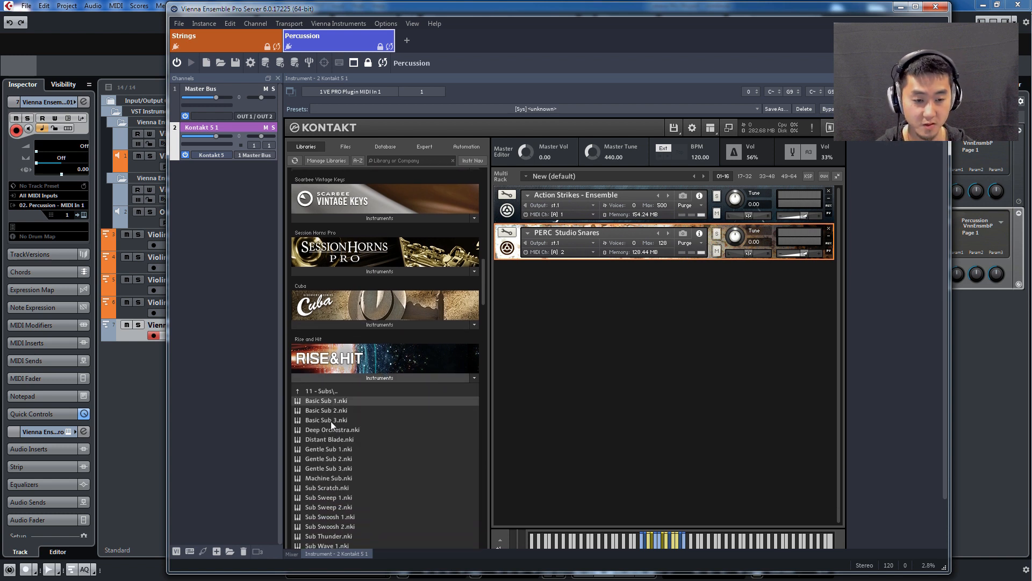
pyautogui.doubleClick(326, 400)
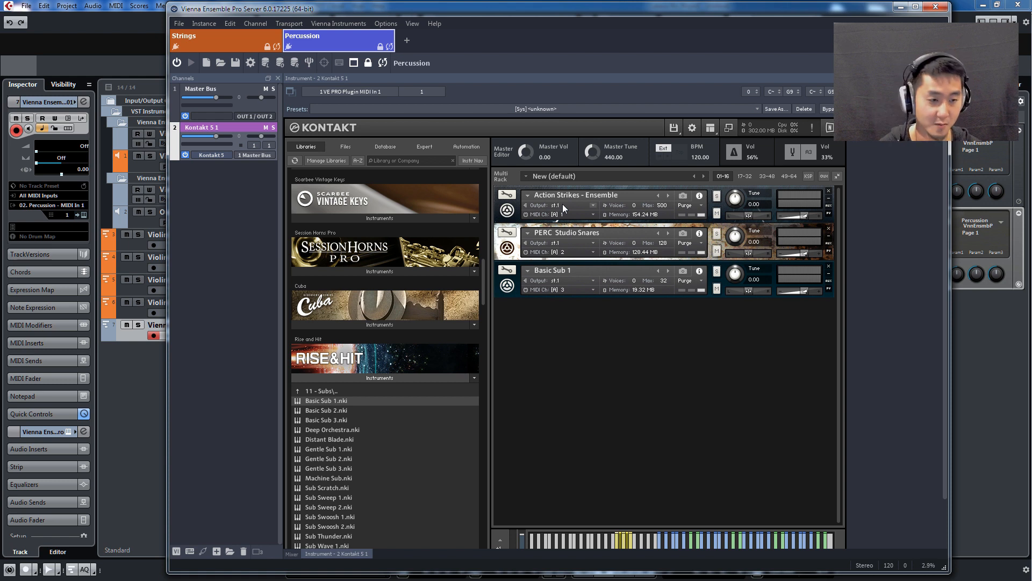
pyautogui.moveTo(268, 194)
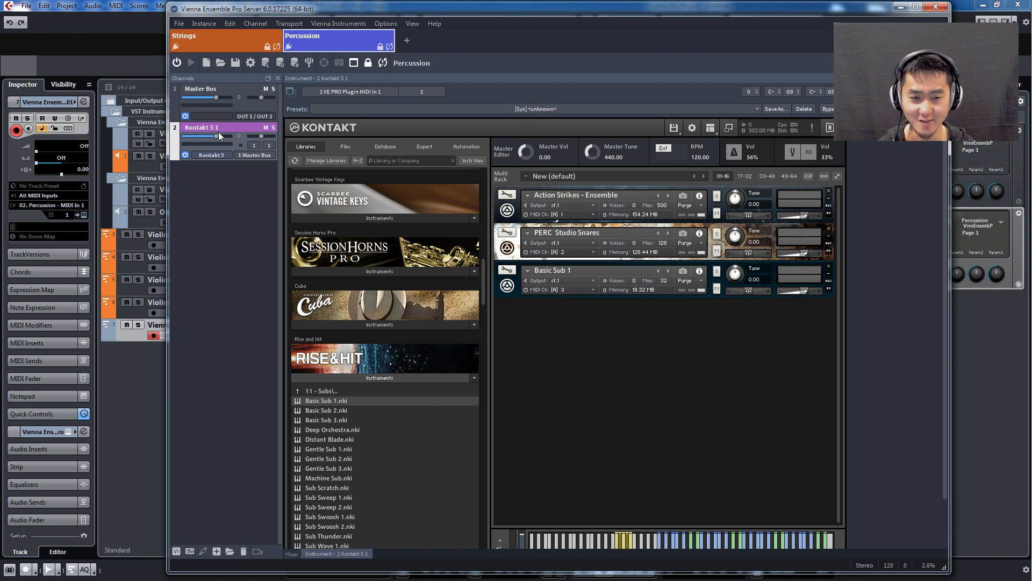
# Rename the Kontakt 5 1 channel to Action strikes.
pyautogui.doubleClick(202, 127)
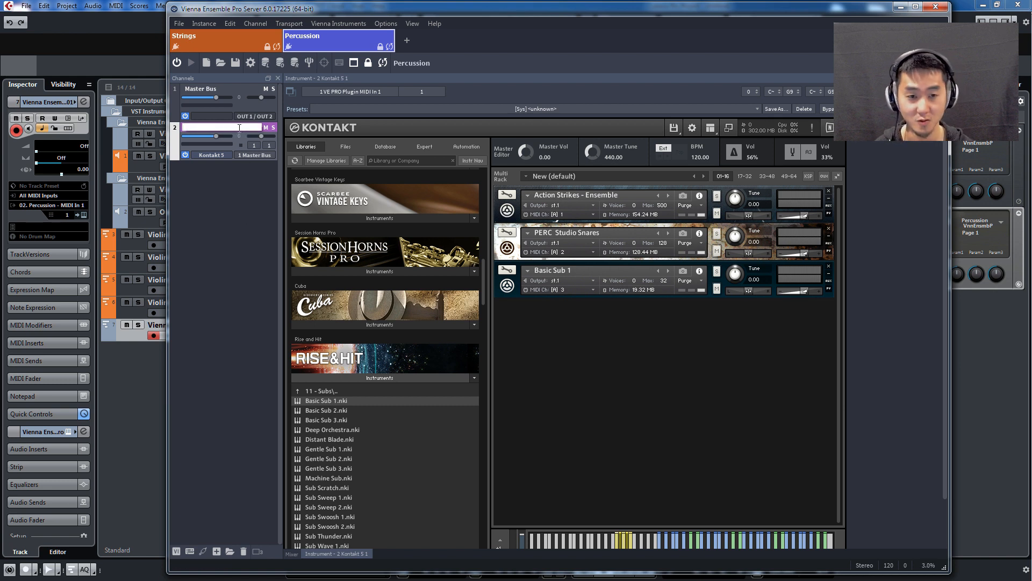
pyautogui.write('A')
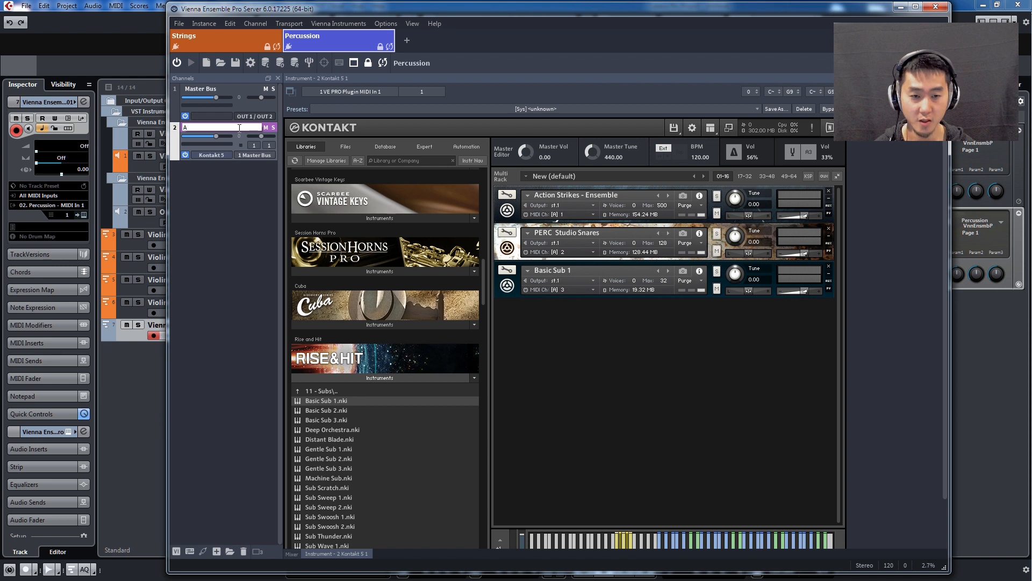
pyautogui.write('ction strikes')
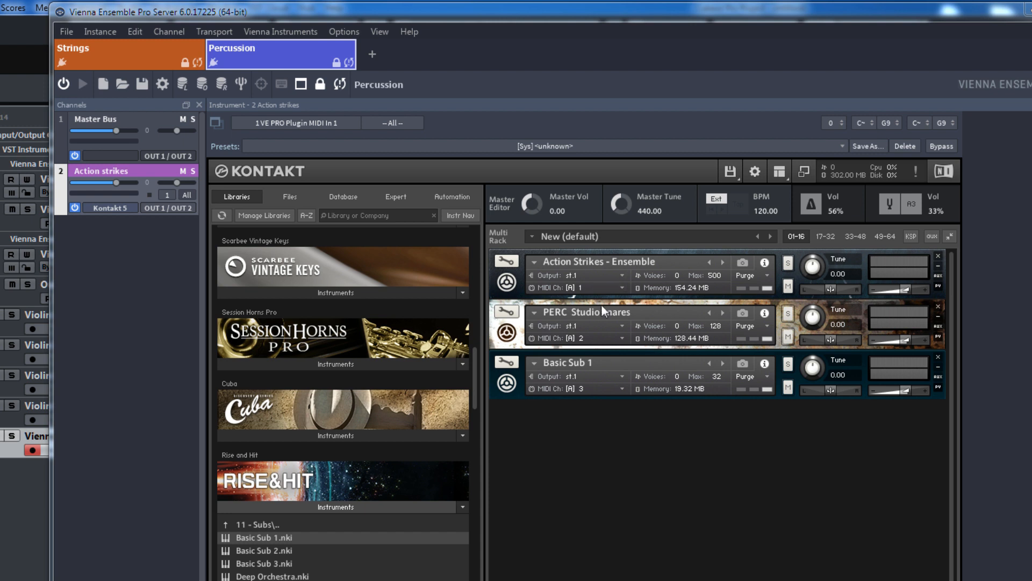
# Route PERC Studio Snares to Kontakt output st.2 and Basic Sub 1 to st.3.
pyautogui.click(575, 325)
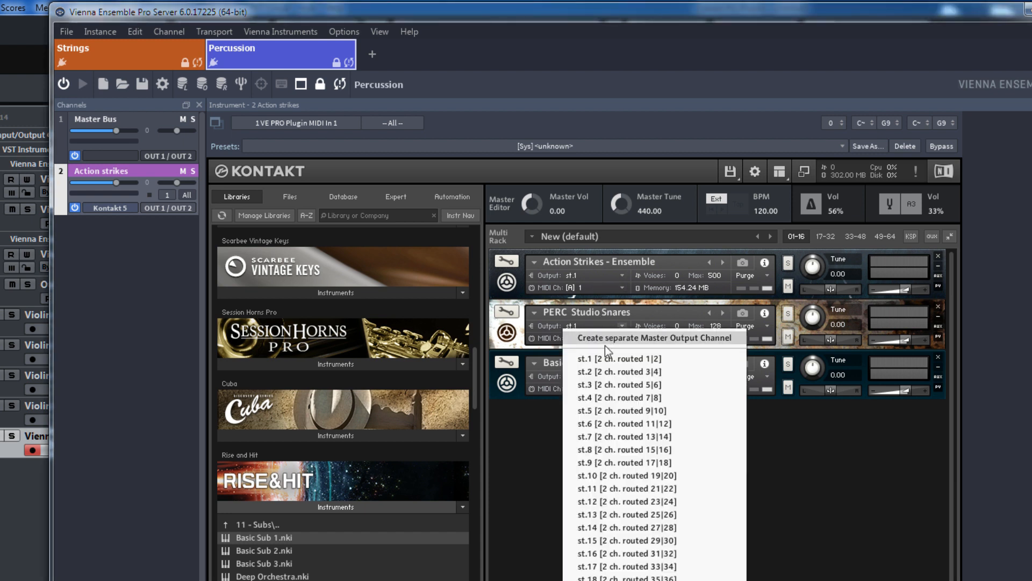
pyautogui.moveTo(614, 372)
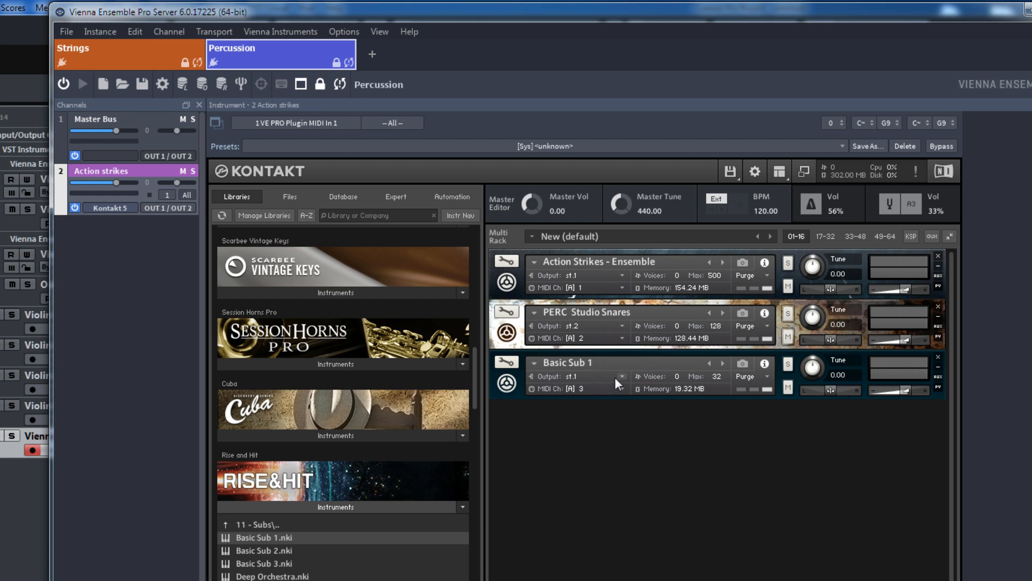
pyautogui.click(585, 377)
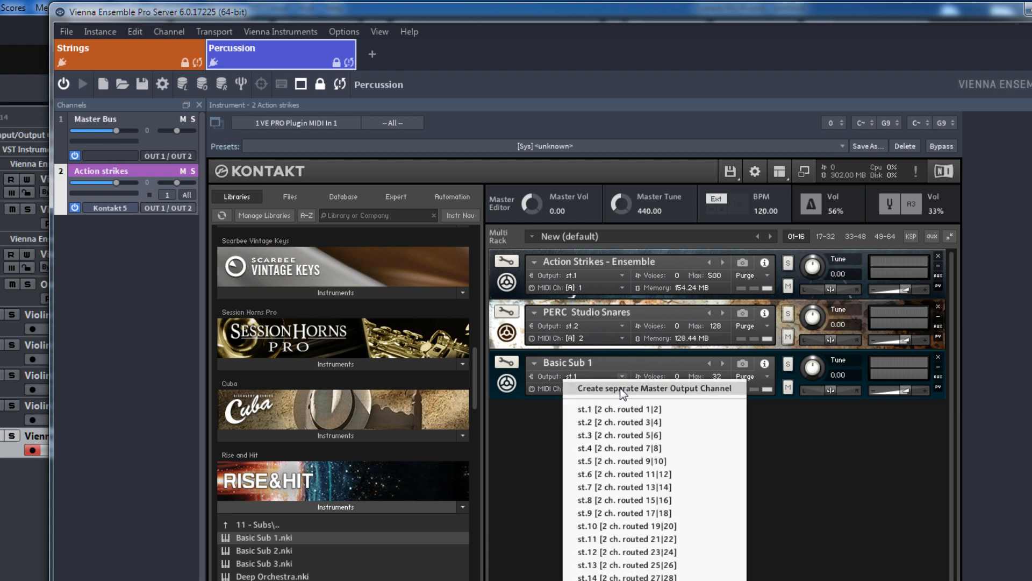
pyautogui.click(612, 434)
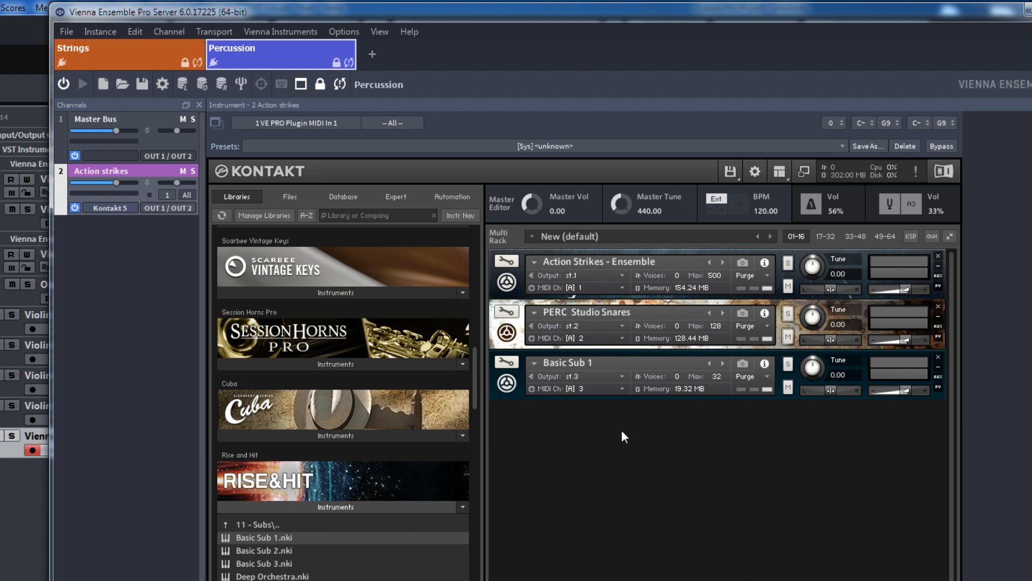
pyautogui.moveTo(608, 415)
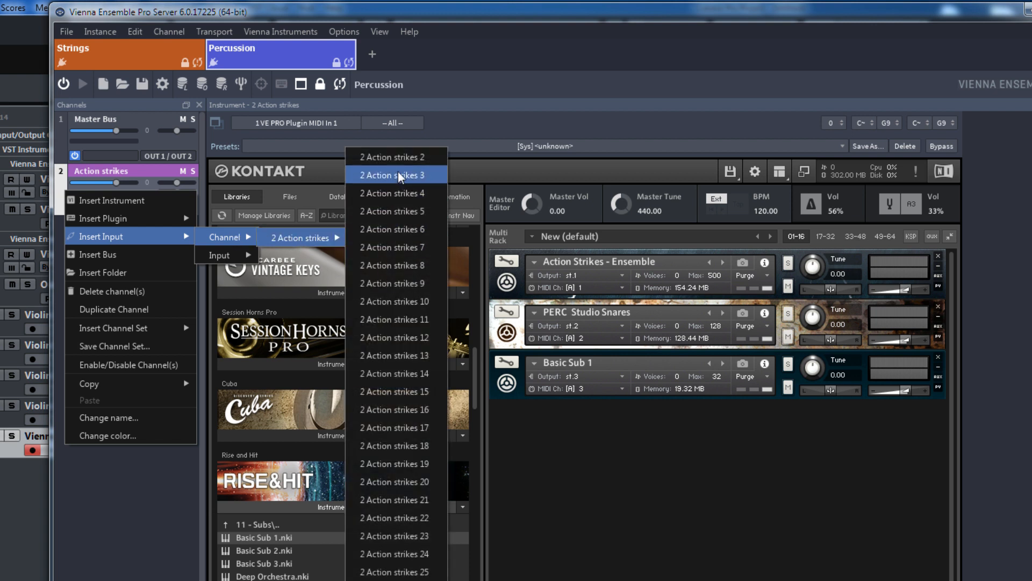
pyautogui.moveTo(394, 157)
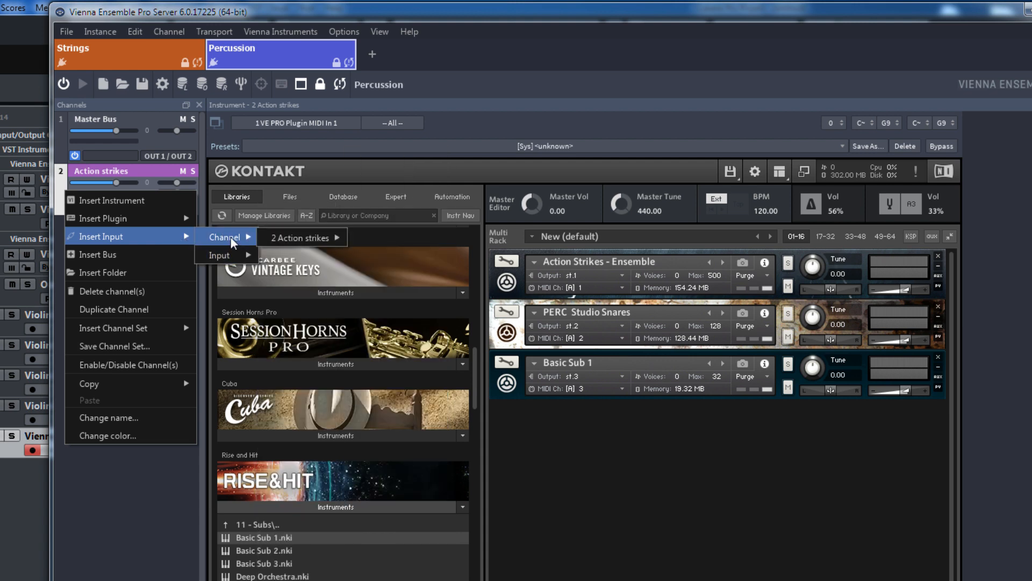
# Insert two input channels fed by Action strikes outputs 2 and 3.
pyautogui.click(298, 237)
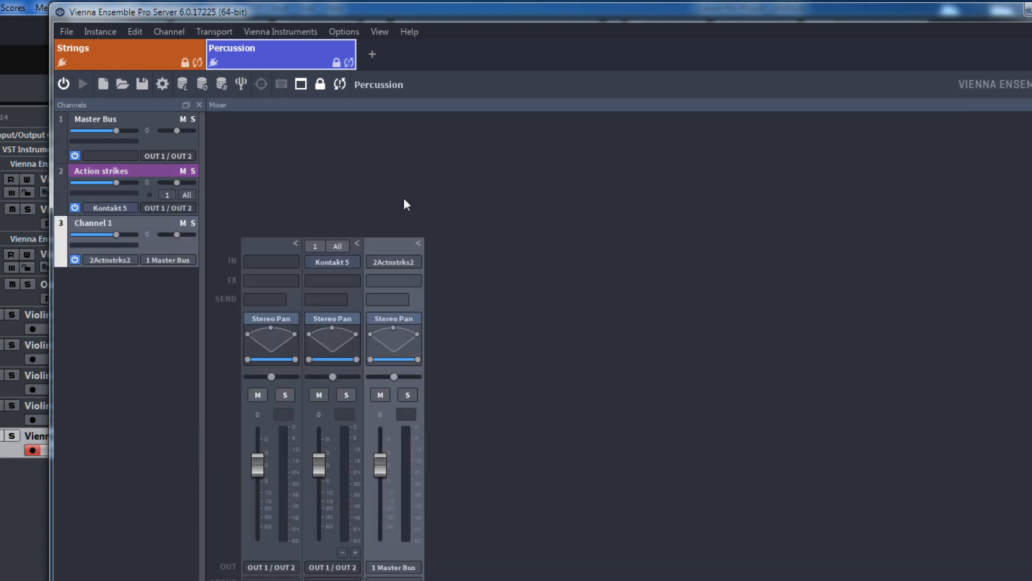
pyautogui.rightClick(101, 171)
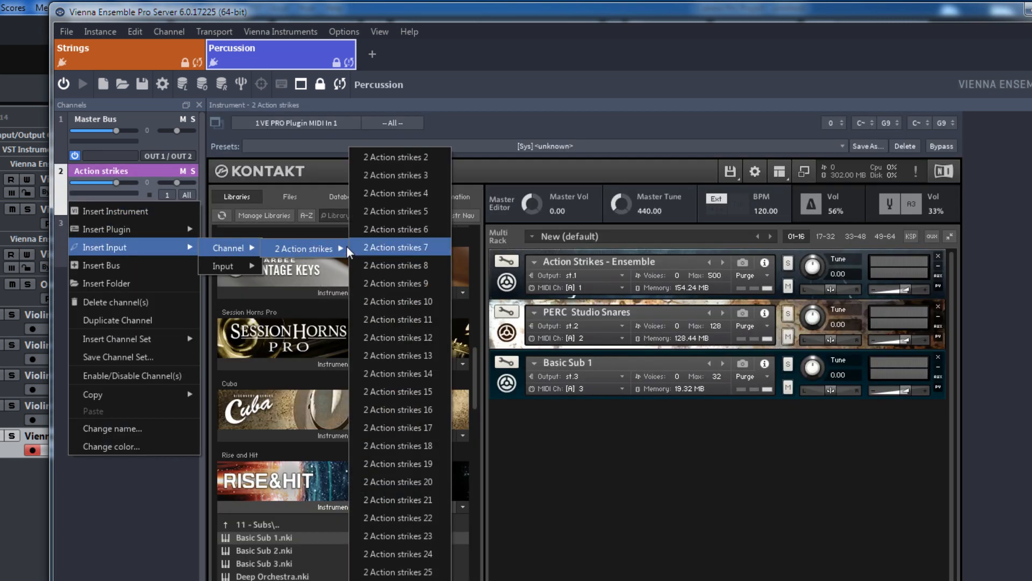
pyautogui.click(396, 248)
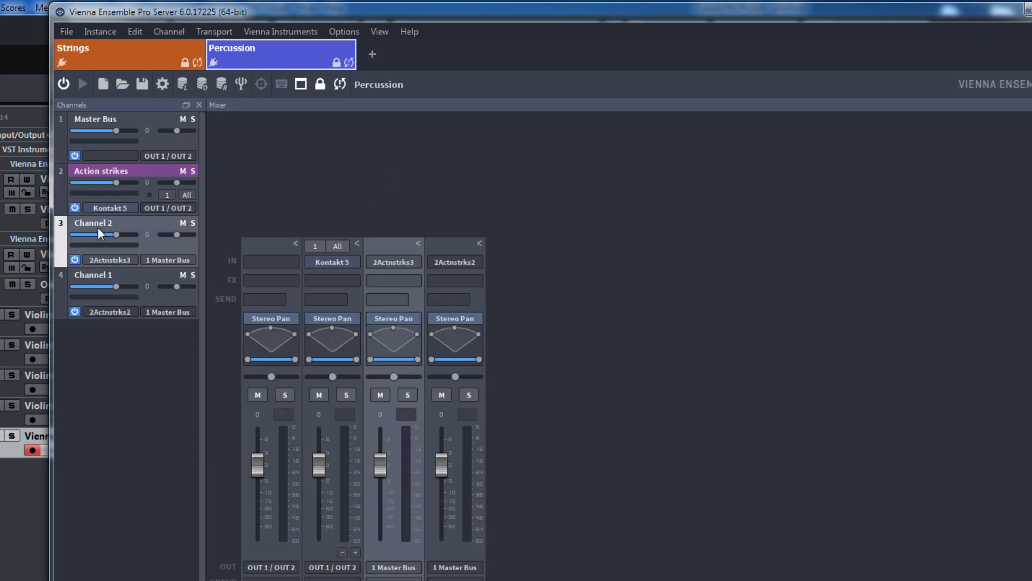
pyautogui.doubleClick(92, 223)
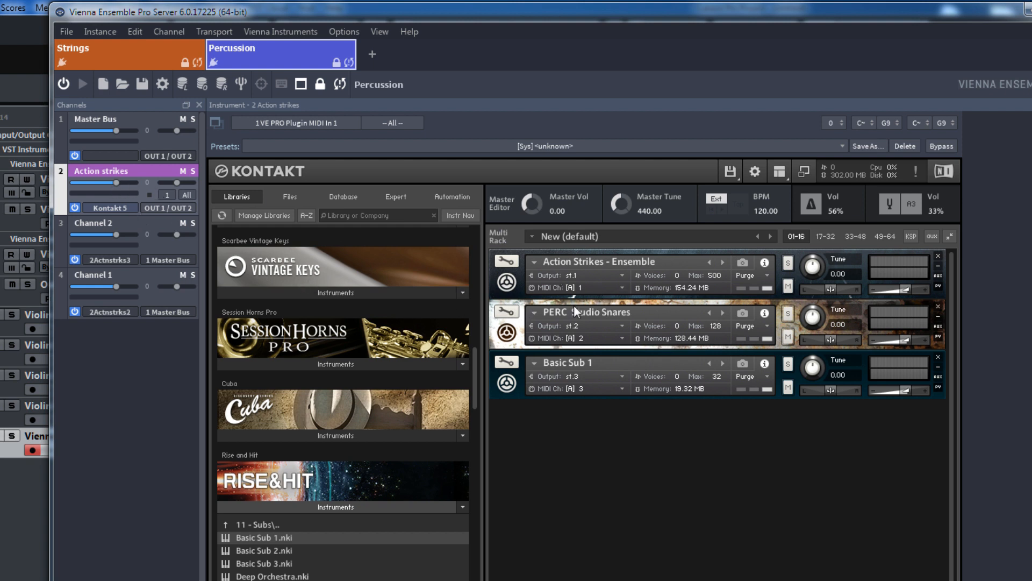
pyautogui.moveTo(94, 224)
pyautogui.write('Studio Snares')
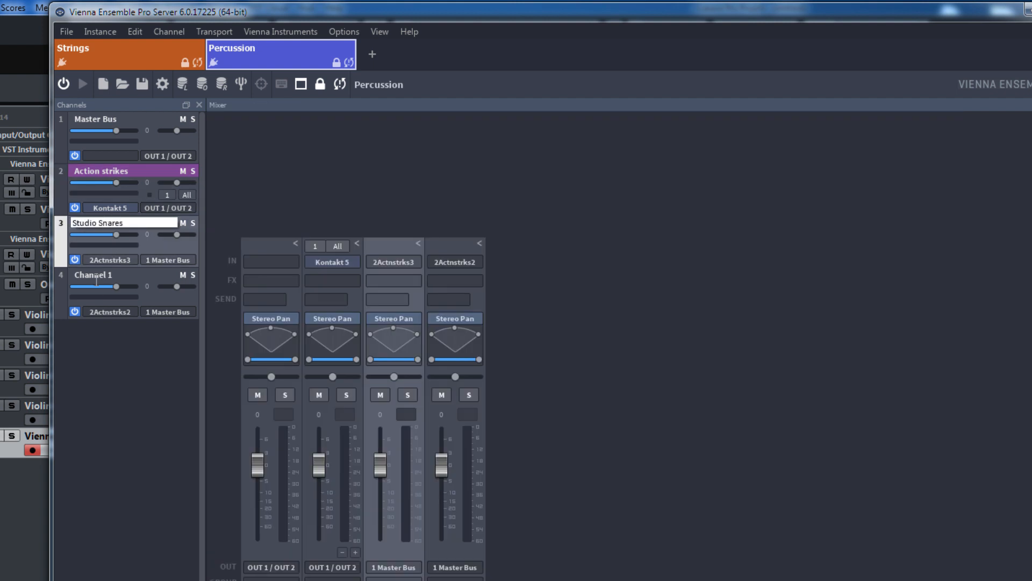
# Name the new channels Studio Snares and Basic Sub (RH).
pyautogui.write('Basic Sub')
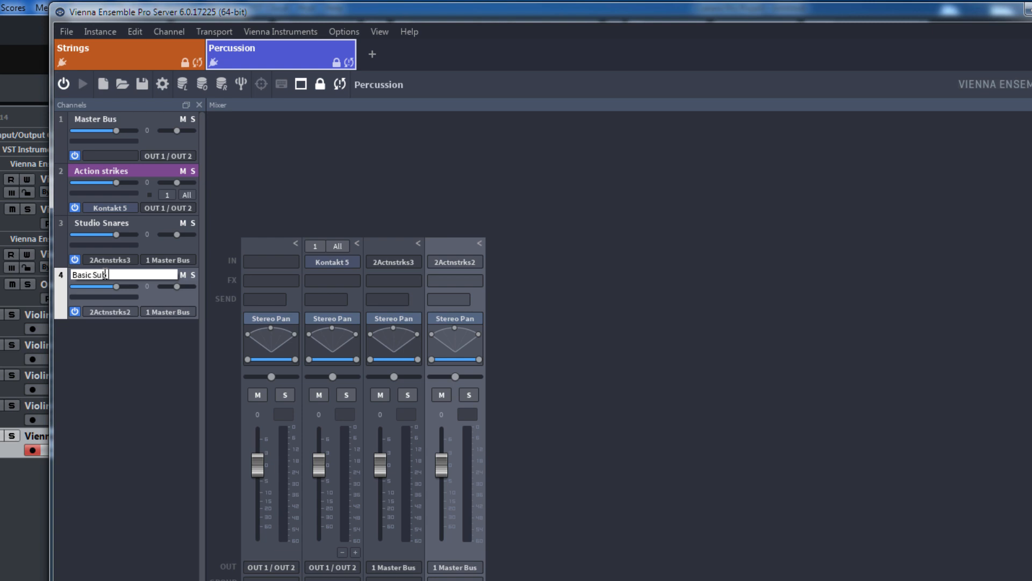
pyautogui.write('(RH)')
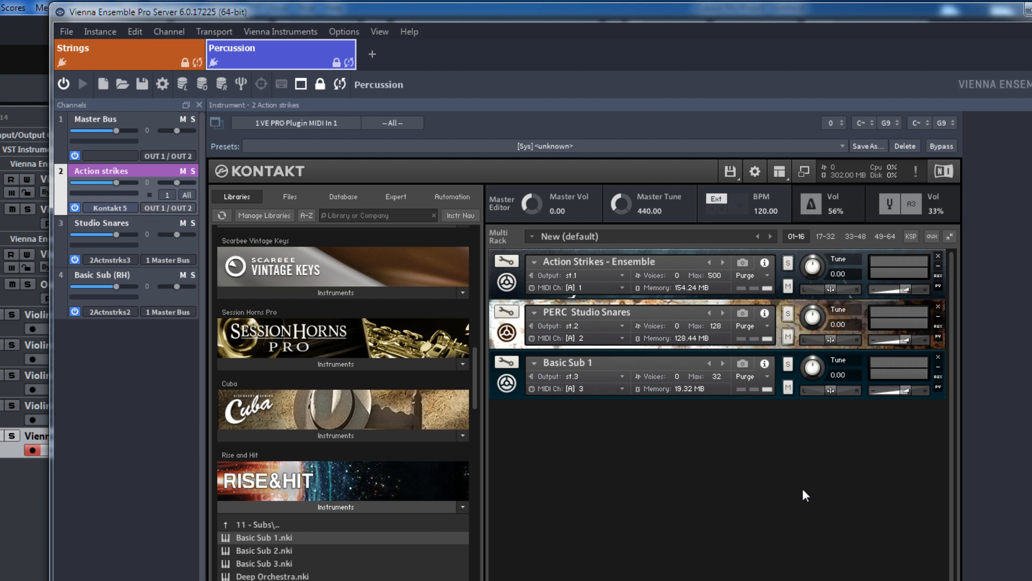
pyautogui.moveTo(190, 262)
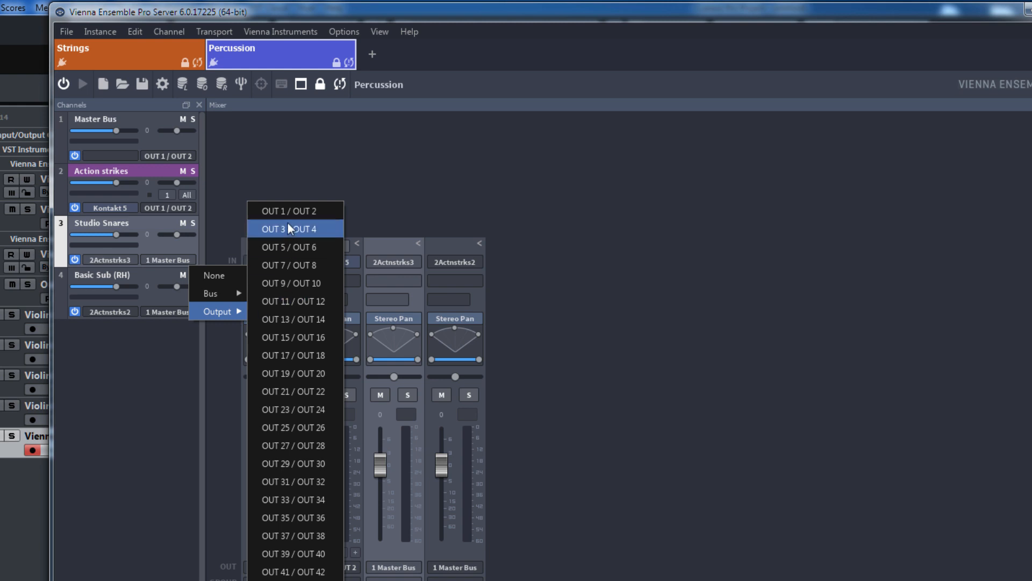
# Send Studio Snares to OUT 3/OUT 4 and Basic Sub (RH) to OUT 5/OUT 6.
pyautogui.click(288, 228)
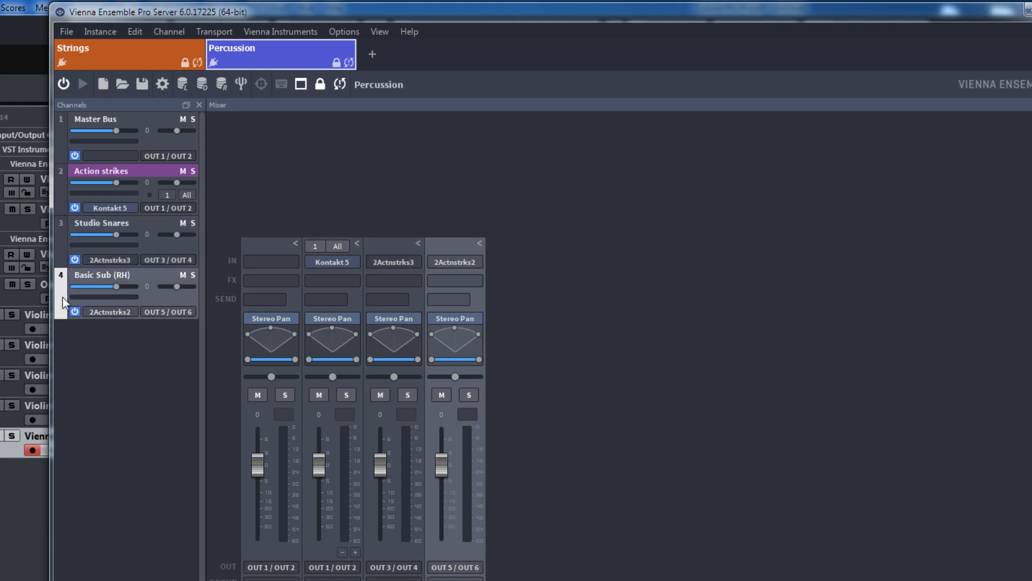
pyautogui.moveTo(828, 386)
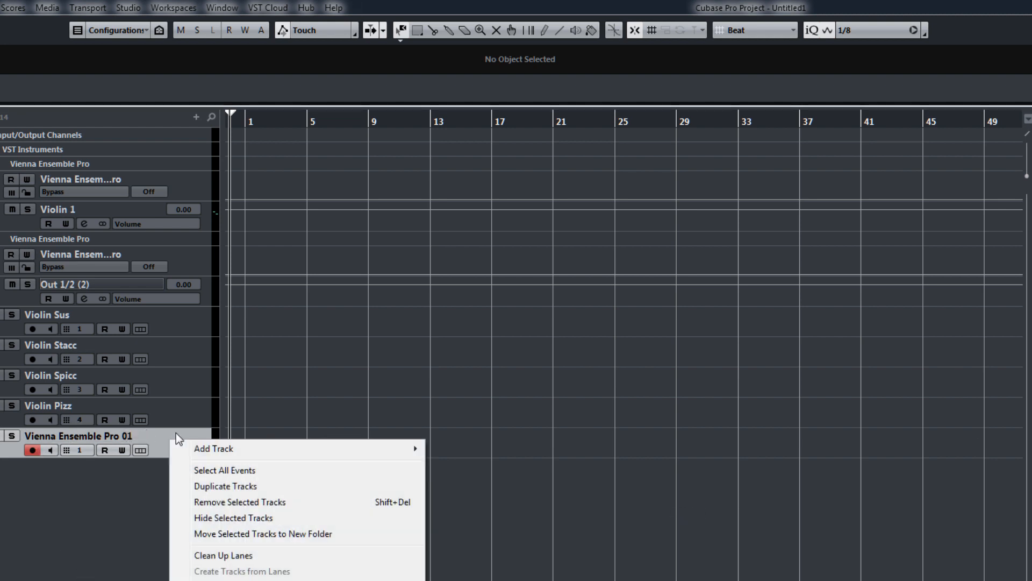
# Add two new MIDI tracks to the Cubase project.
pyautogui.click(213, 448)
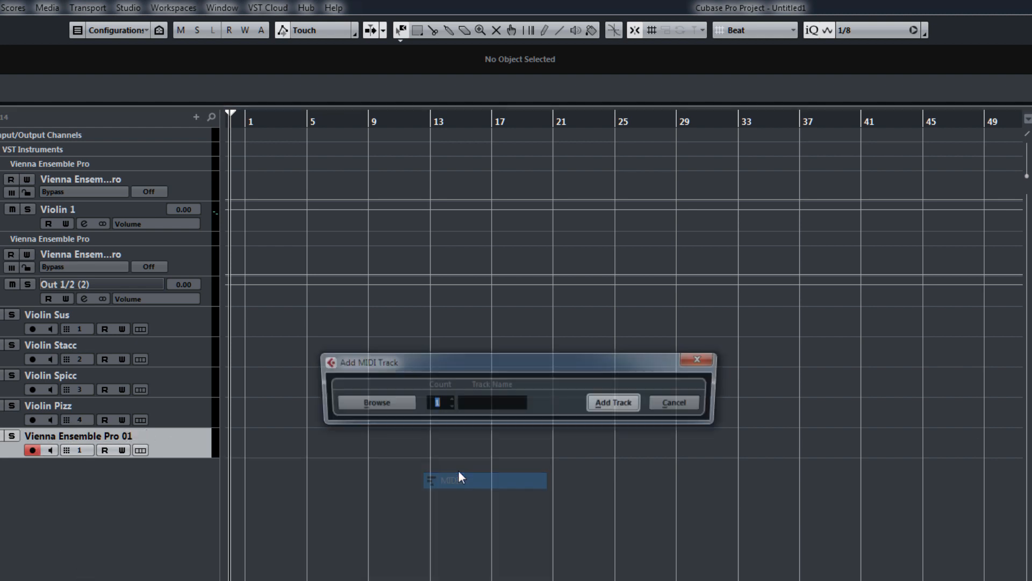
pyautogui.click(449, 400)
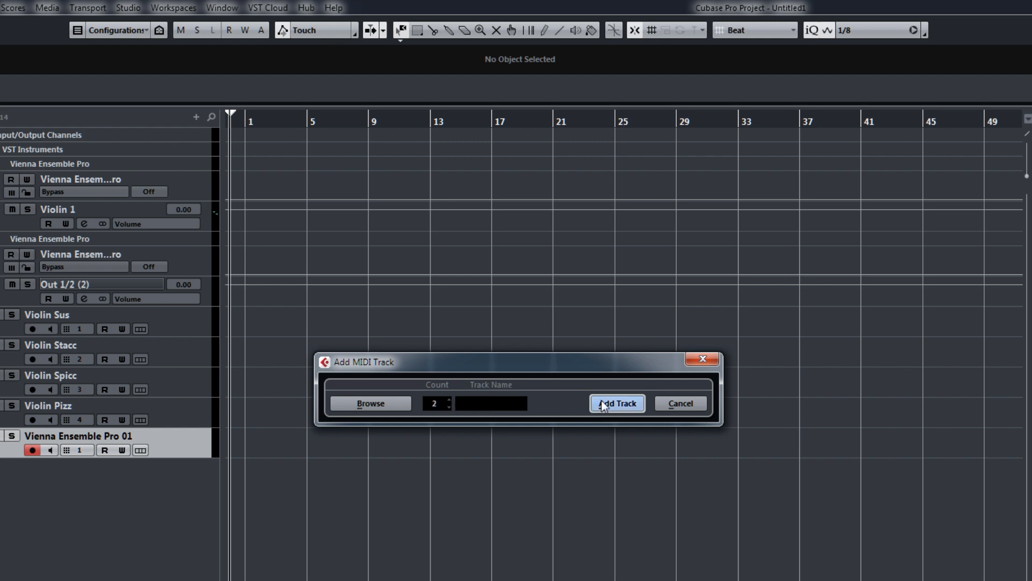
pyautogui.click(615, 404)
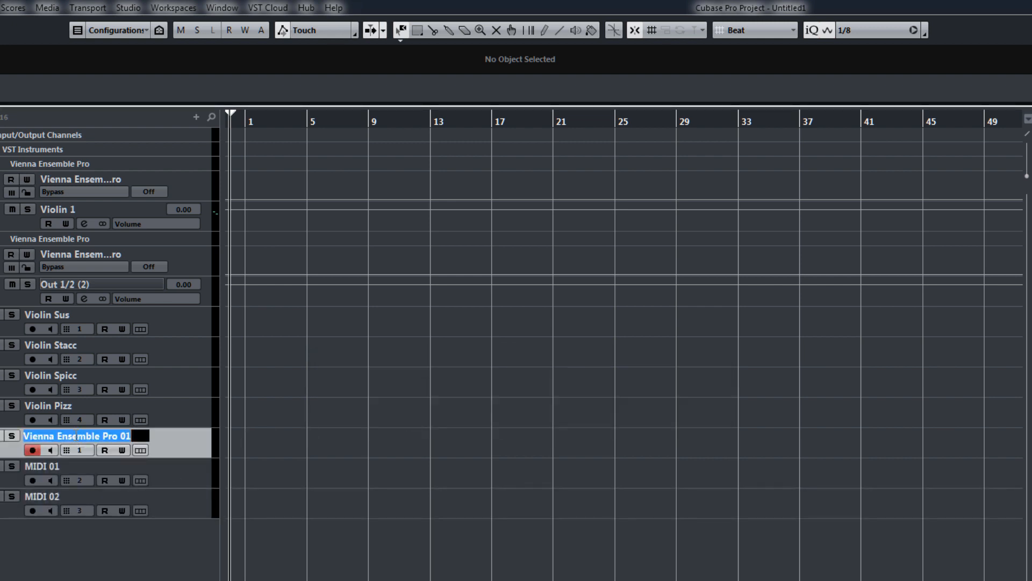
# Name the MIDI tracks Action Strikes, Studio Snares and Basic Subs, with Out 3/4 and Out 5/6 activated.
pyautogui.write('A')
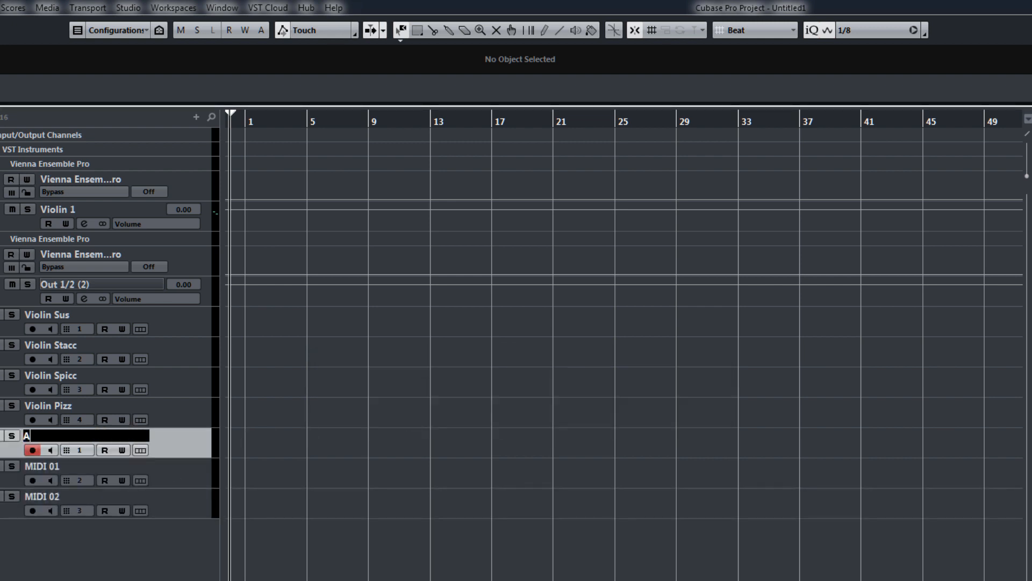
pyautogui.write('ction Stir')
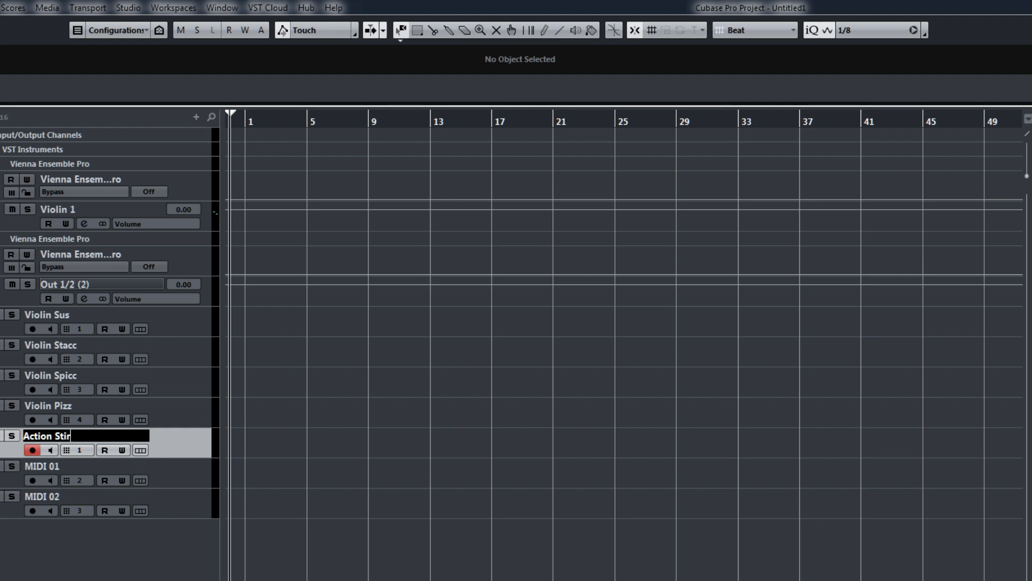
pyautogui.press('Enter')
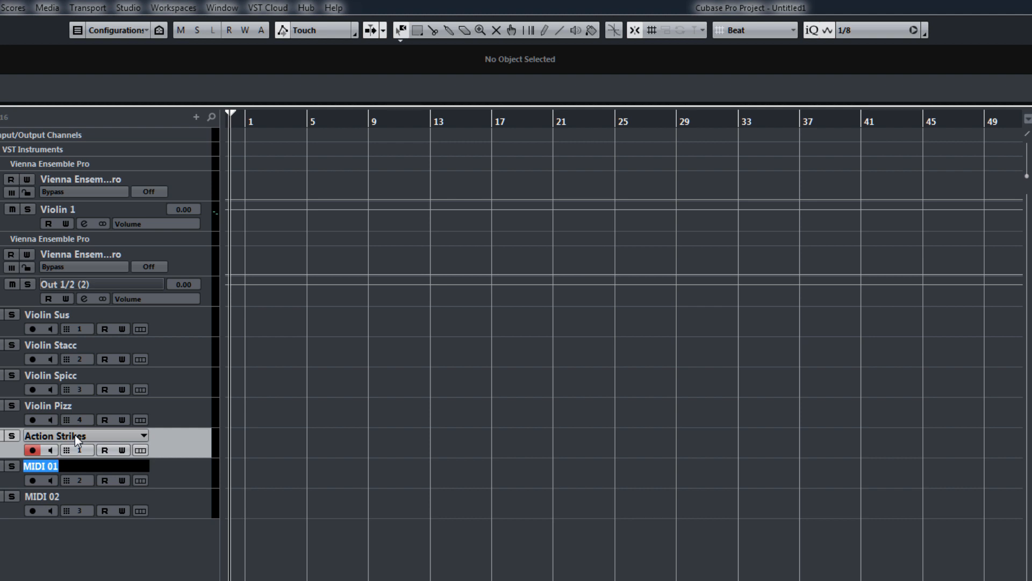
pyautogui.write('Studio Snares')
pyautogui.click(86, 495)
pyautogui.write('Basic Subs')
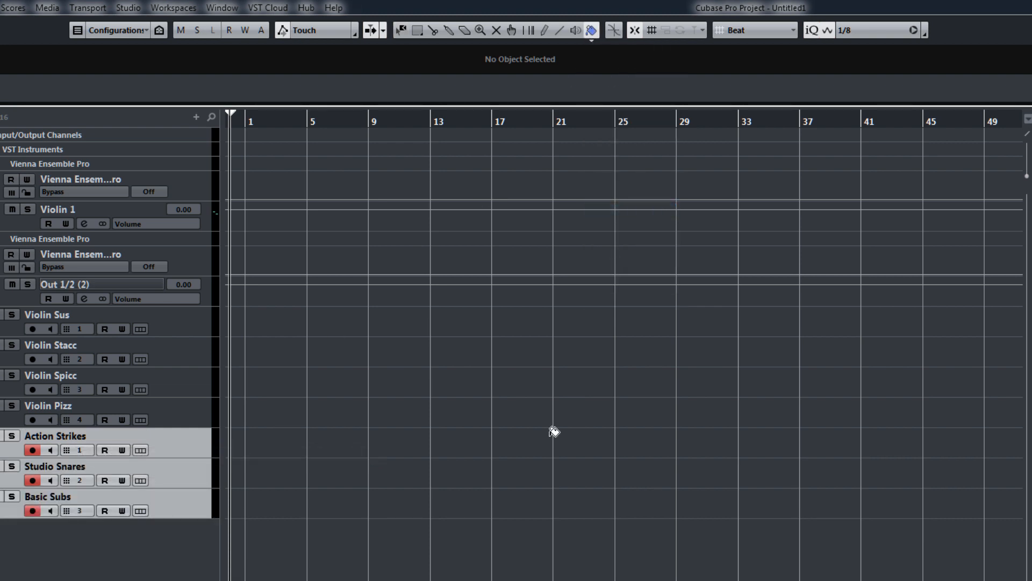
pyautogui.click(591, 30)
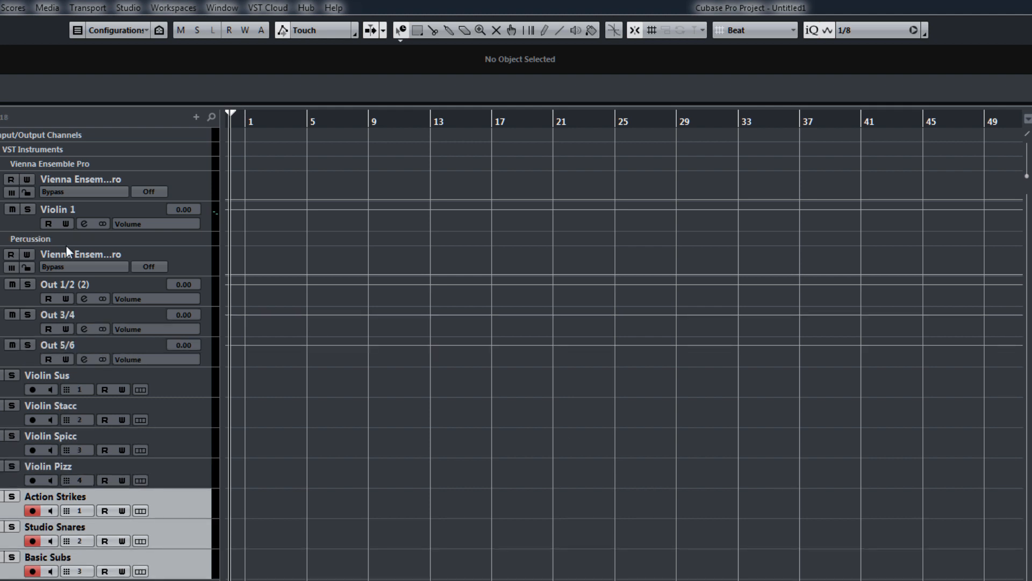
# Rename the Out tracks Action Strikes, Studio Snares, Basic Subs and colour the percussion tracks purple.
pyautogui.doubleClick(64, 284)
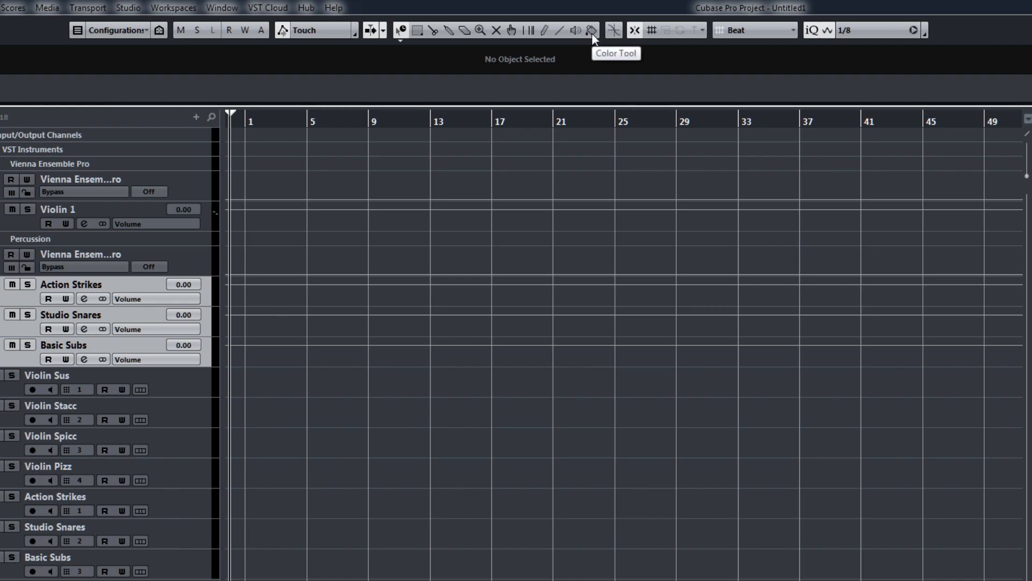
pyautogui.click(591, 30)
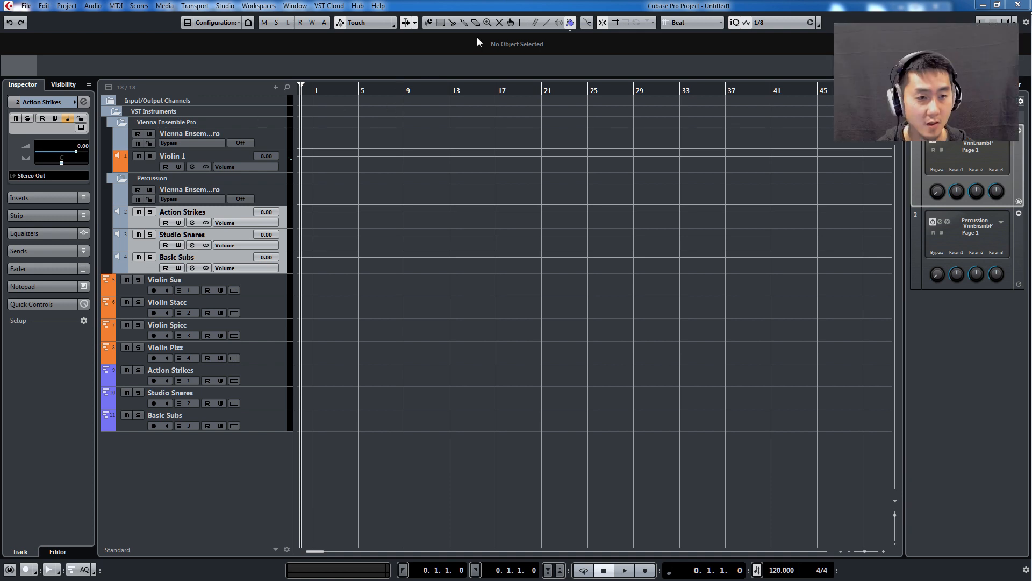
pyautogui.click(569, 22)
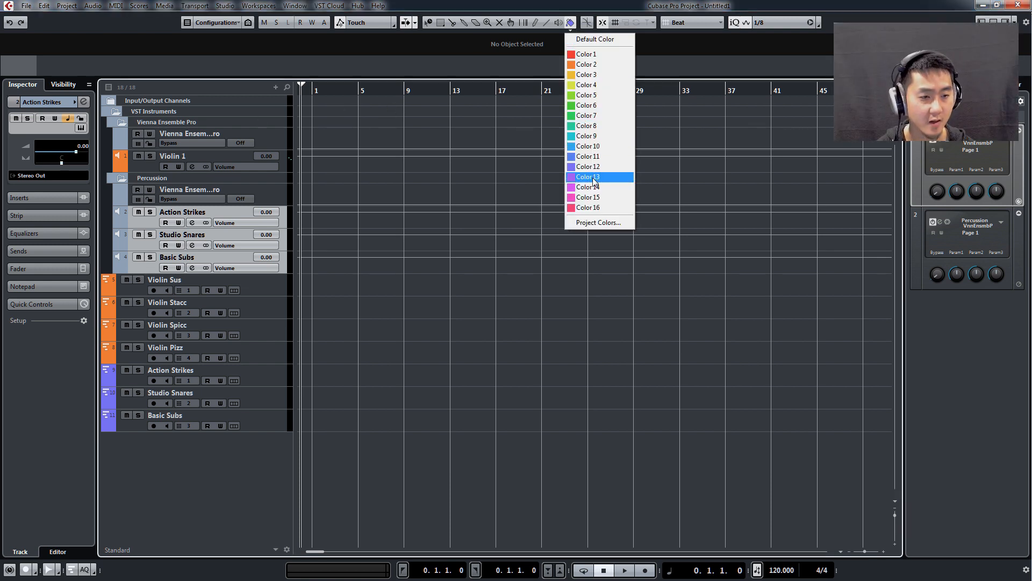
pyautogui.moveTo(587, 165)
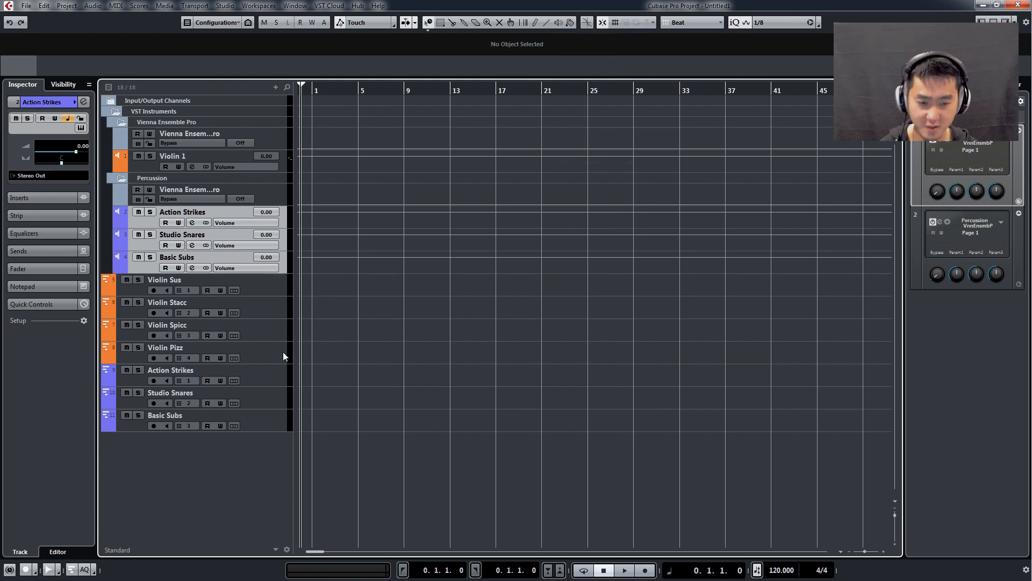
pyautogui.click(169, 369)
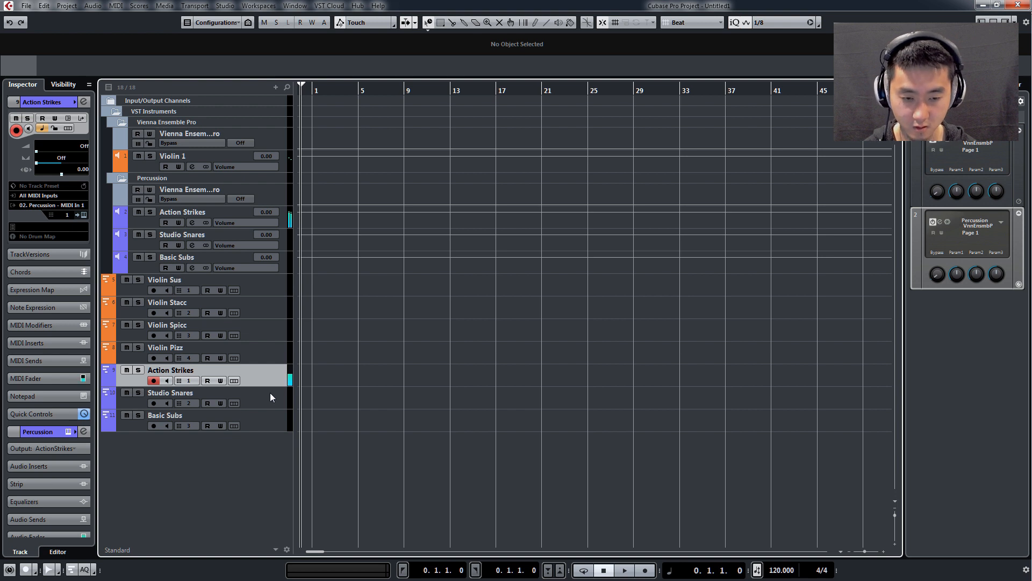
pyautogui.click(184, 393)
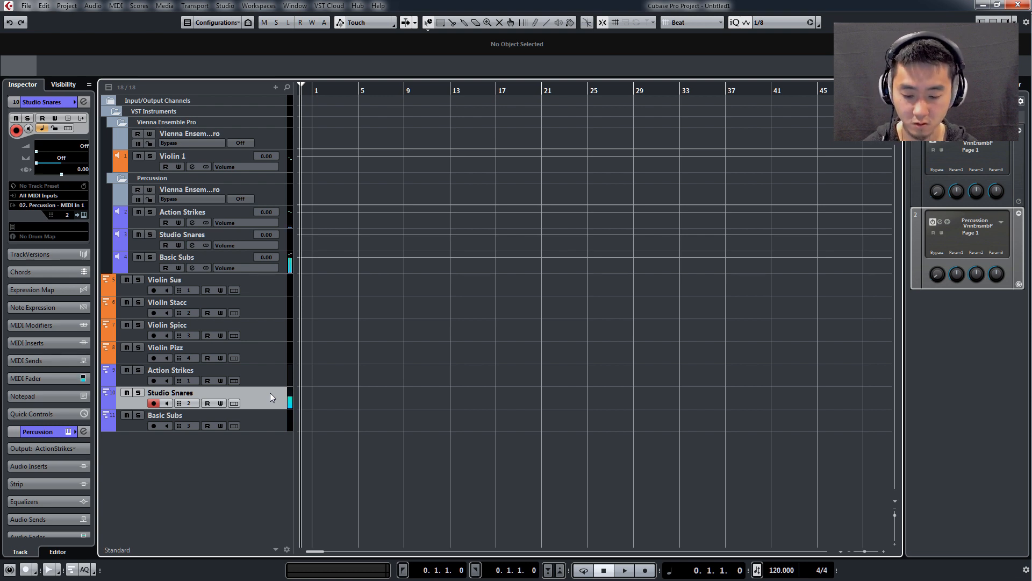
pyautogui.click(164, 415)
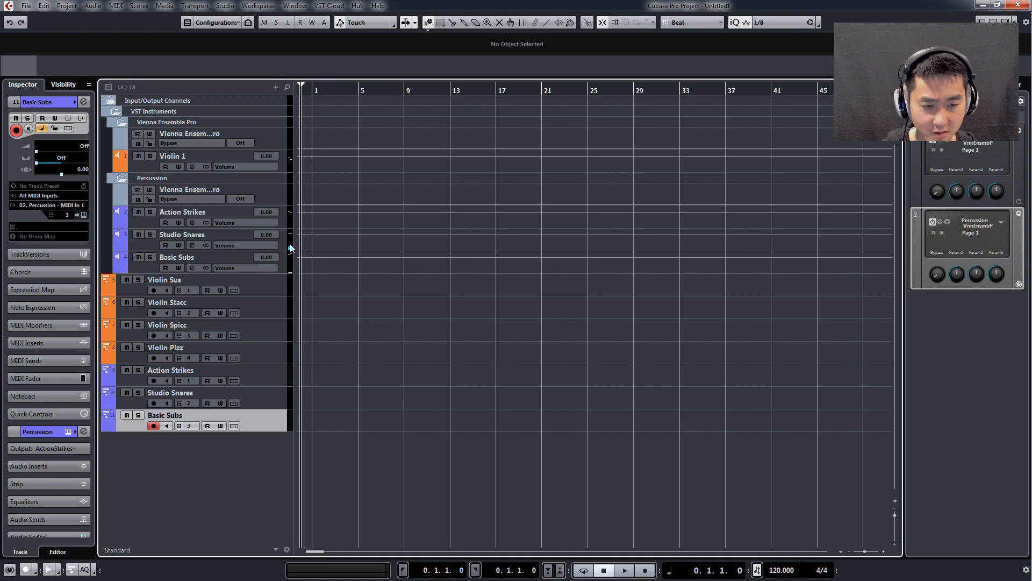
pyautogui.click(170, 369)
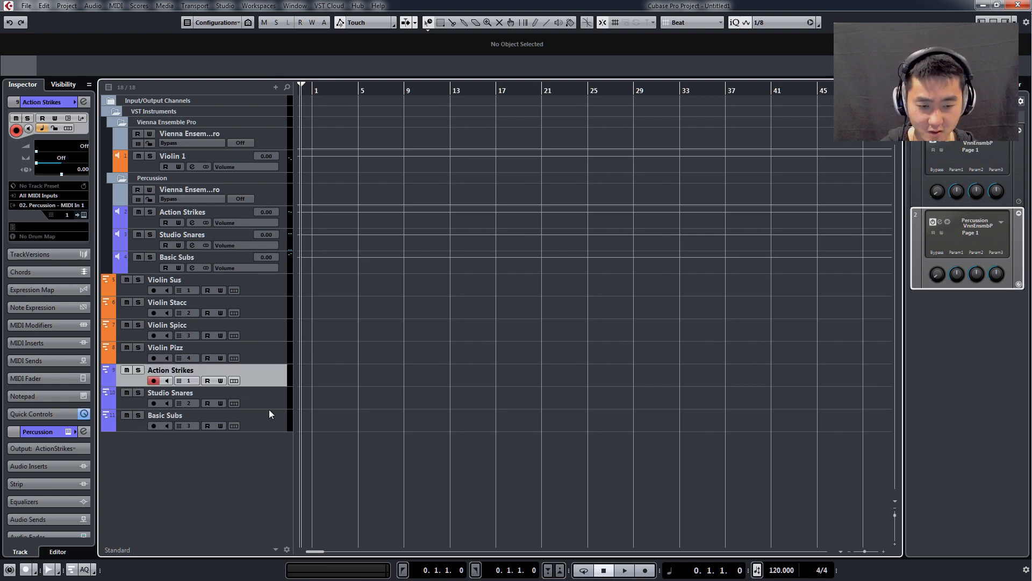
pyautogui.click(165, 415)
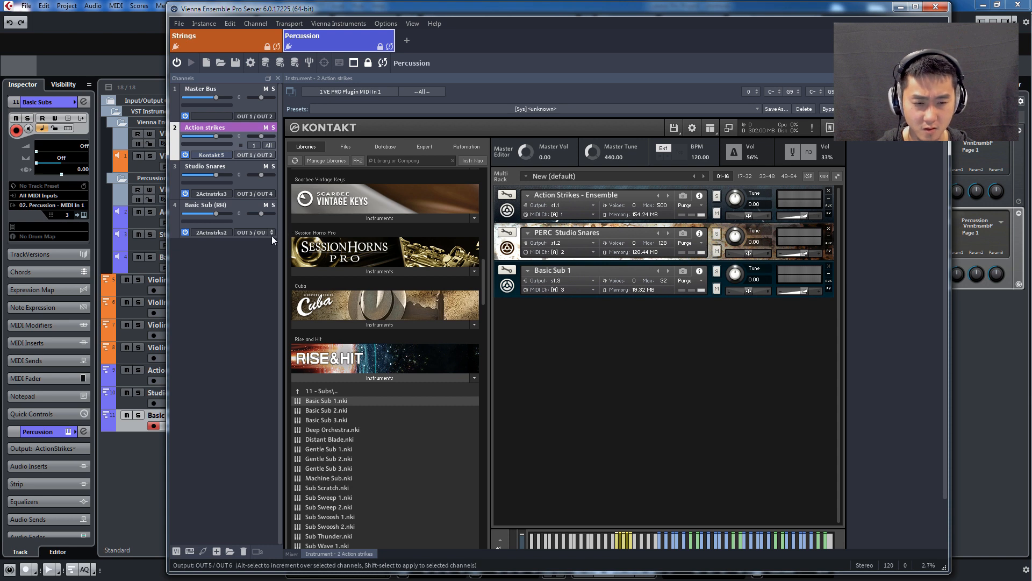
pyautogui.moveTo(257, 171)
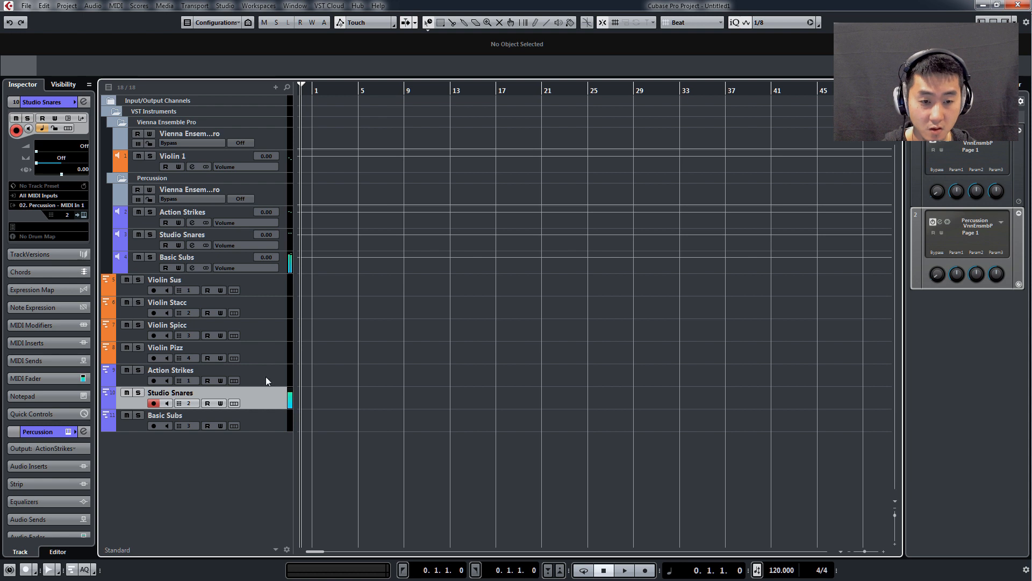
# Rename the percussion audio tracks Studio Snares and Basic Subs.
pyautogui.click(177, 257)
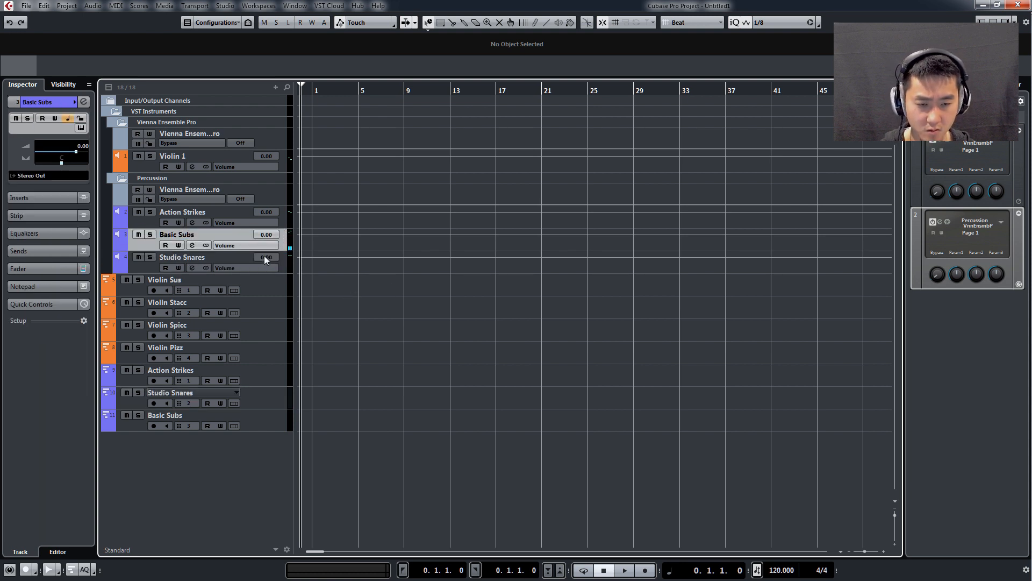
pyautogui.click(191, 234)
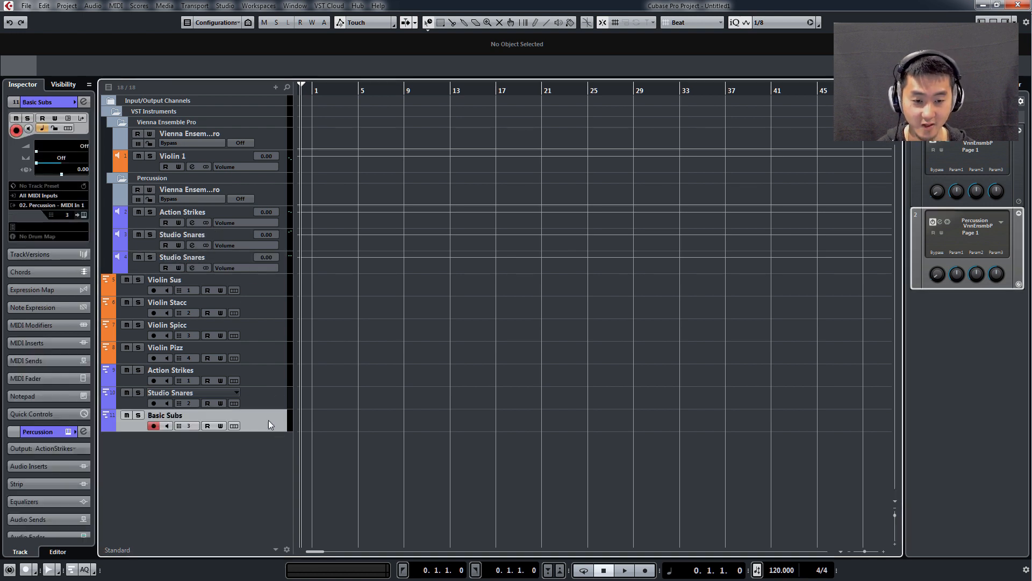
pyautogui.doubleClick(165, 415)
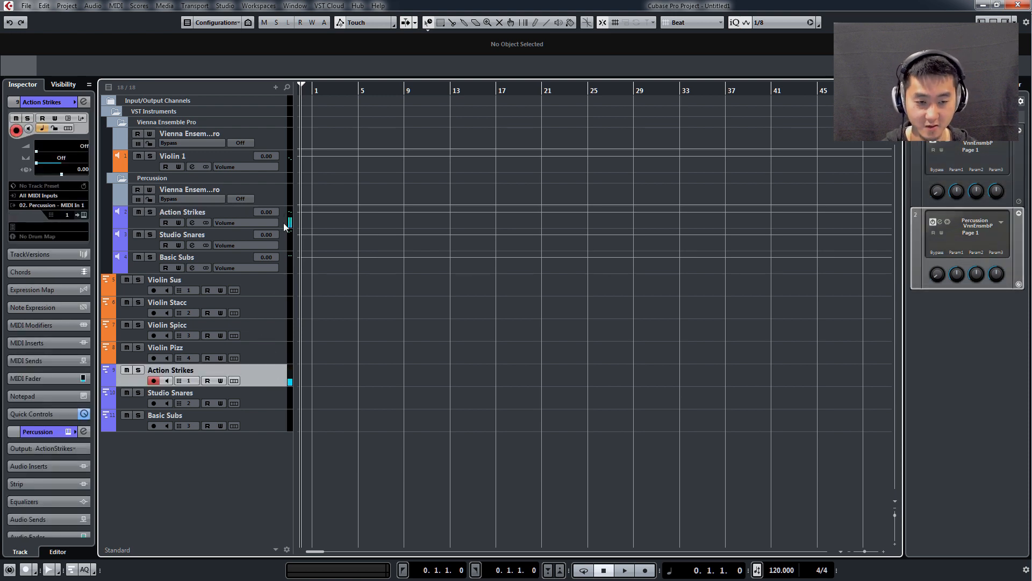
# Test the Studio Snares and Basic Subs MIDI tracks, then open the orchestral template.
pyautogui.click(170, 392)
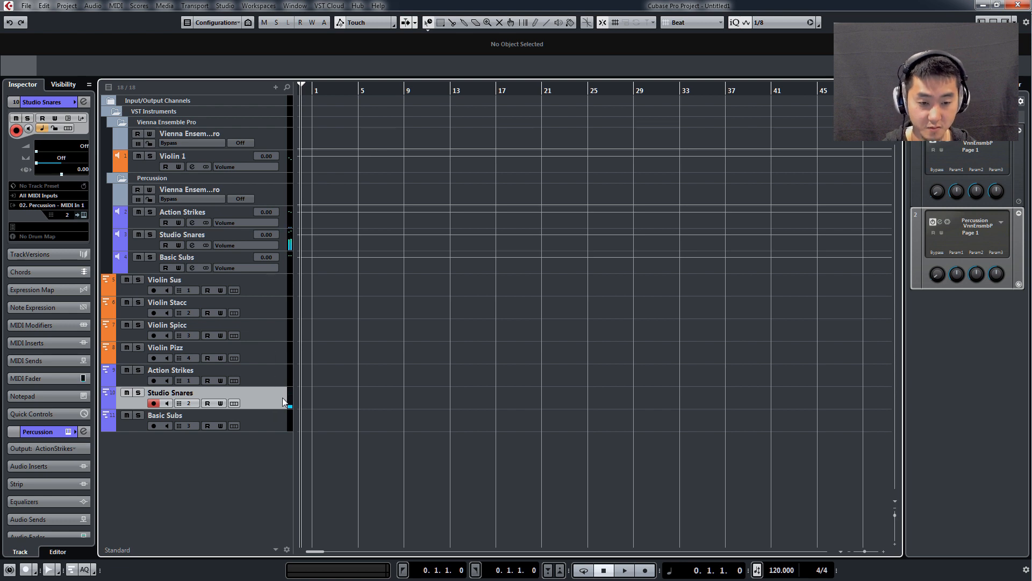
pyautogui.click(164, 415)
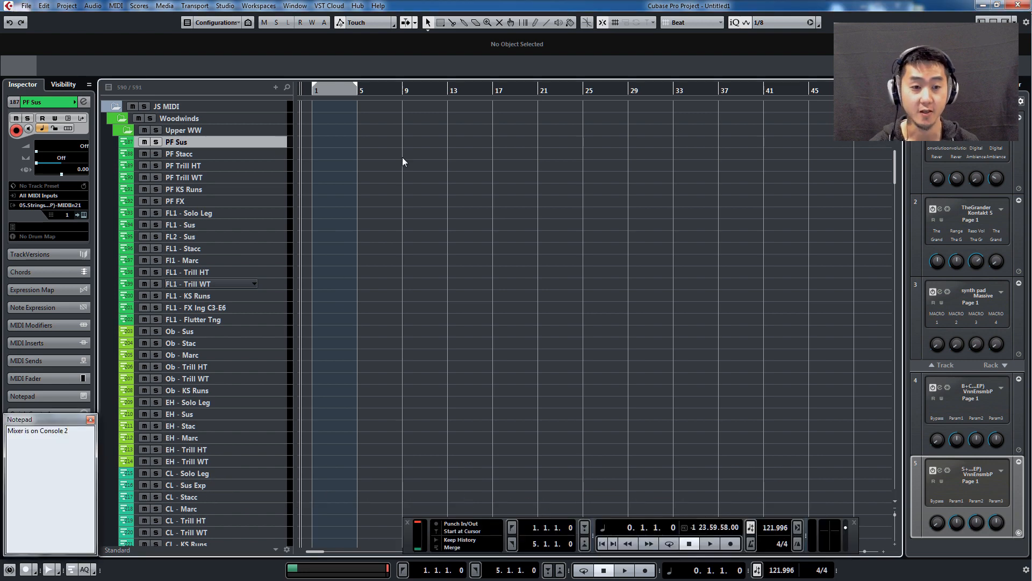
pyautogui.scroll(-3)
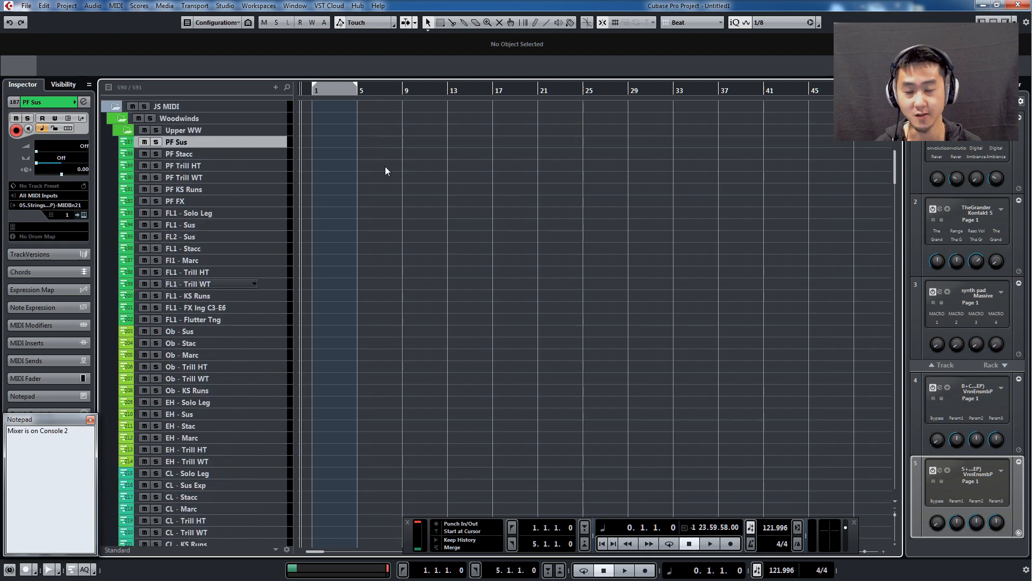
pyautogui.moveTo(859, 162)
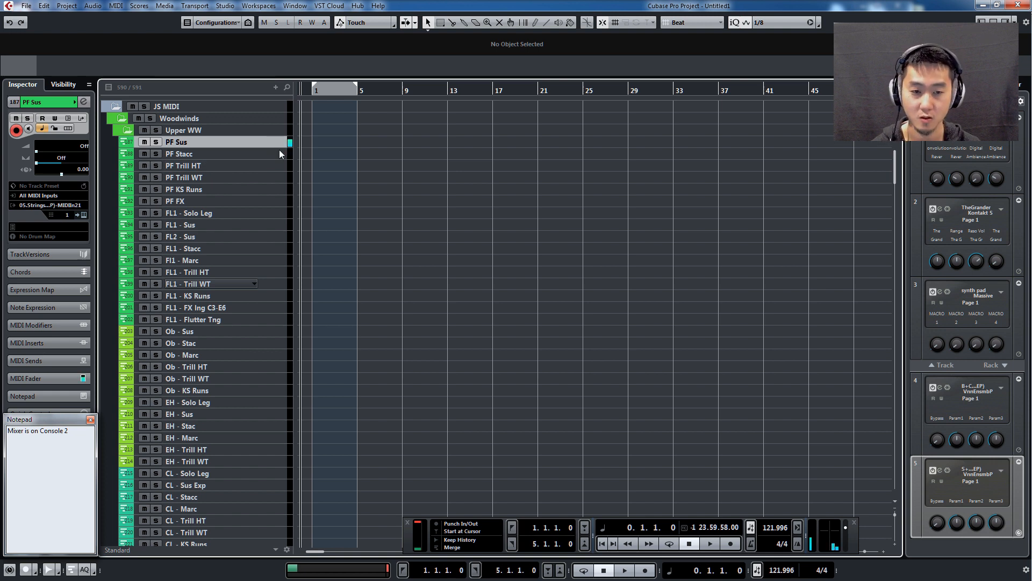
pyautogui.click(192, 225)
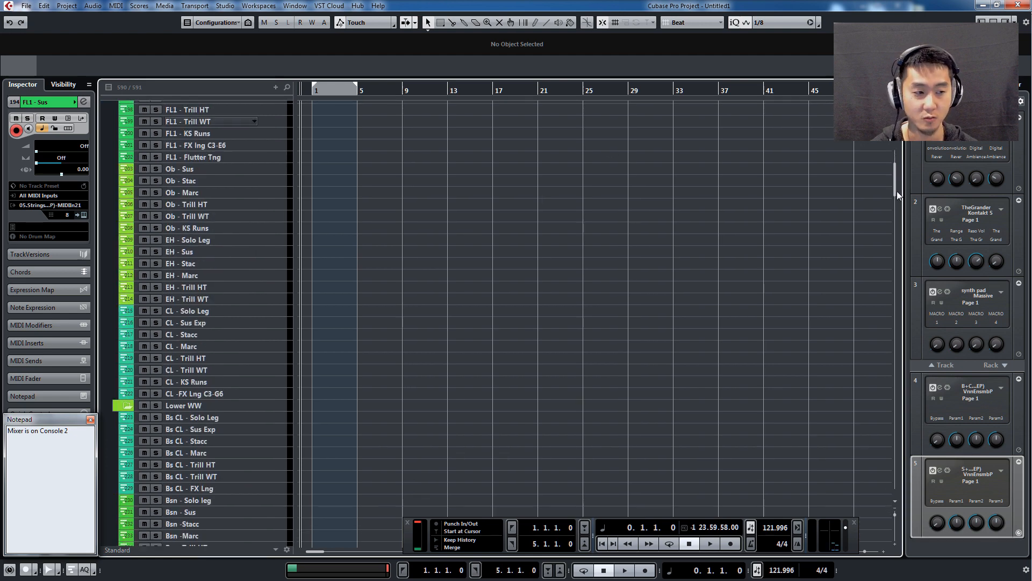
pyautogui.scroll(-3)
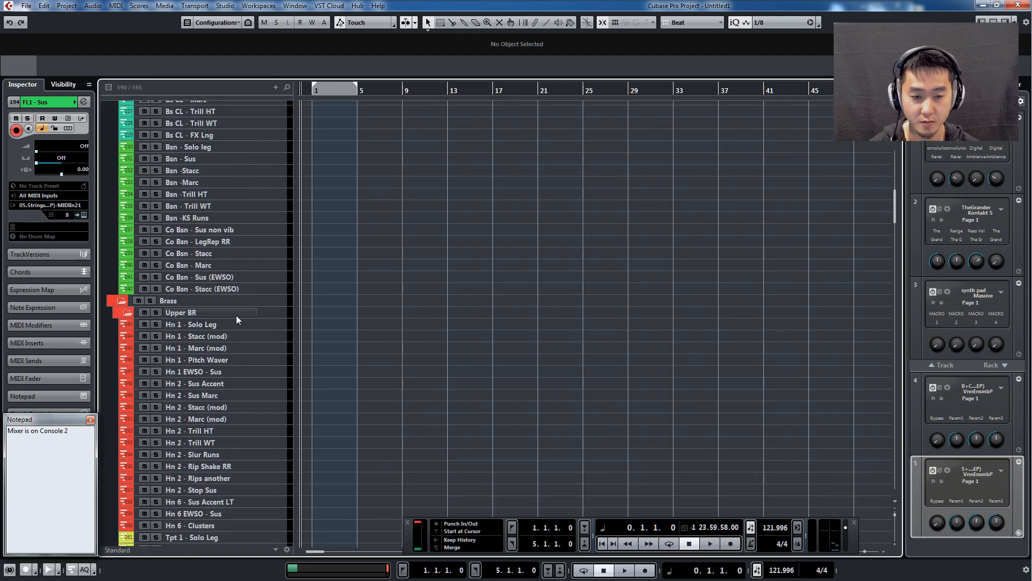
pyautogui.click(181, 312)
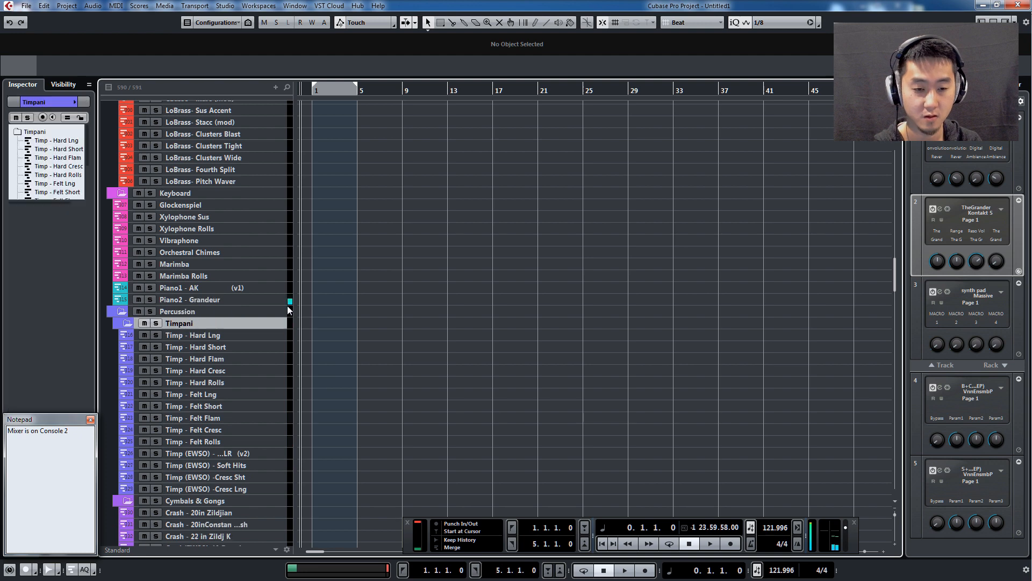
pyautogui.click(196, 322)
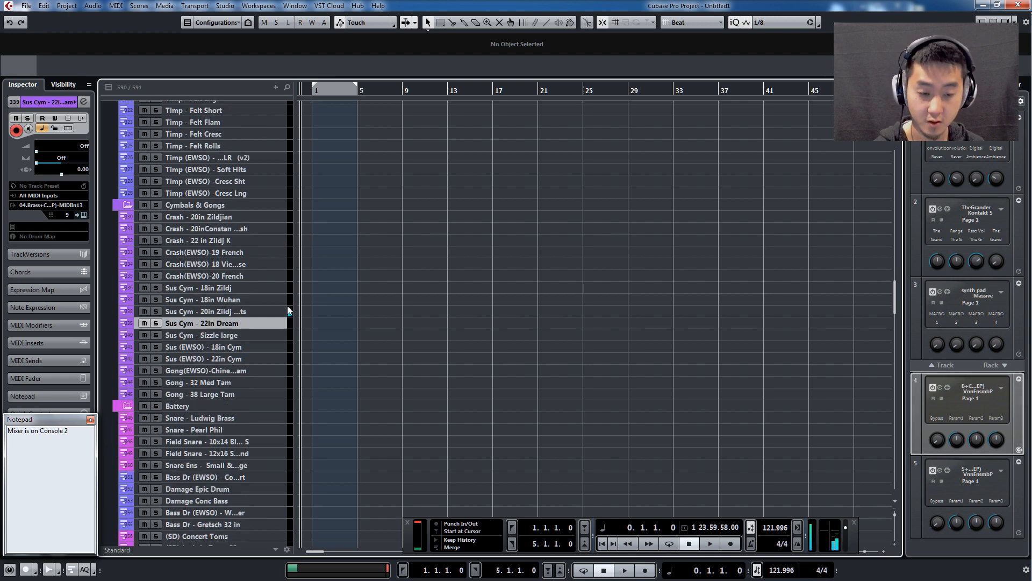
pyautogui.scroll(-3)
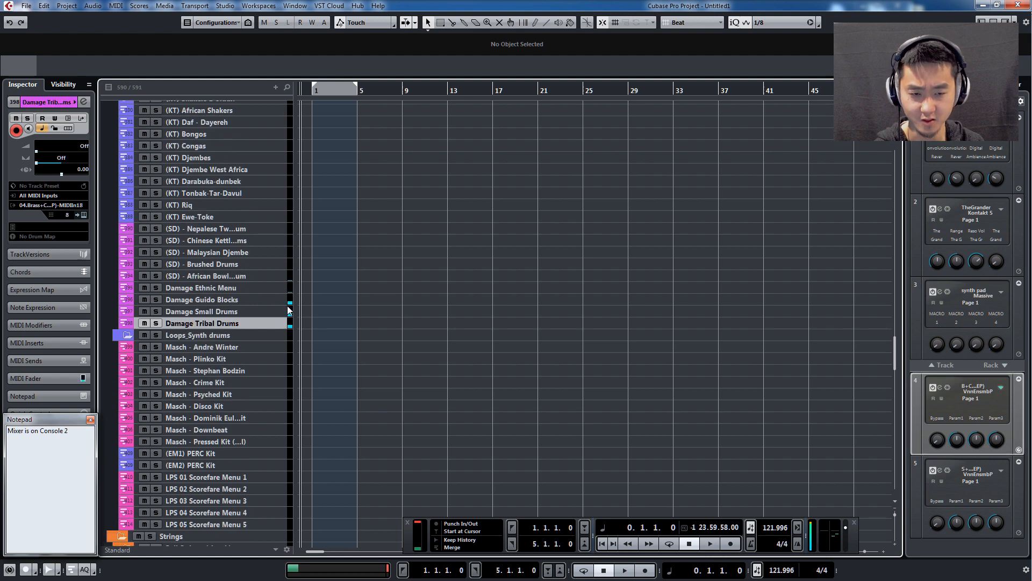
pyautogui.scroll(-3)
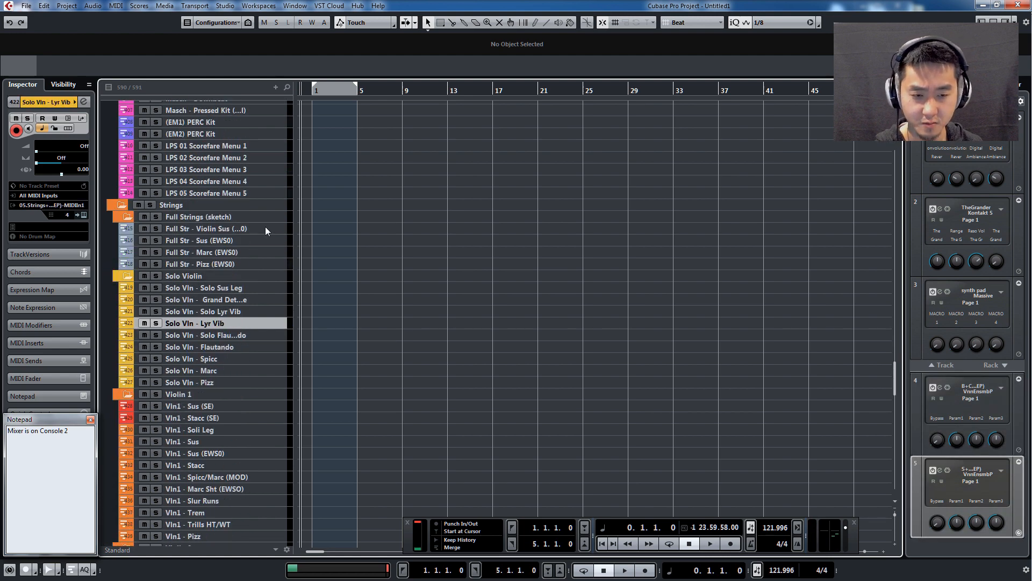
pyautogui.click(207, 228)
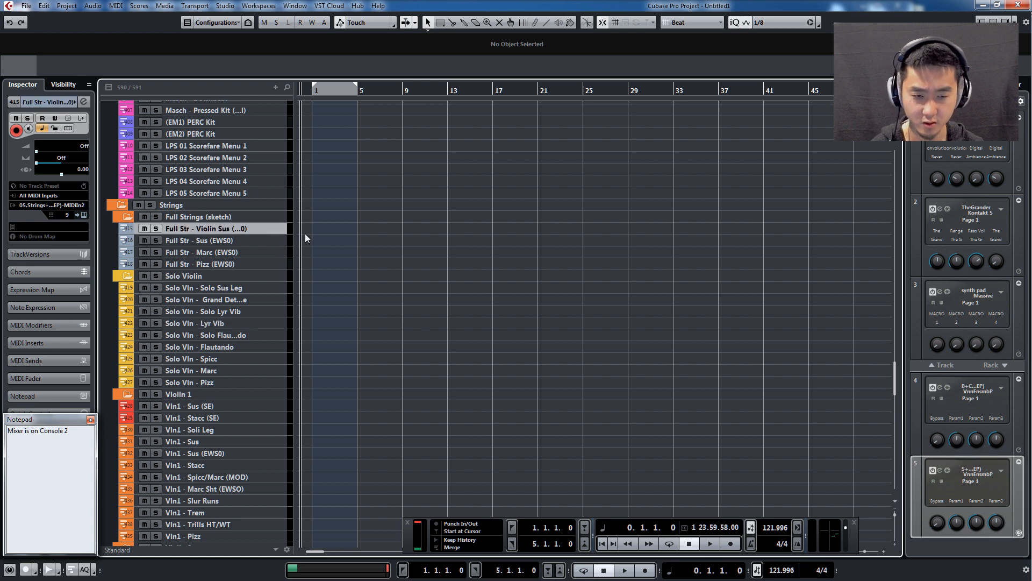
pyautogui.moveTo(299, 255)
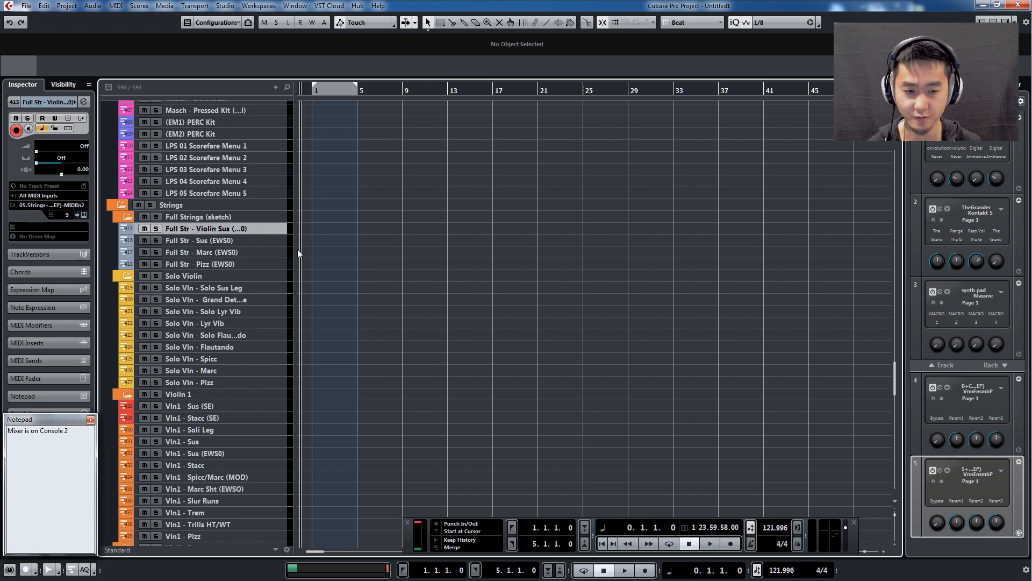
pyautogui.click(204, 287)
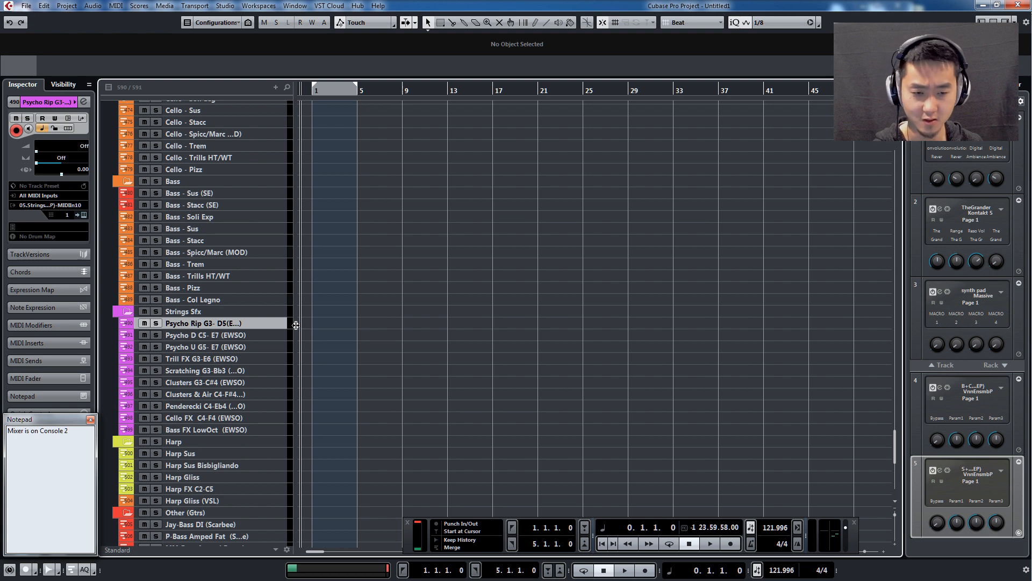
pyautogui.scroll(-3)
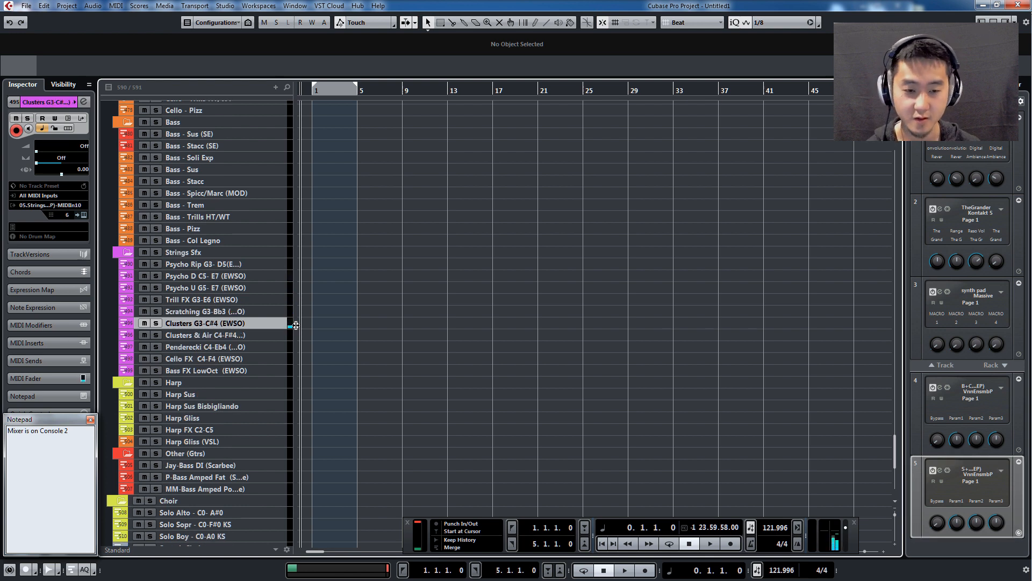
pyautogui.scroll(-3)
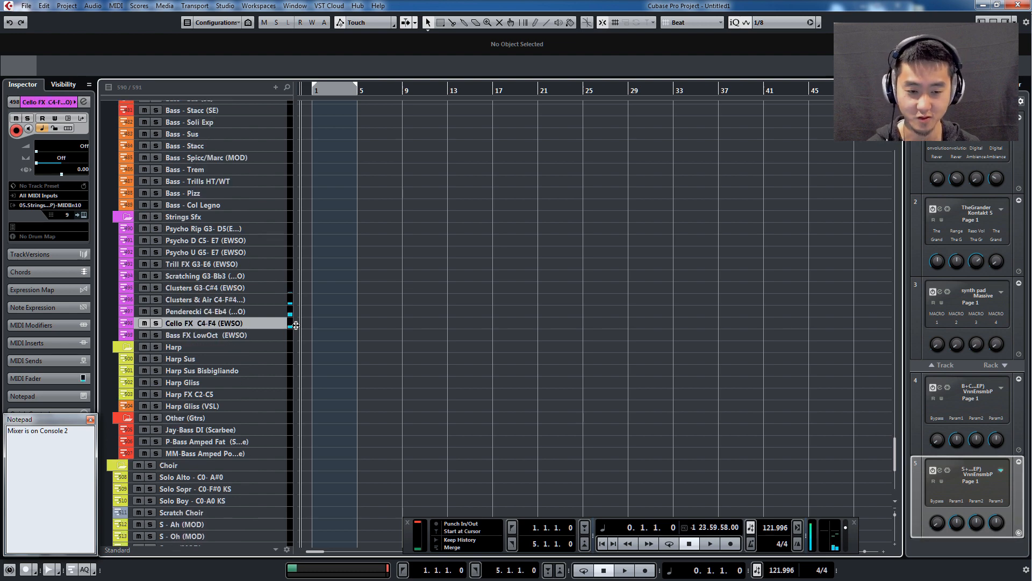
pyautogui.scroll(-3)
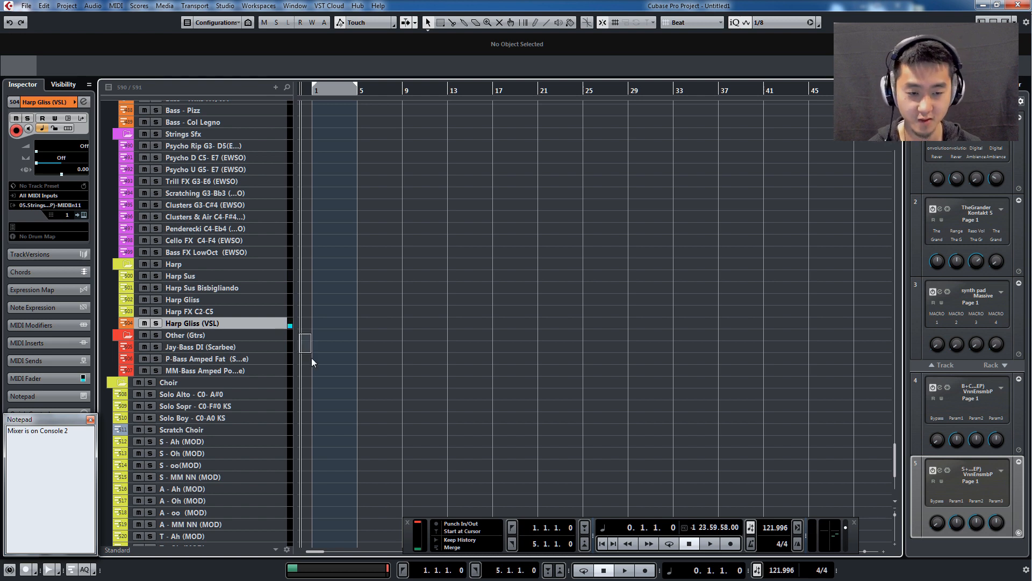
pyautogui.click(205, 346)
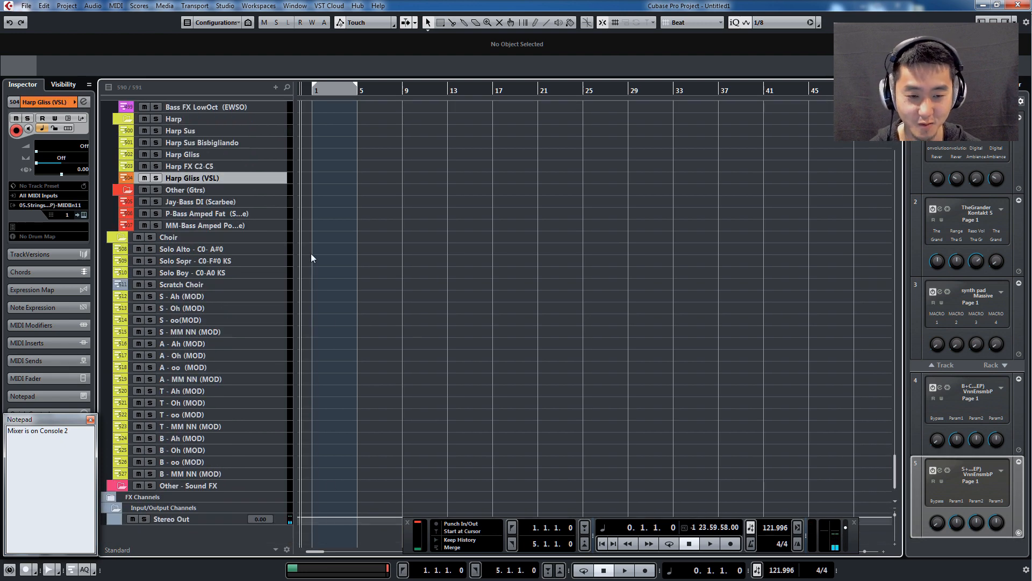
pyautogui.click(191, 249)
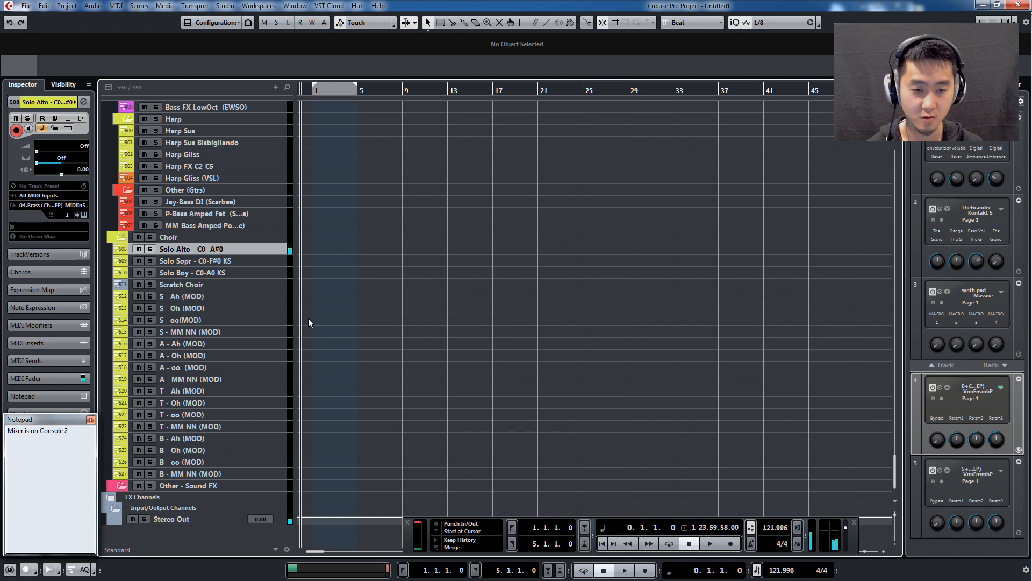
pyautogui.click(183, 296)
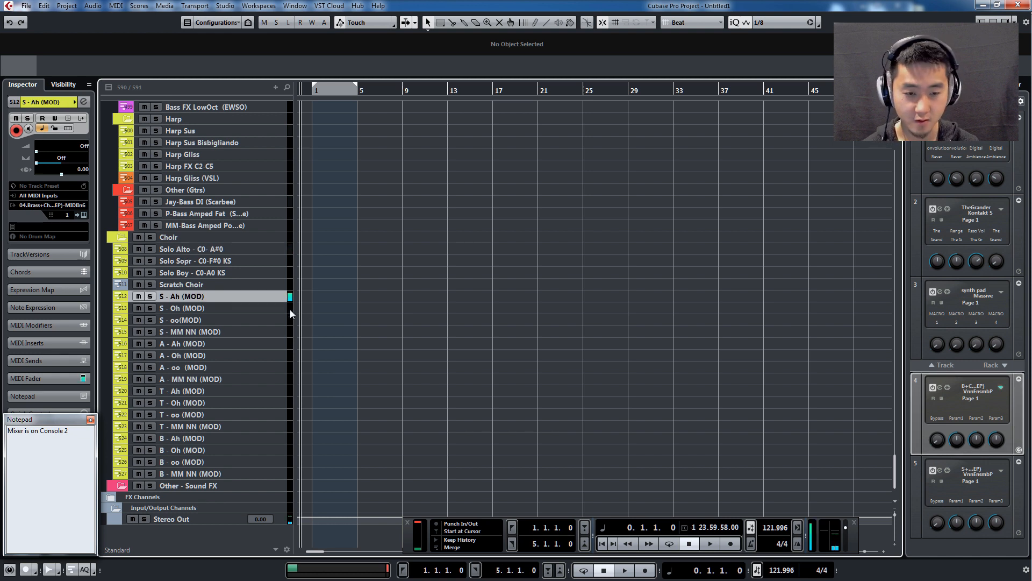
pyautogui.moveTo(857, 409)
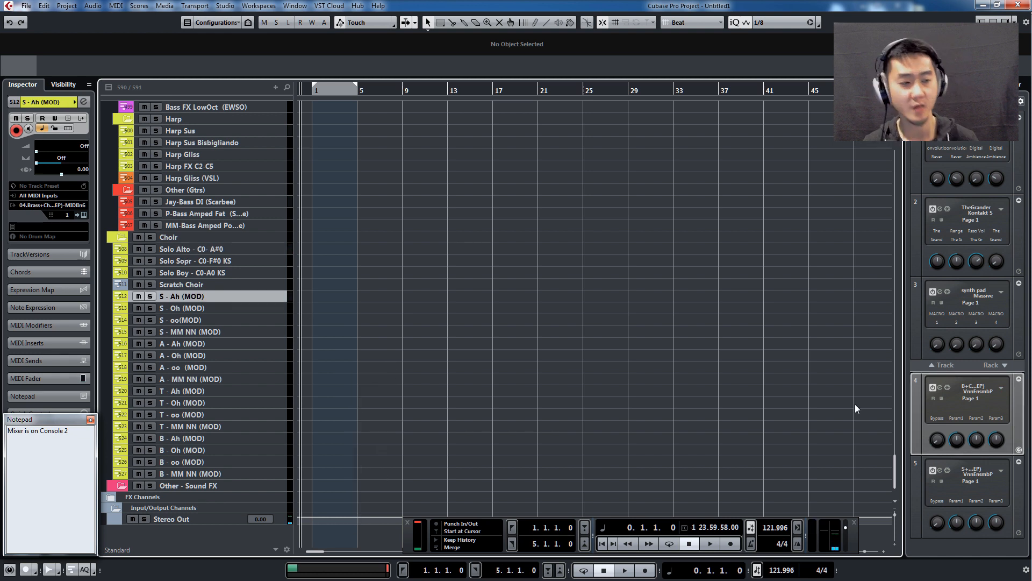
pyautogui.scroll(-3)
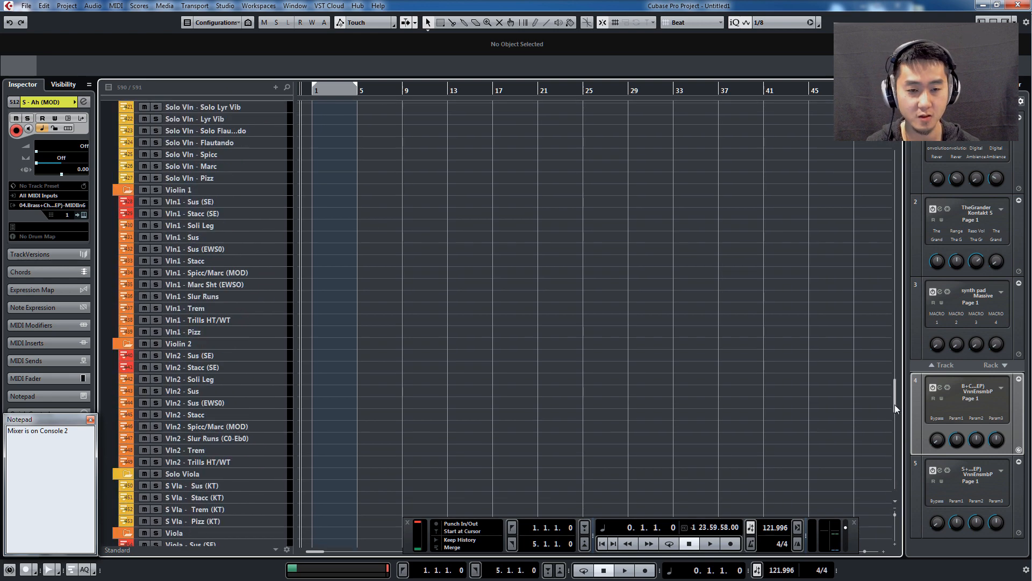